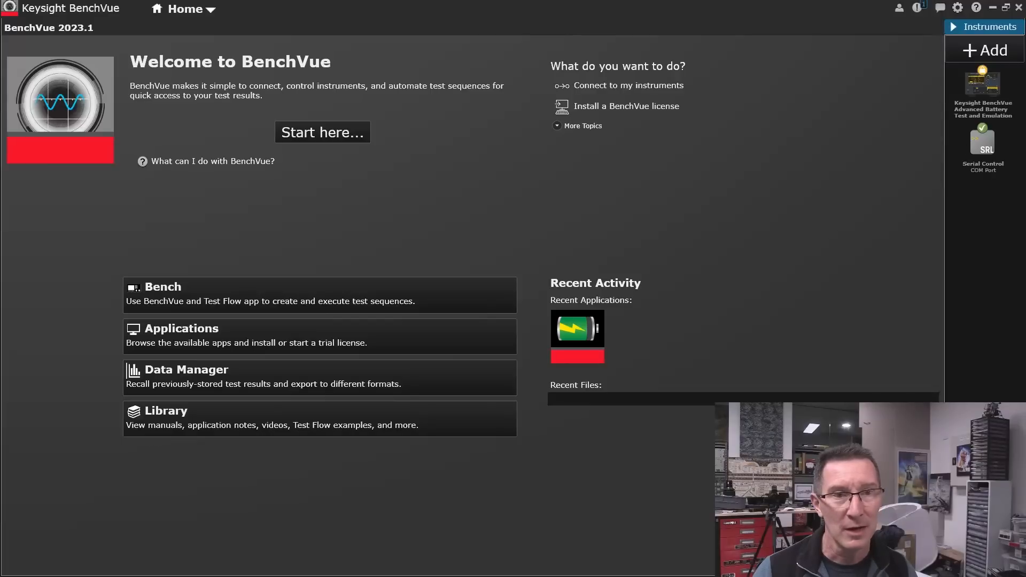
Step: Choose Transportable as the BenchVue license type and launch its installation
{"action": "left_click", "coordinate": [624, 106]}
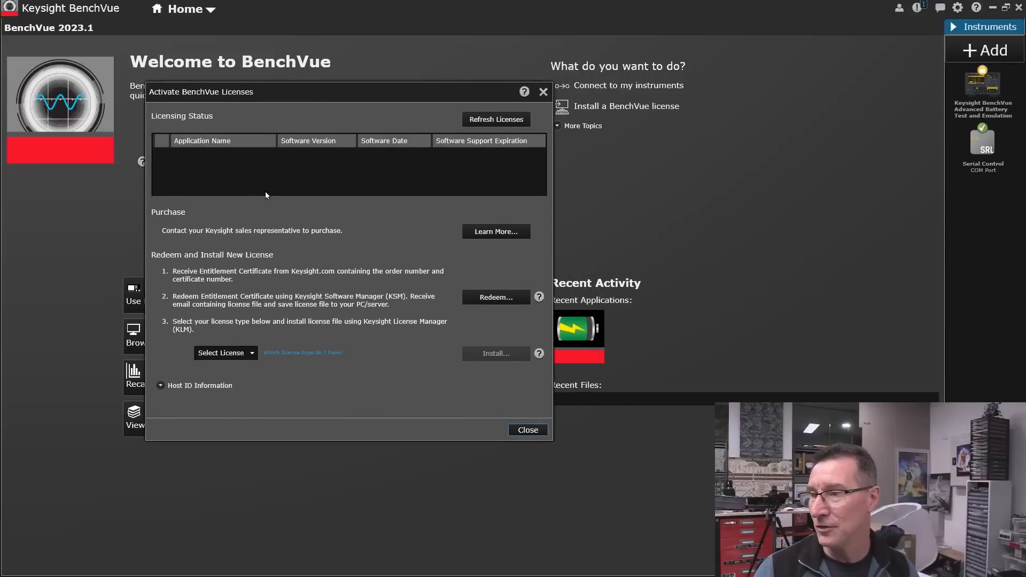
{"action": "left_click", "coordinate": [226, 353]}
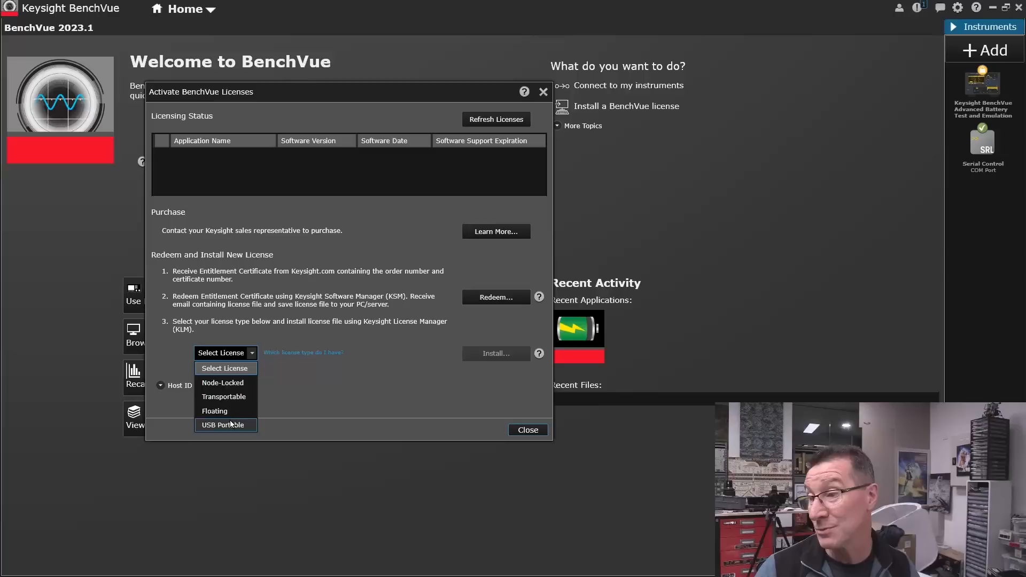
{"action": "left_click", "coordinate": [224, 397]}
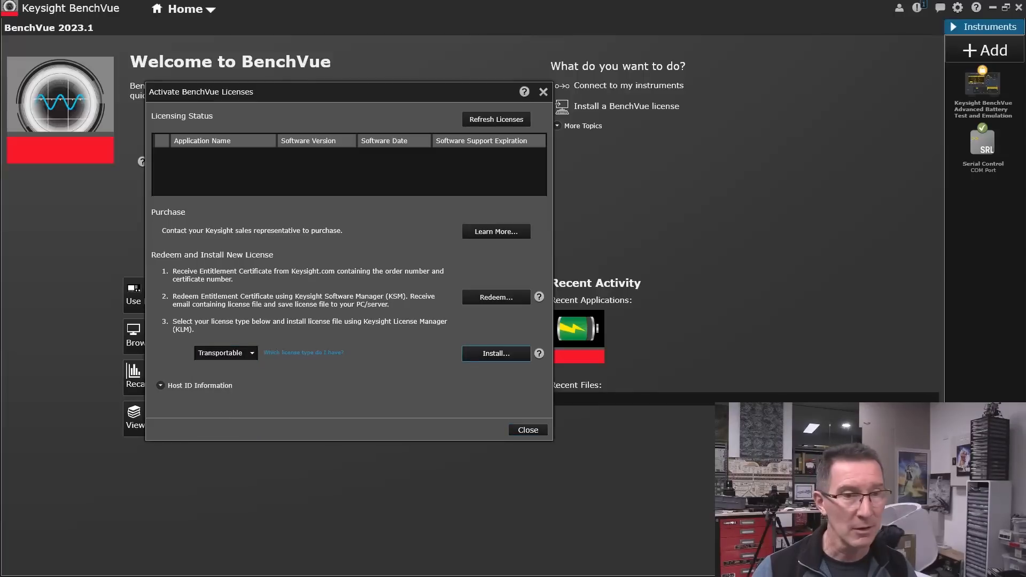
{"action": "left_click", "coordinate": [494, 354]}
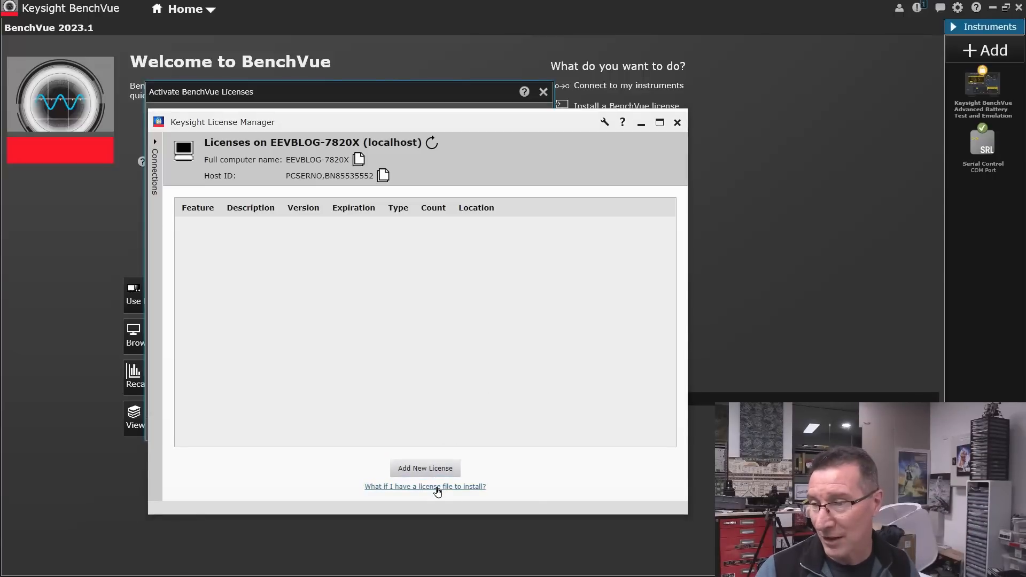
Step: Install the BV9211B license from a file via the License Manager tools option
{"action": "left_click", "coordinate": [424, 486]}
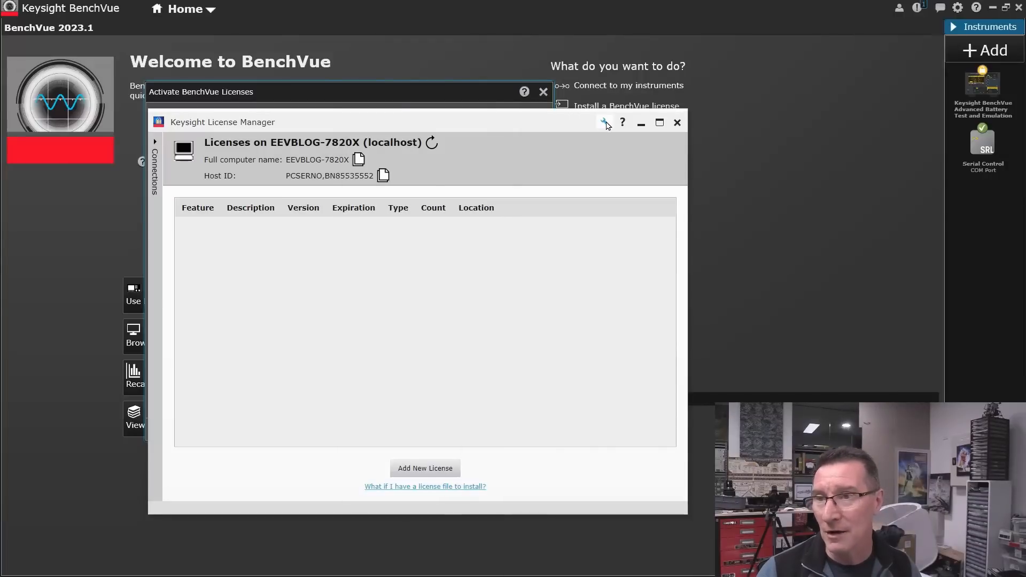
{"action": "left_click", "coordinate": [603, 122]}
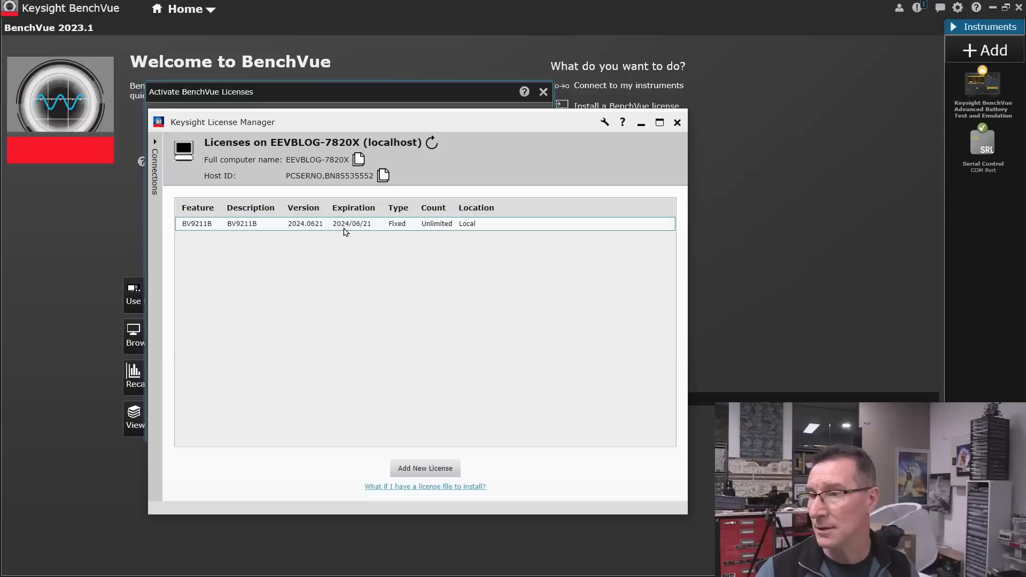
{"action": "mouse_move", "coordinate": [343, 231]}
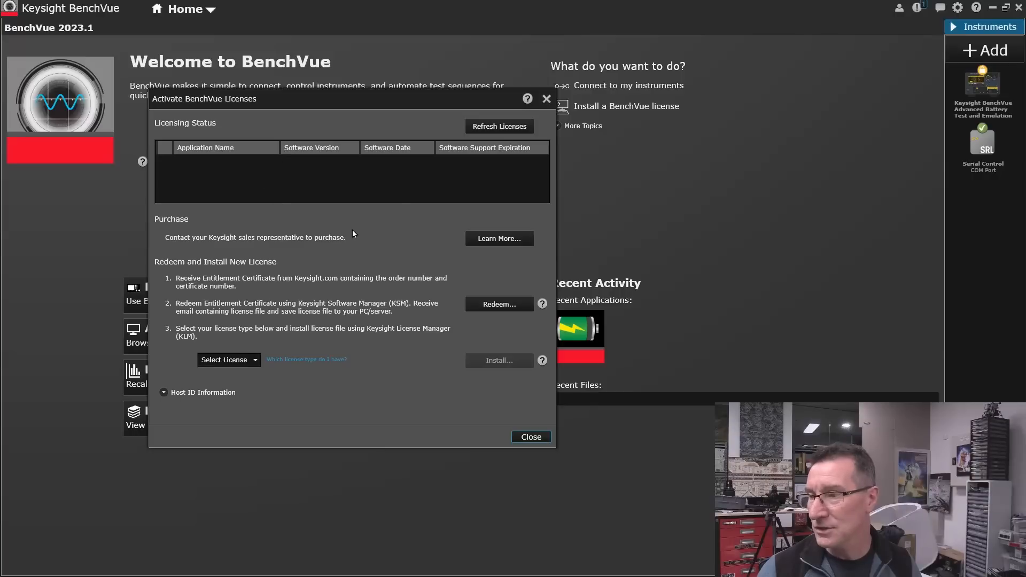
Step: Refresh the licensing status, then close and reopen the license activation dialog
{"action": "left_click", "coordinate": [499, 126]}
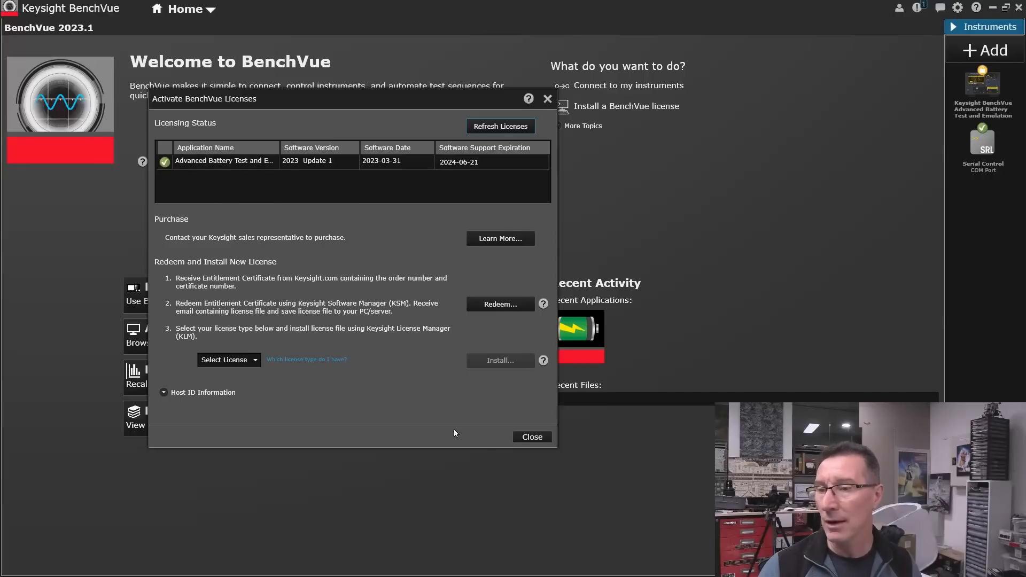
{"action": "left_click", "coordinate": [531, 436]}
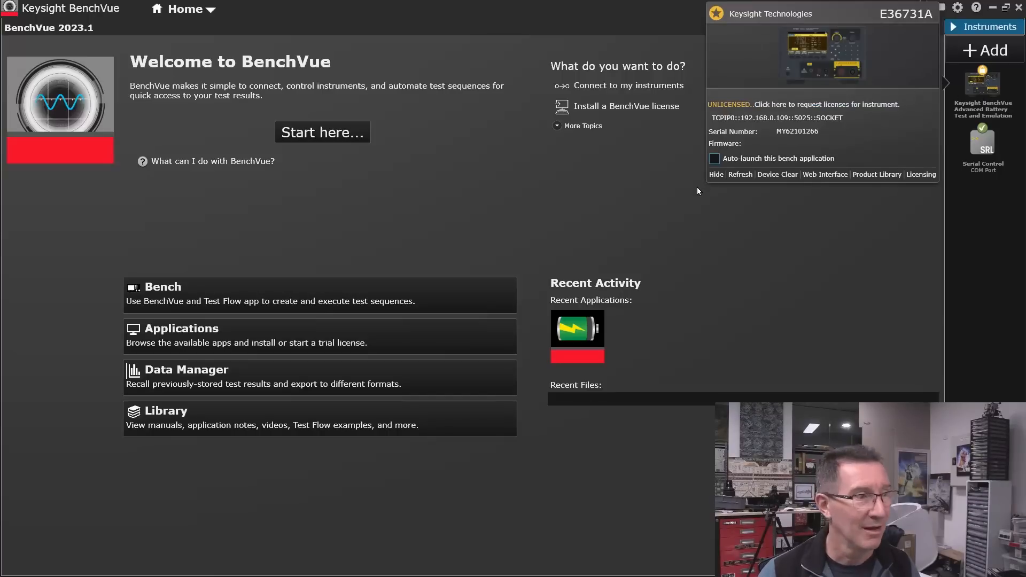
{"action": "mouse_move", "coordinate": [855, 250]}
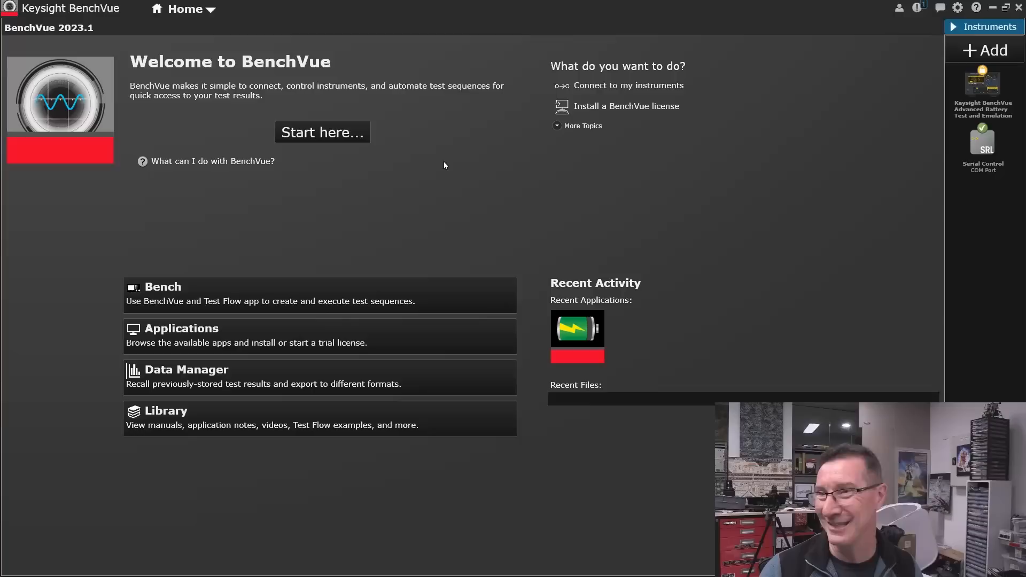
{"action": "left_click", "coordinate": [625, 105]}
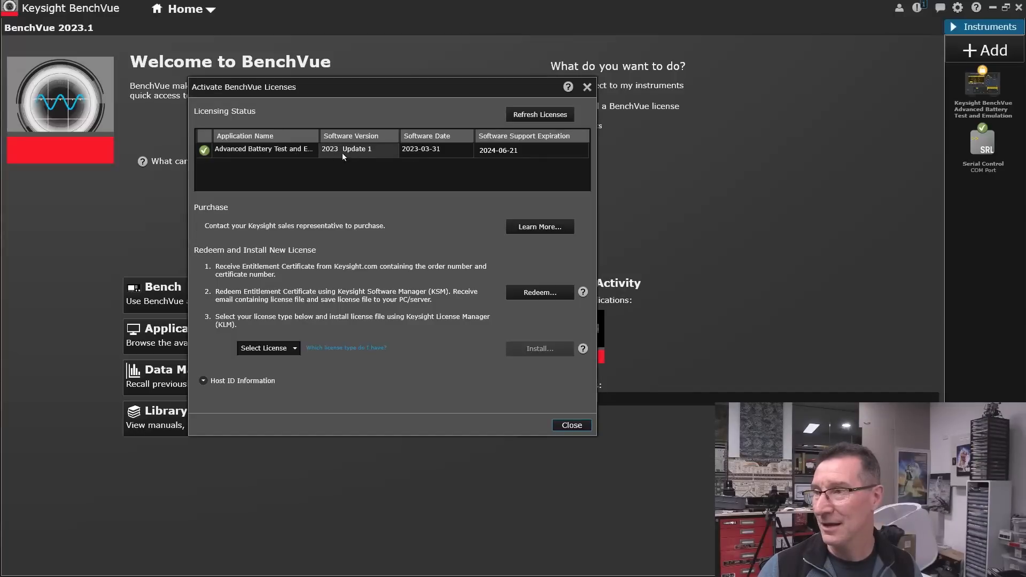
Step: Select the Advanced Battery Test entry and expand its Host ID Information
{"action": "left_click", "coordinate": [358, 150]}
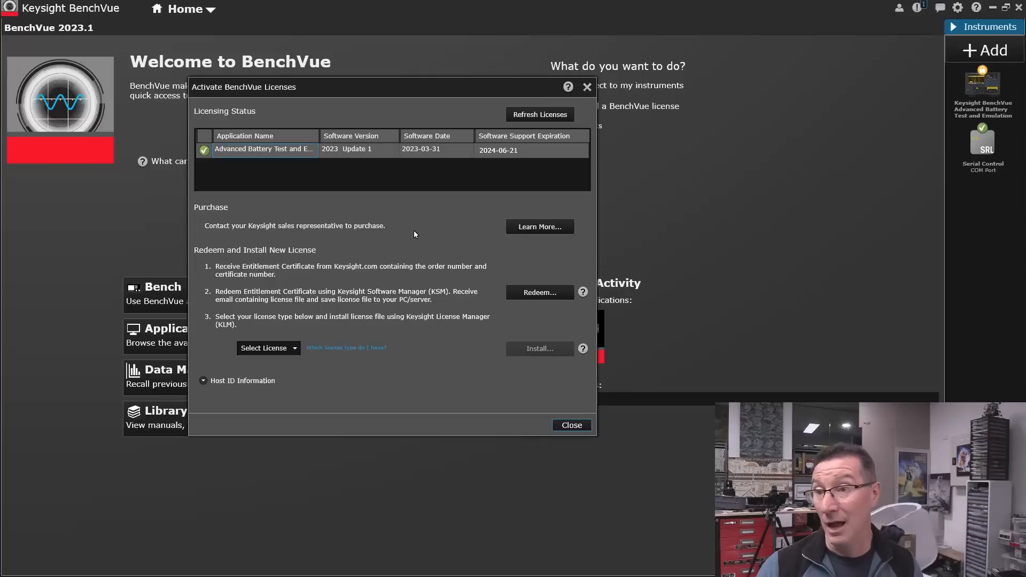
{"action": "mouse_move", "coordinate": [435, 234]}
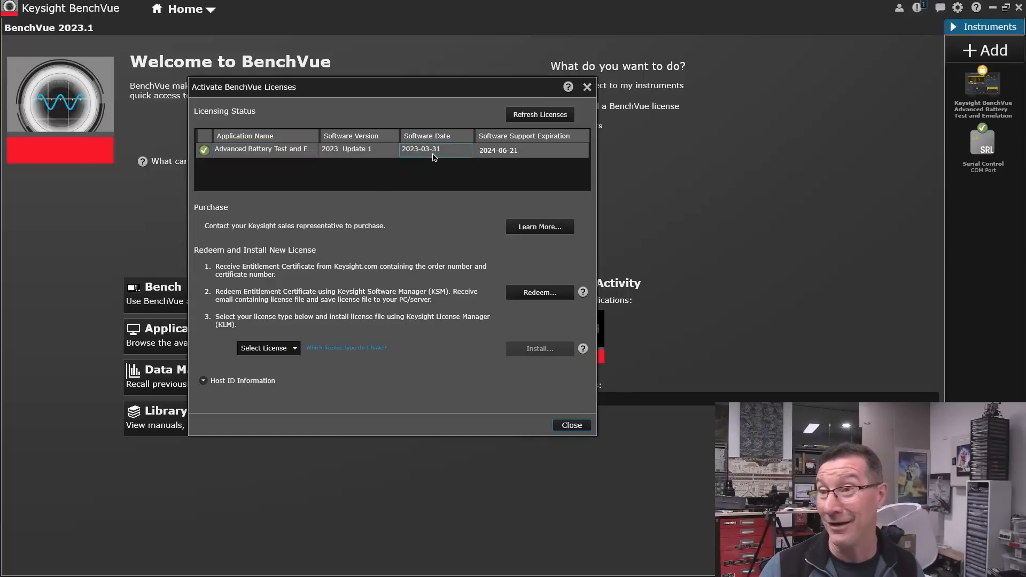
{"action": "left_click", "coordinate": [203, 381]}
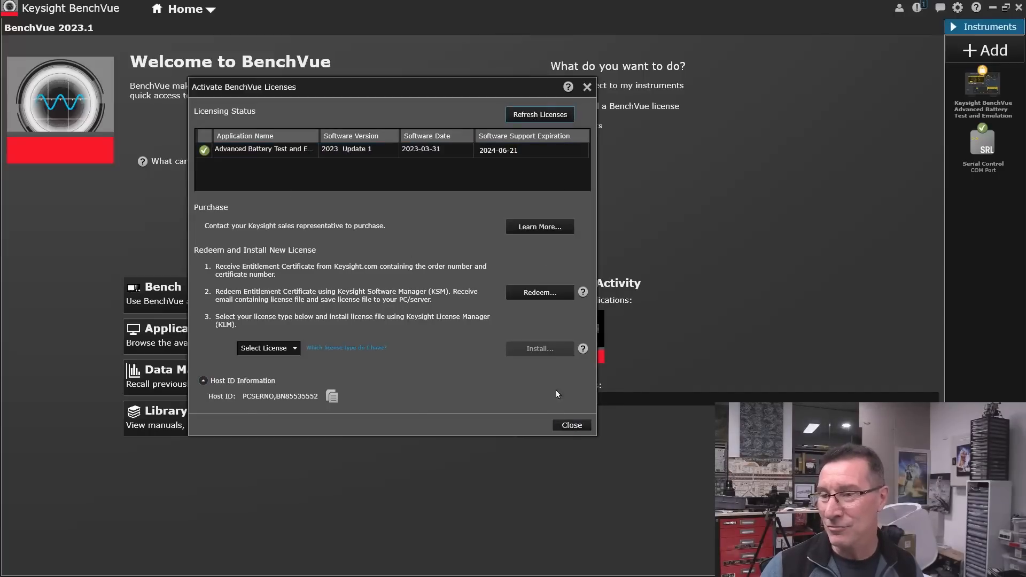
{"action": "left_click", "coordinate": [569, 425]}
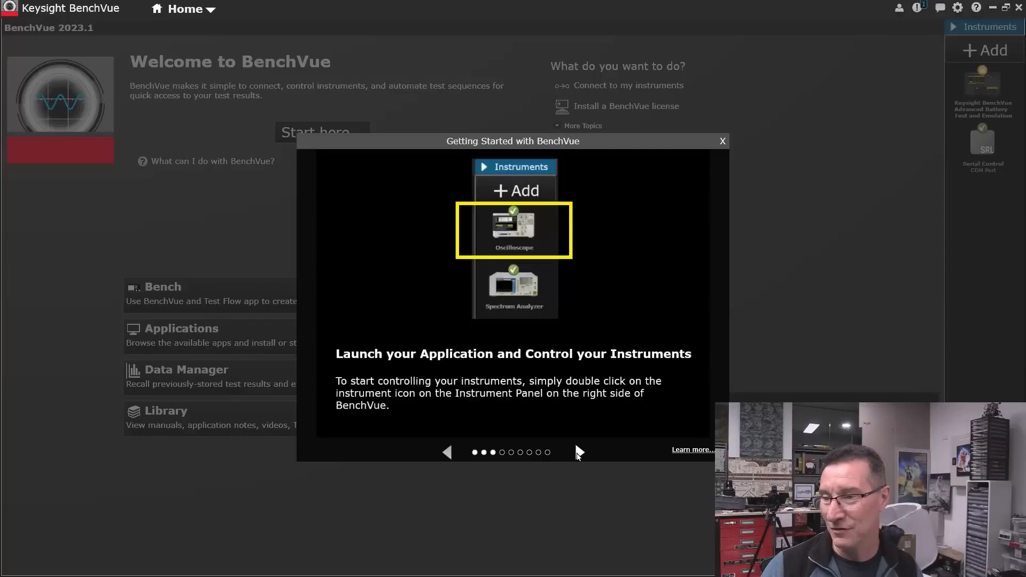
{"action": "left_click", "coordinate": [578, 452]}
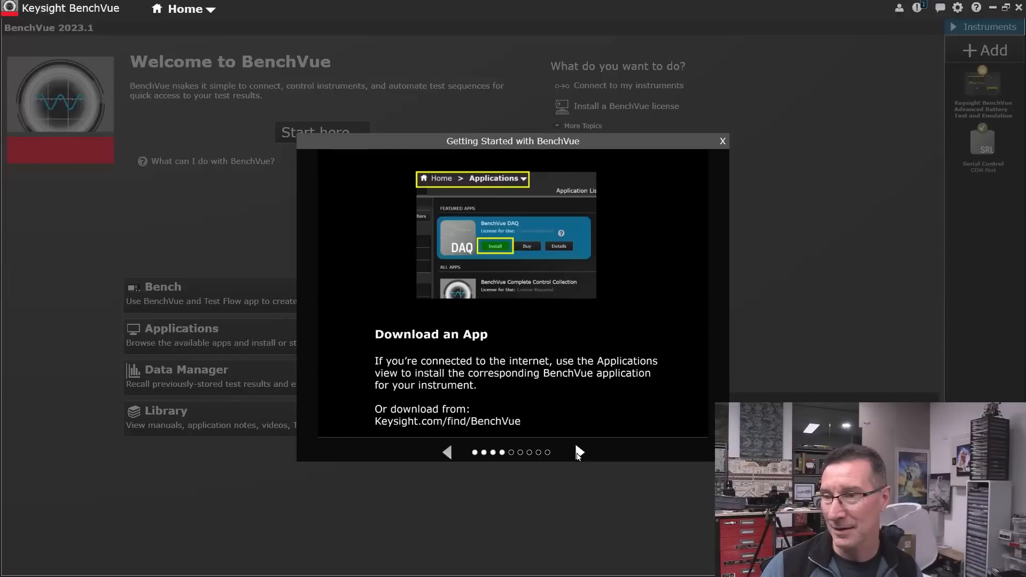
{"action": "left_click", "coordinate": [578, 452]}
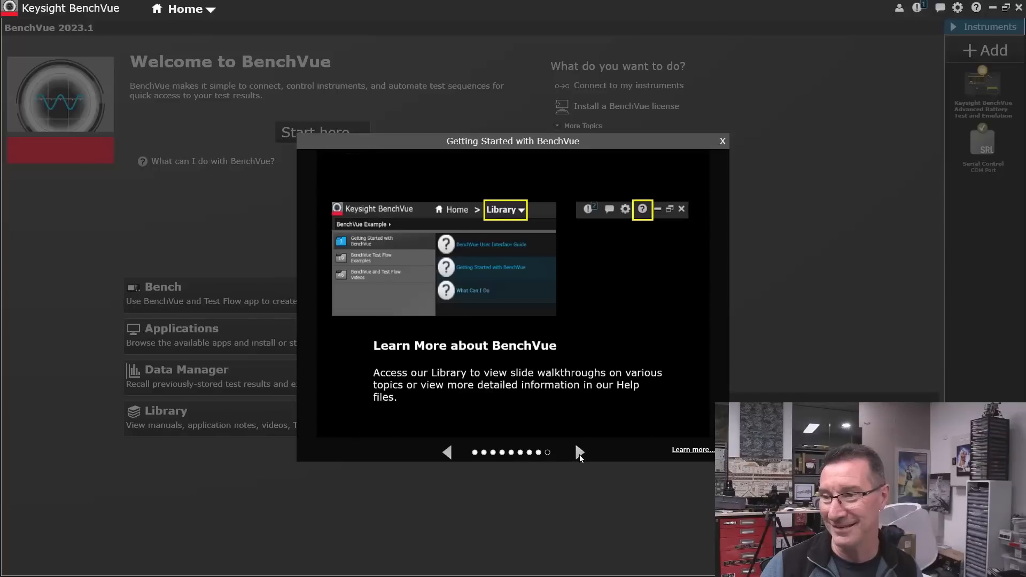
{"action": "left_click", "coordinate": [722, 142]}
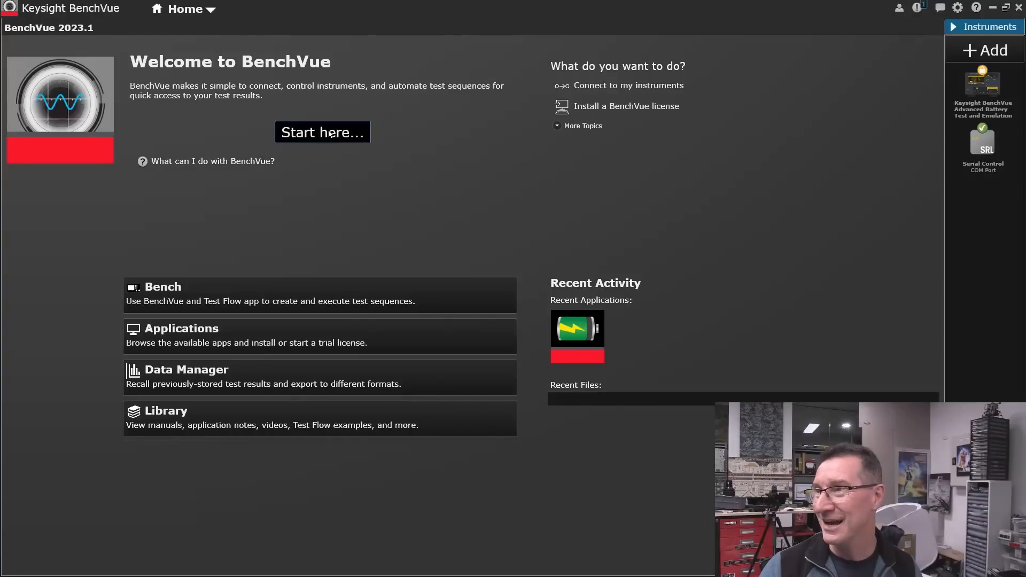
Step: Open the Advanced Battery Test app, run Search & Connect and review its connection and control views
{"action": "left_click", "coordinate": [982, 92]}
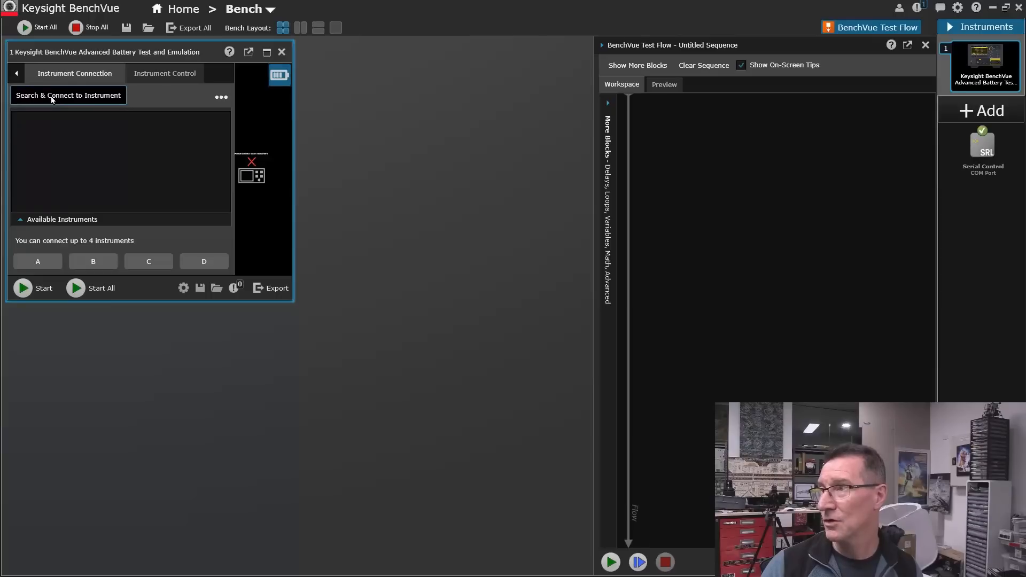
{"action": "left_click", "coordinate": [67, 95]}
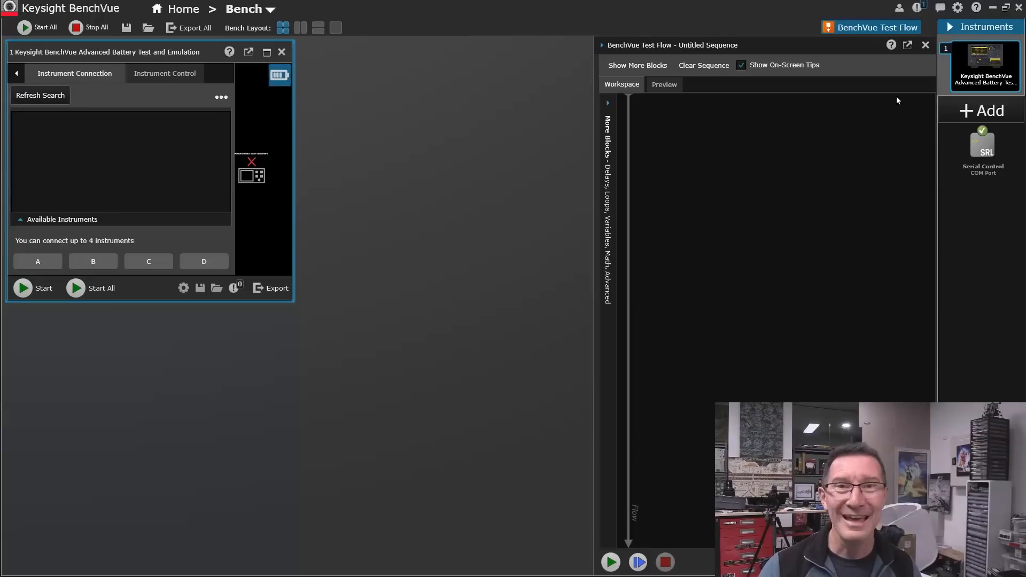
{"action": "mouse_move", "coordinate": [981, 62]}
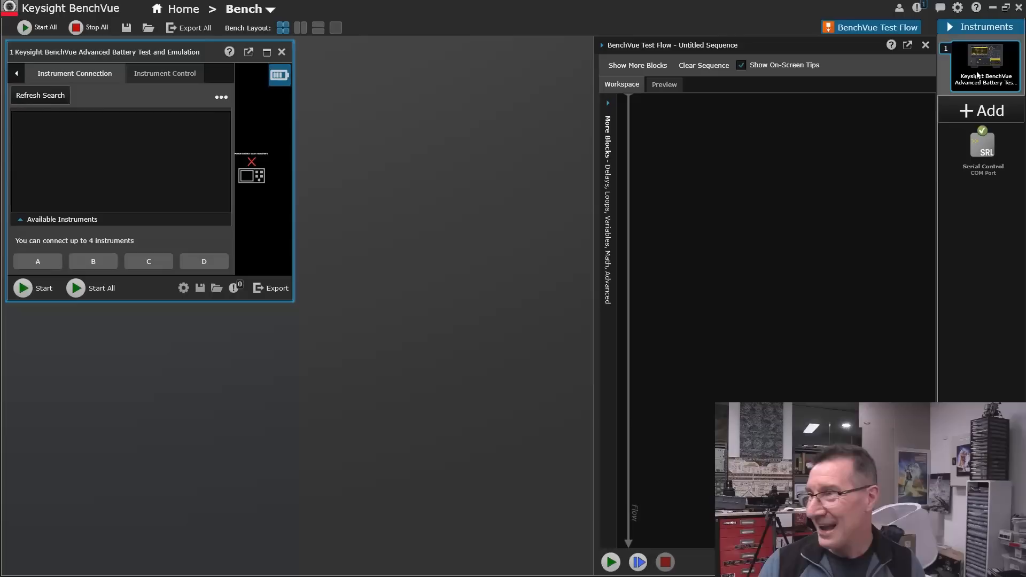
{"action": "mouse_move", "coordinate": [981, 138]}
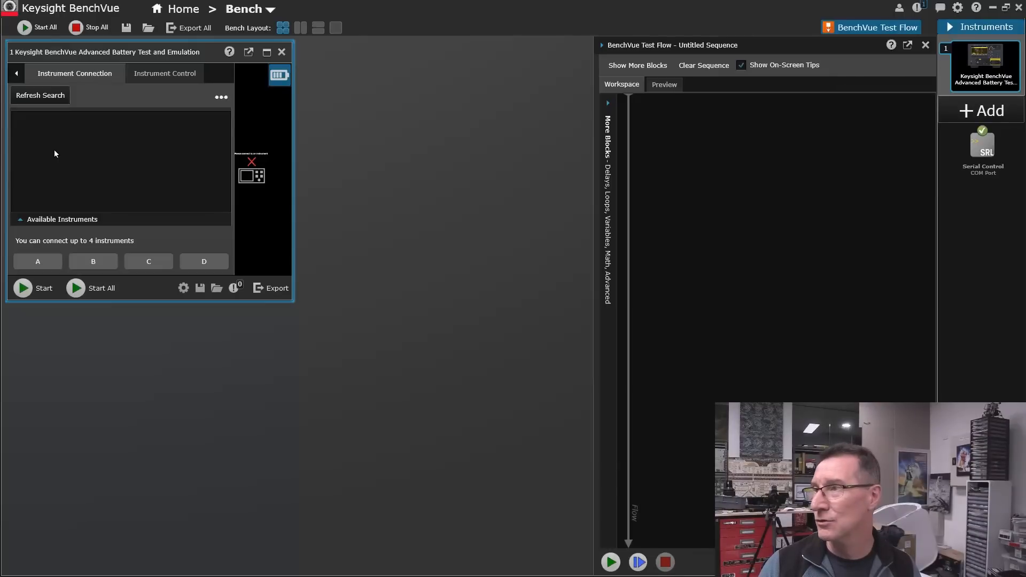
{"action": "mouse_move", "coordinate": [983, 62]}
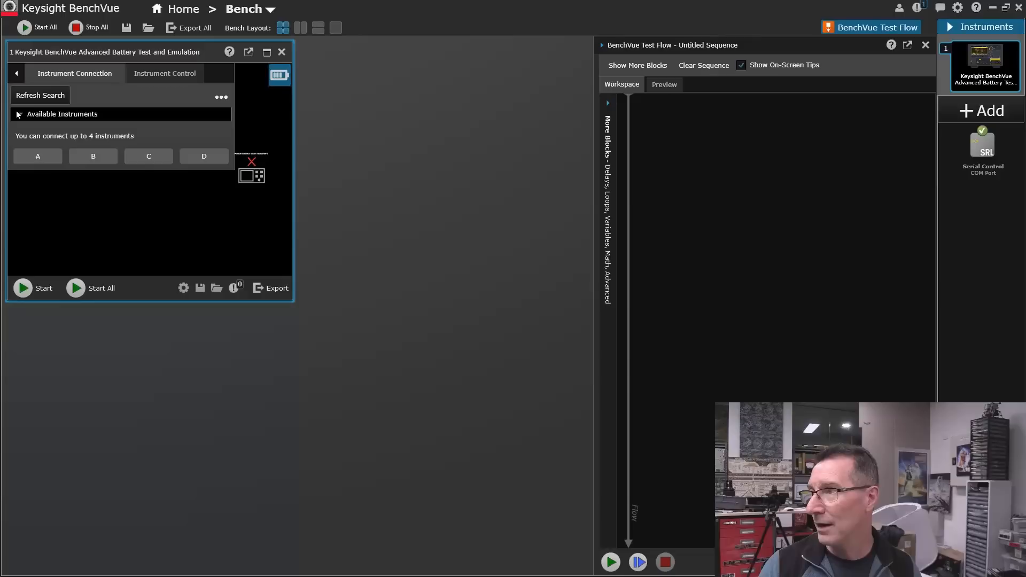
{"action": "left_click", "coordinate": [165, 72]}
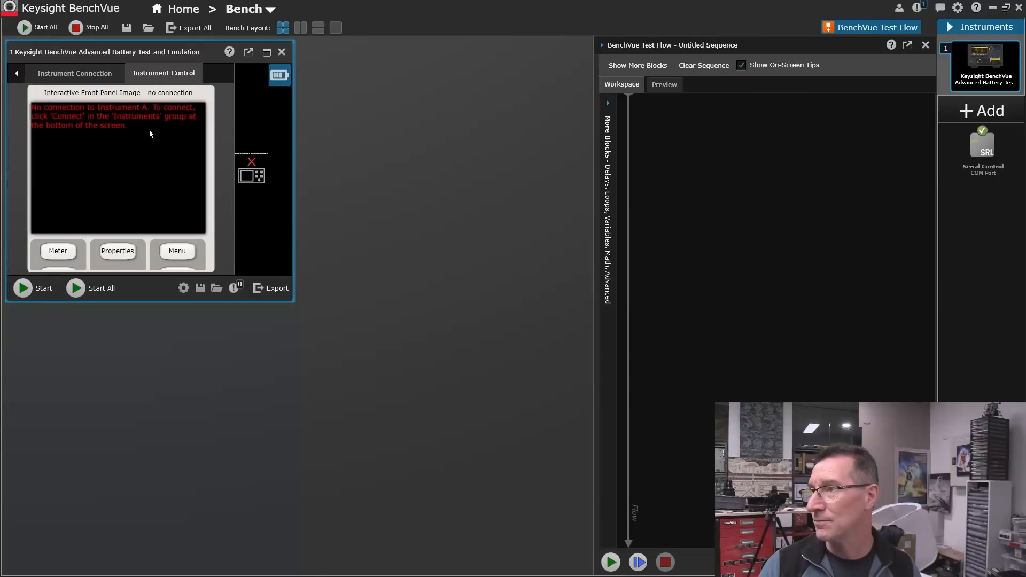
{"action": "left_click", "coordinate": [75, 73]}
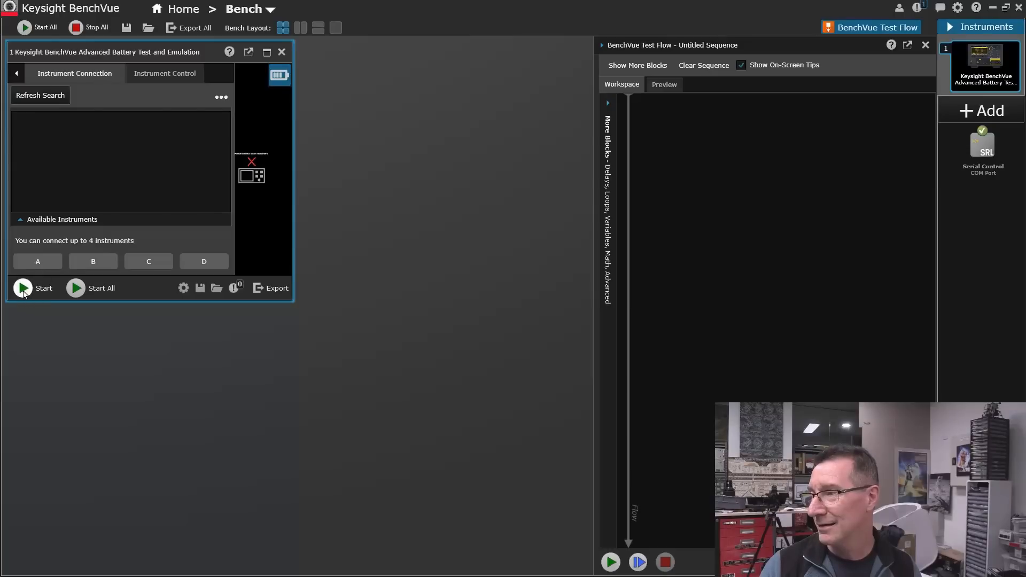
Step: Try Start and Start All, dismissing the not-connected errors each time
{"action": "left_click", "coordinate": [22, 287]}
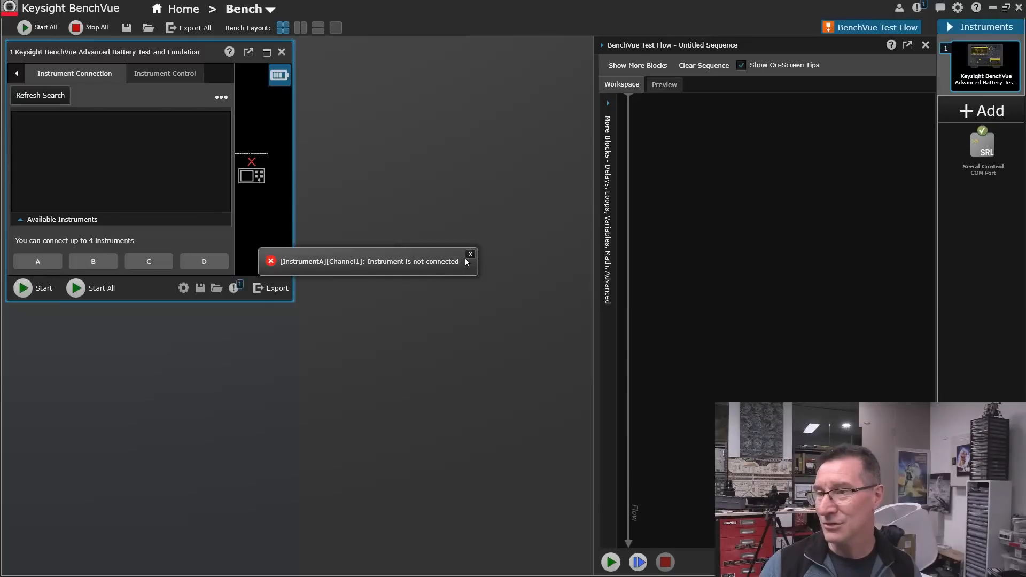
{"action": "left_click", "coordinate": [470, 254]}
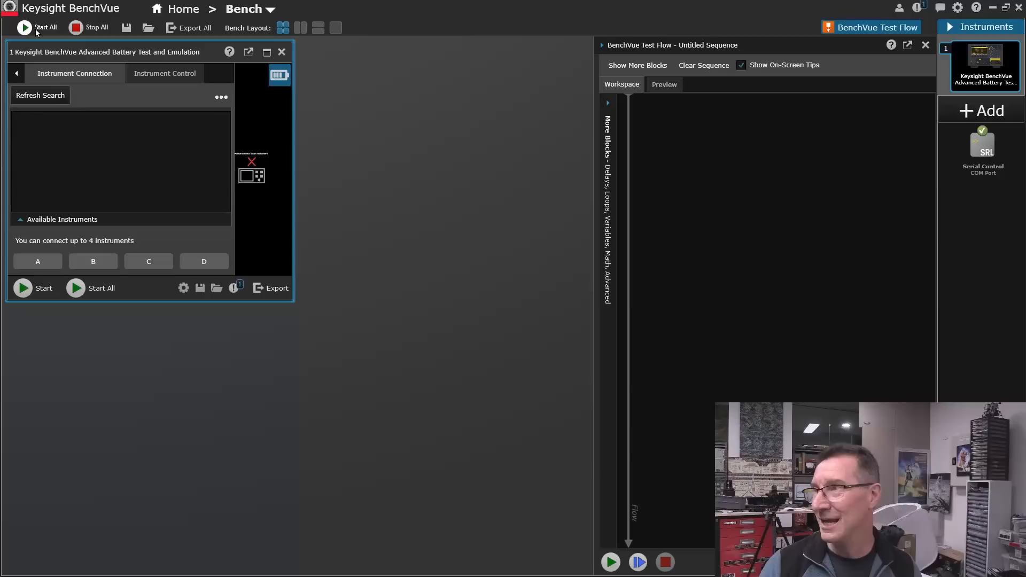
{"action": "left_click", "coordinate": [25, 27]}
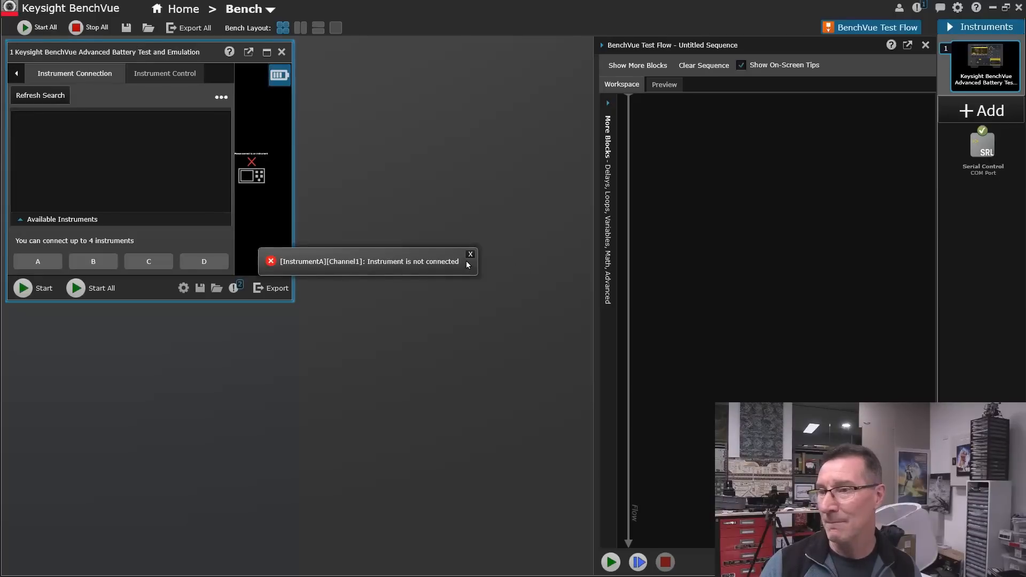
{"action": "left_click", "coordinate": [471, 254]}
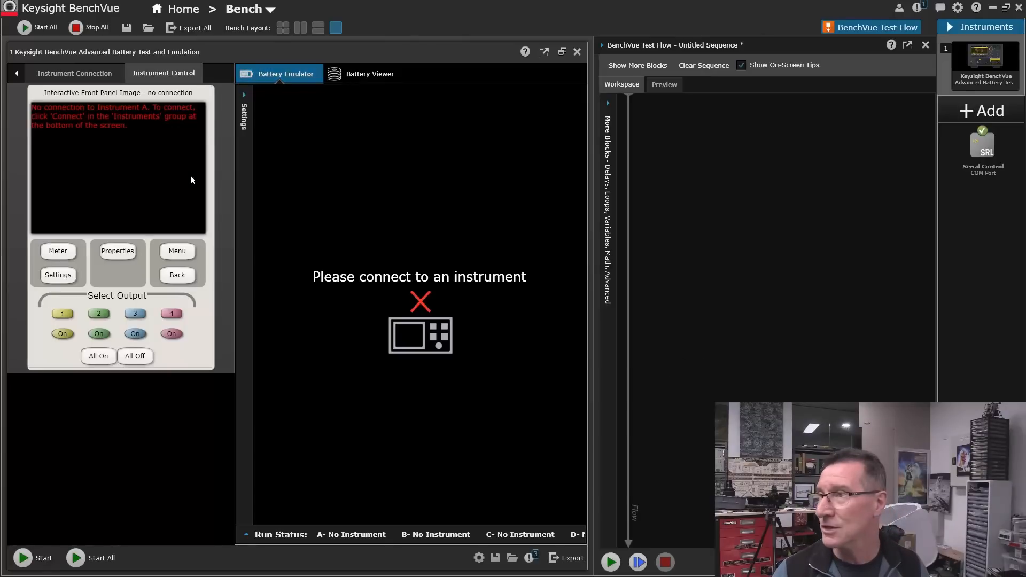
{"action": "mouse_move", "coordinate": [345, 312]}
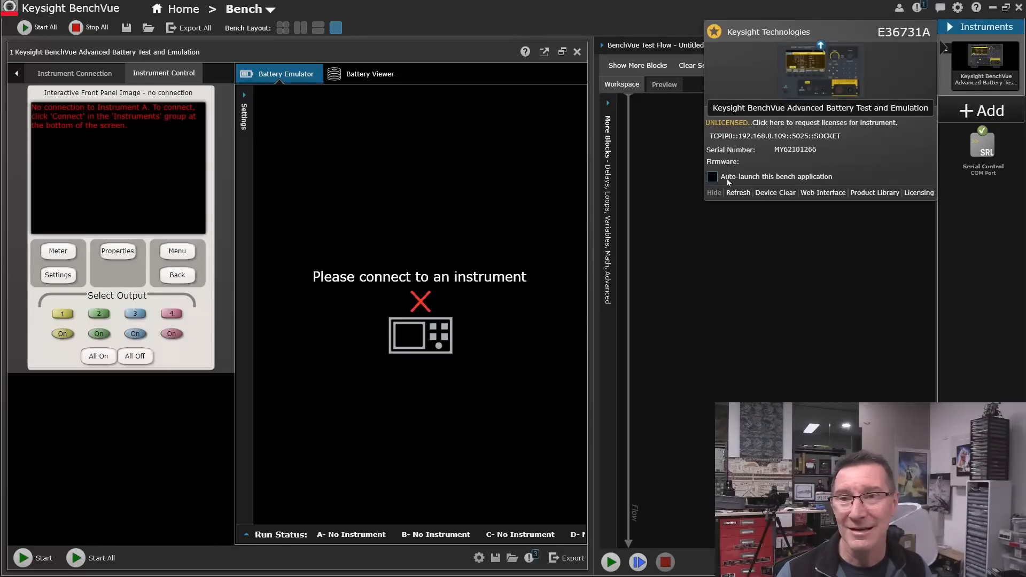
Step: Refresh the E36731A battery emulator instrument connection
{"action": "left_click", "coordinate": [736, 193]}
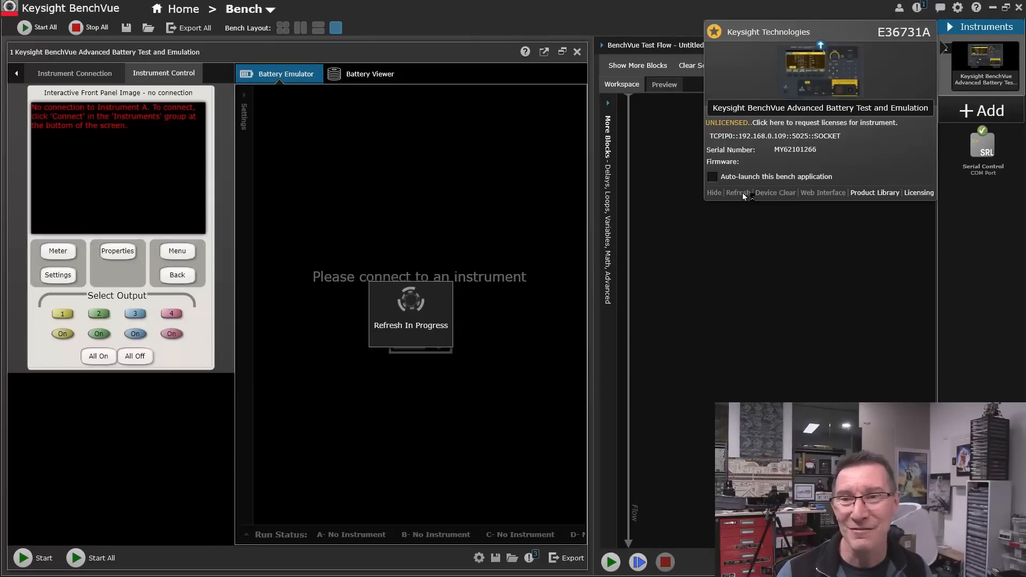
{"action": "left_click", "coordinate": [823, 193]}
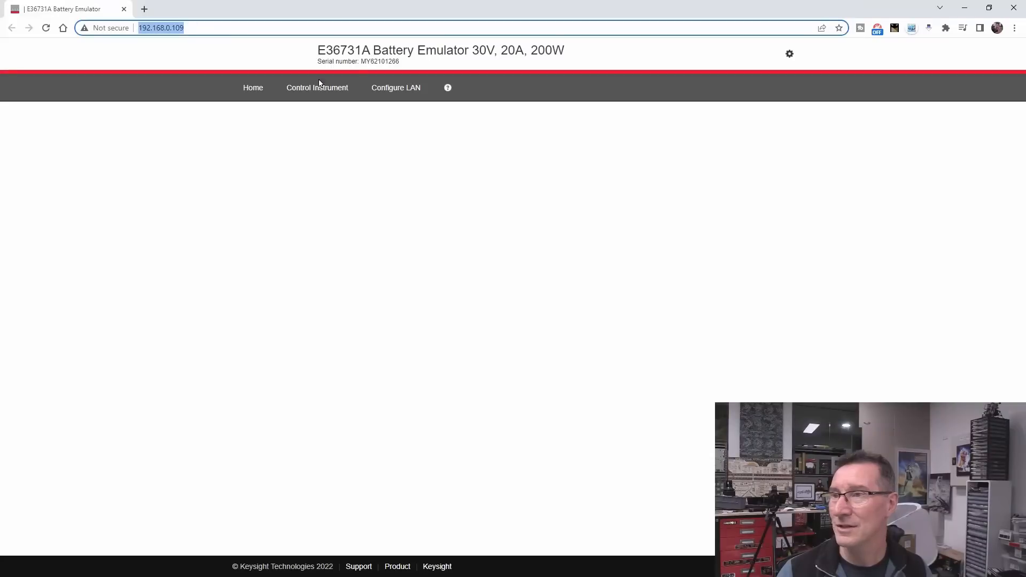
{"action": "left_click", "coordinate": [316, 86]}
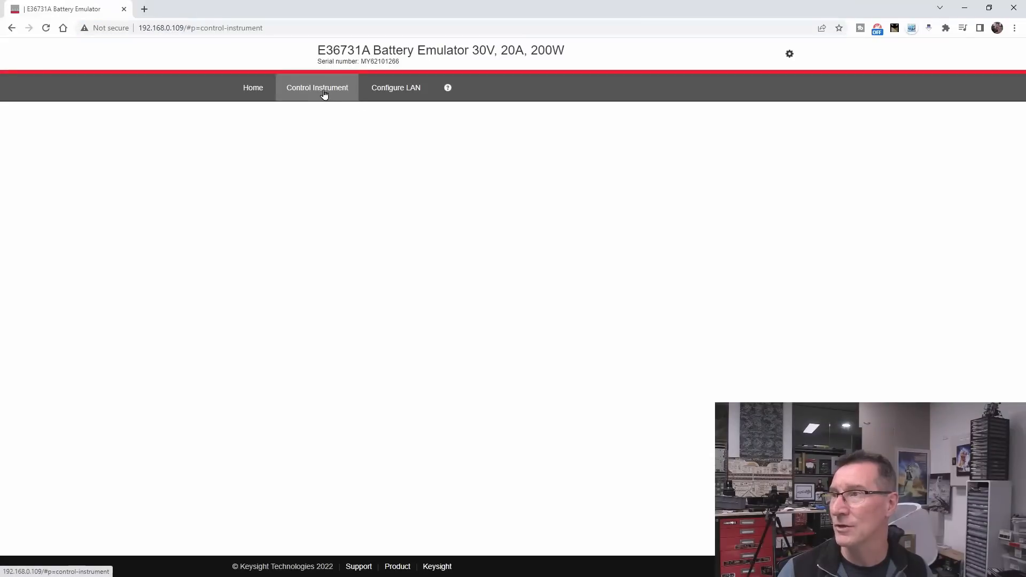
{"action": "left_click", "coordinate": [789, 54]}
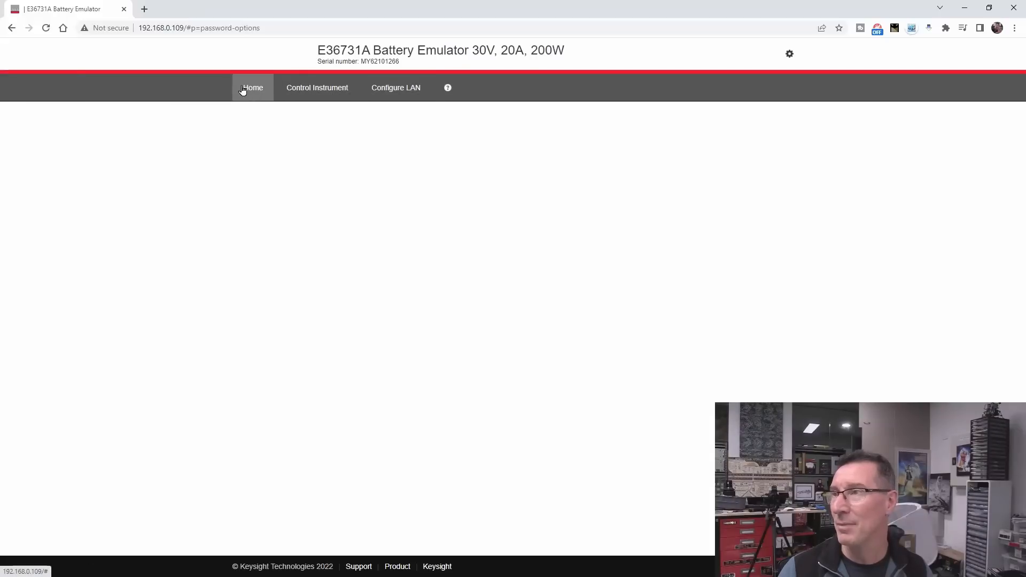
{"action": "left_click", "coordinate": [317, 87]}
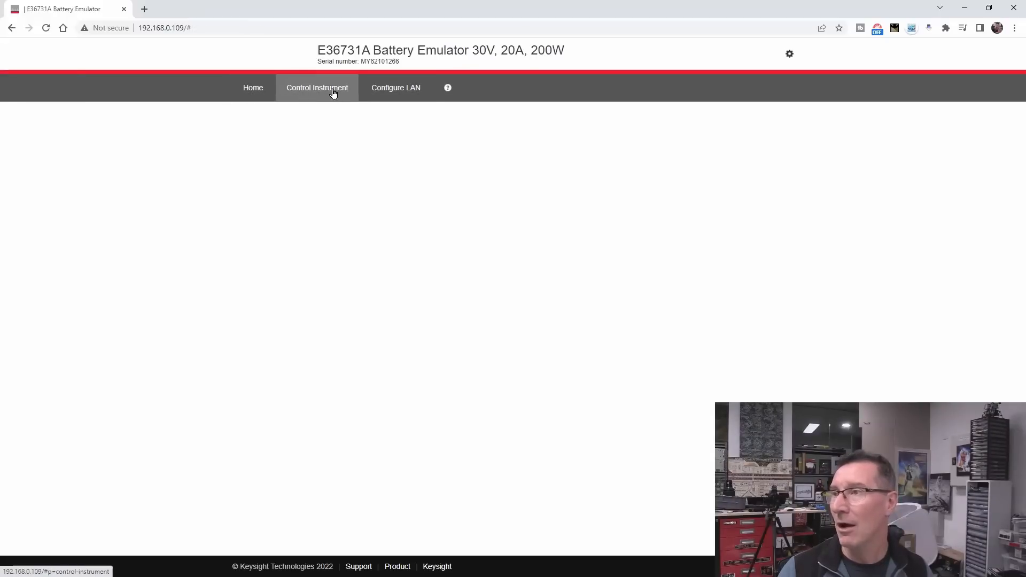
{"action": "left_click", "coordinate": [788, 53]}
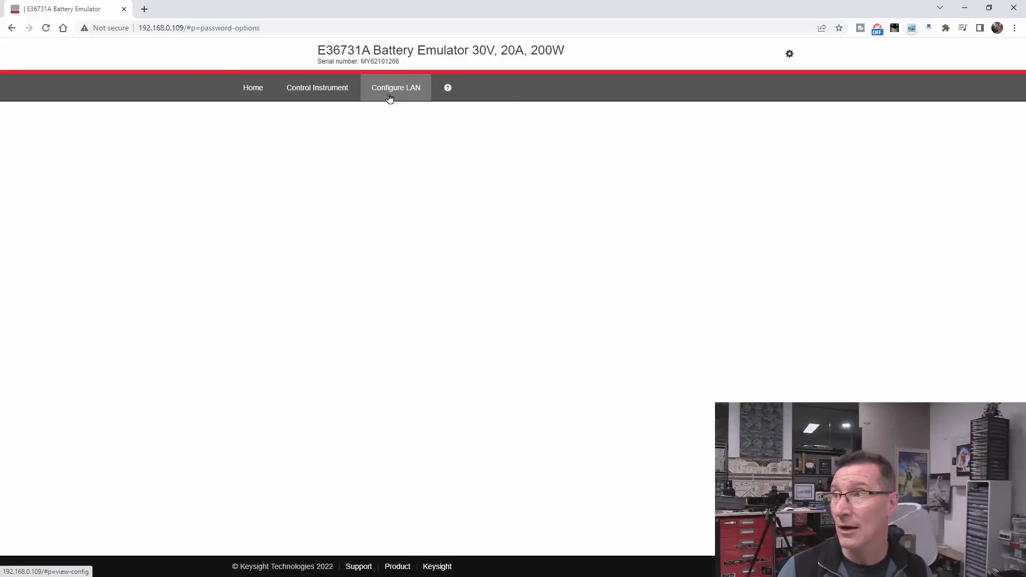
{"action": "mouse_move", "coordinate": [396, 258]}
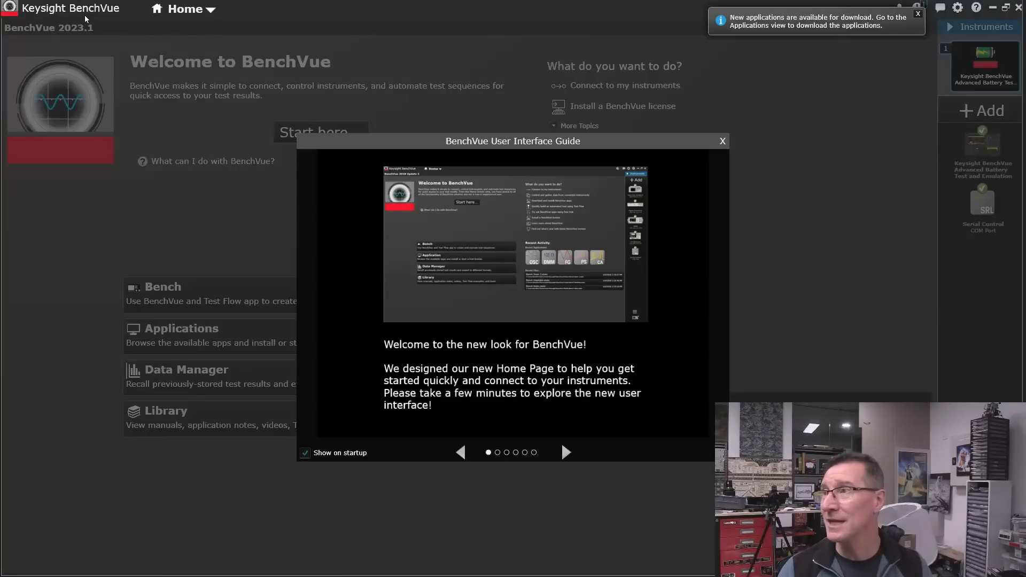
{"action": "mouse_move", "coordinate": [993, 88]}
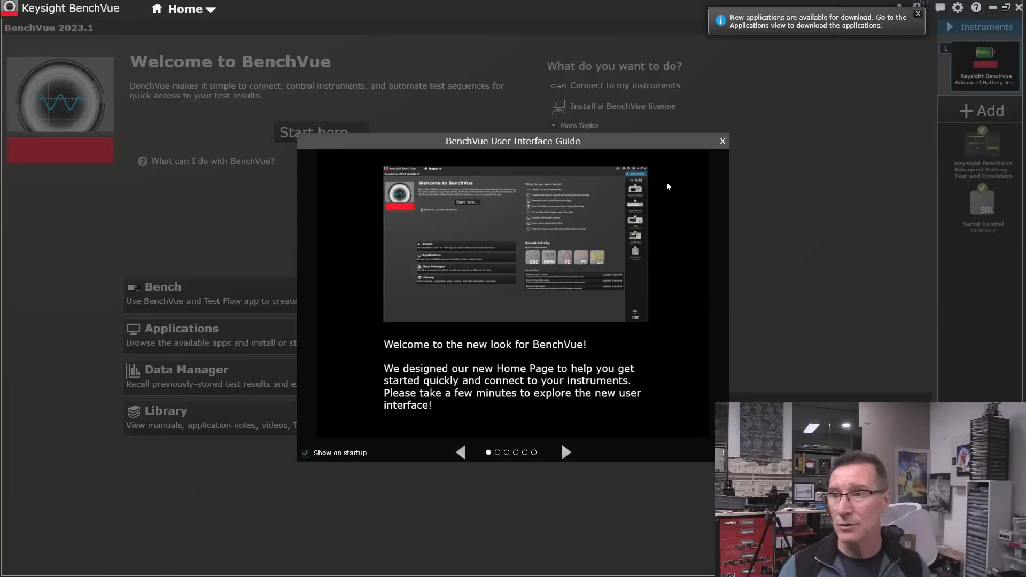
{"action": "mouse_move", "coordinate": [320, 501]}
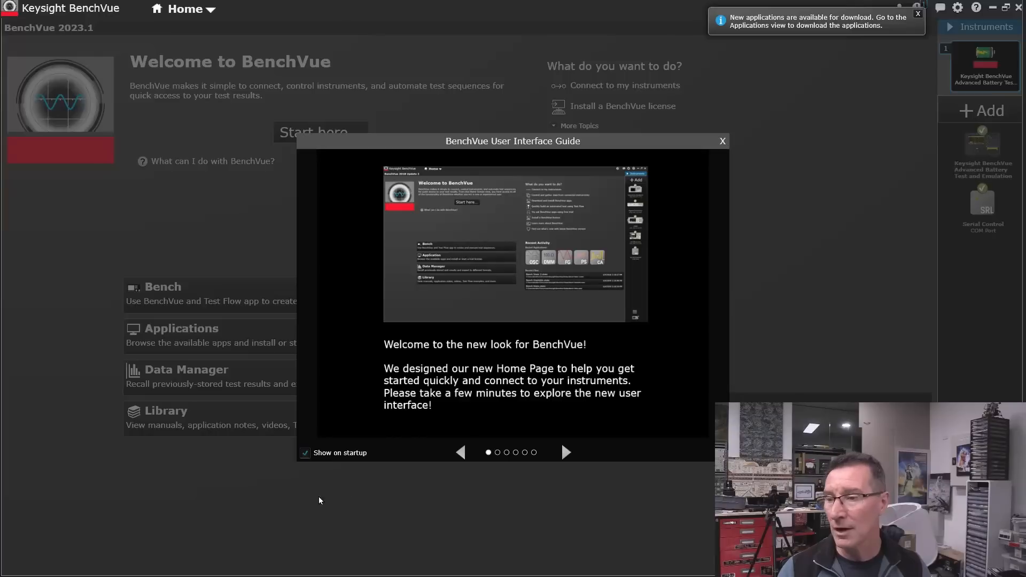
Step: Disable the guide's Show on startup, close it and dismiss the E36731A instrument details
{"action": "left_click", "coordinate": [305, 453]}
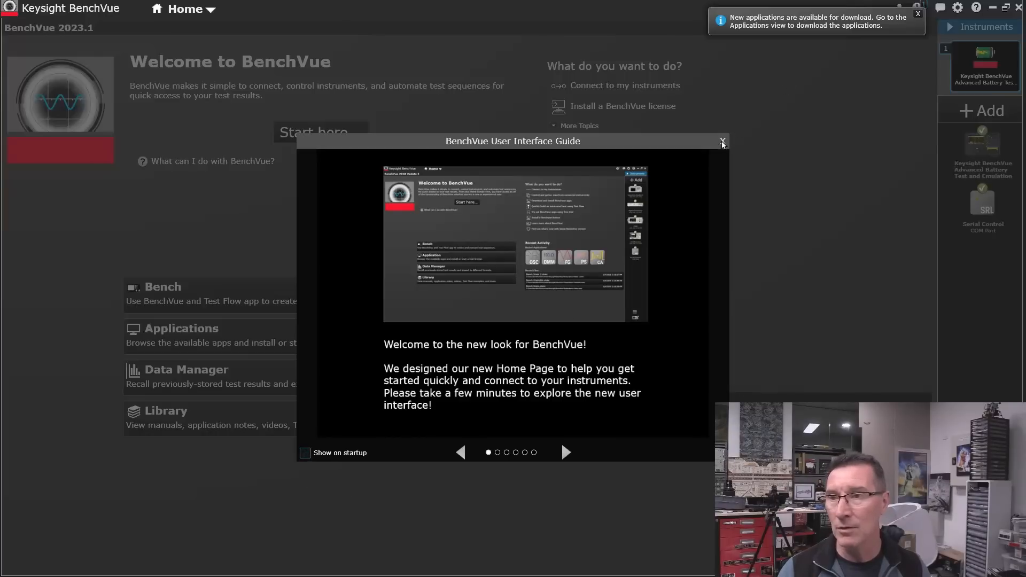
{"action": "left_click", "coordinate": [722, 141]}
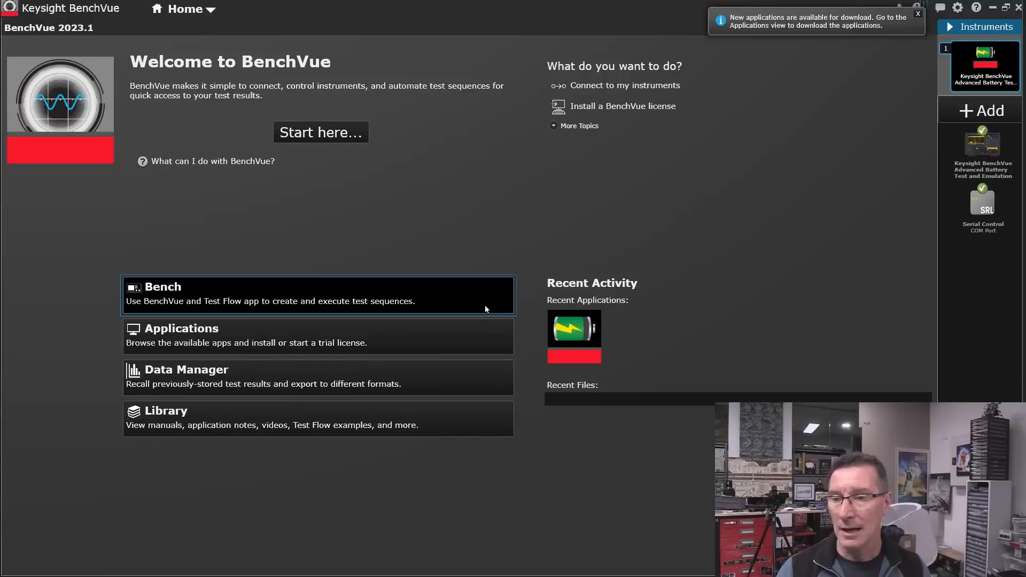
{"action": "mouse_move", "coordinate": [982, 190]}
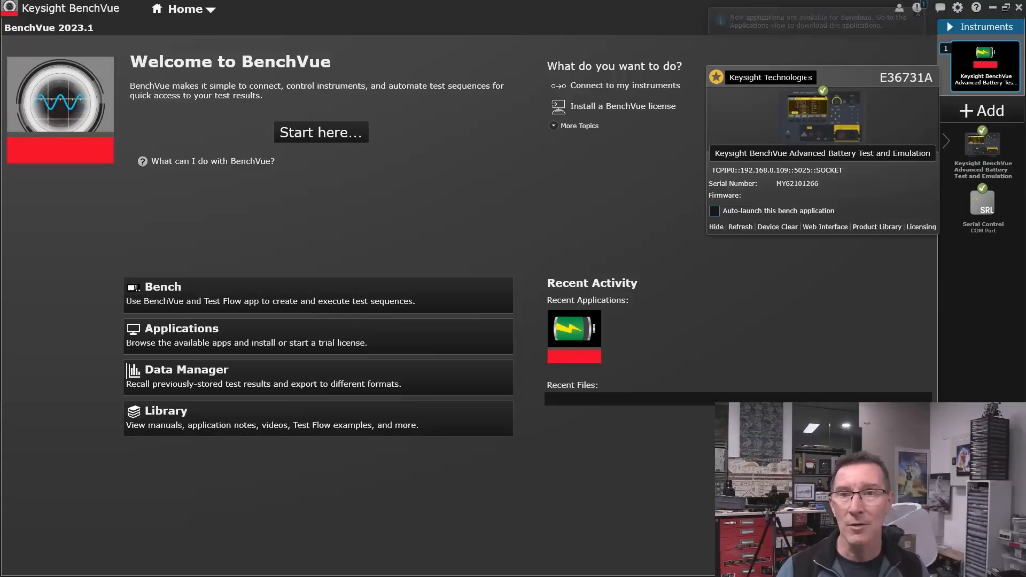
{"action": "mouse_move", "coordinate": [776, 170]}
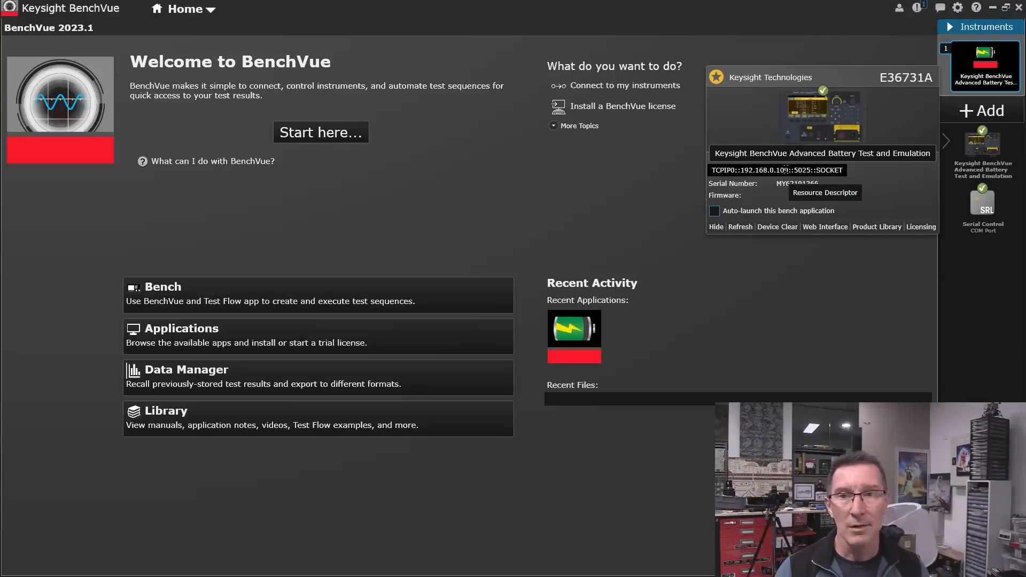
{"action": "left_click", "coordinate": [634, 190]}
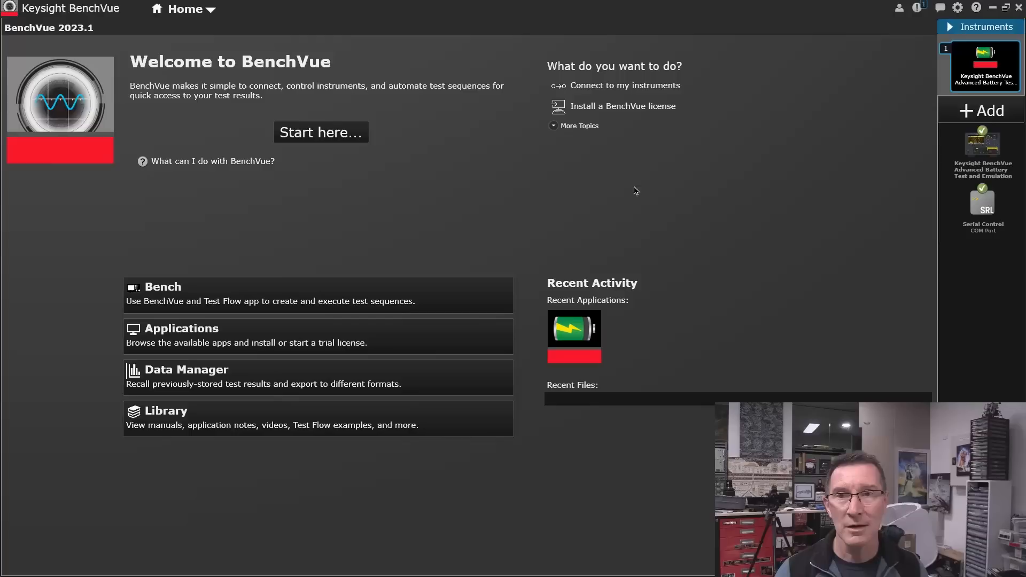
{"action": "mouse_move", "coordinate": [982, 67]}
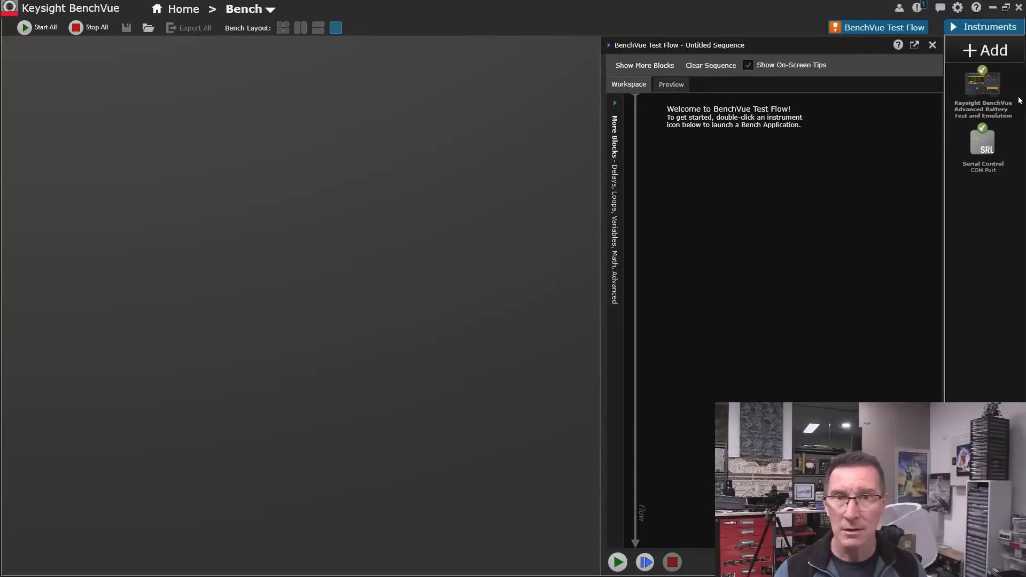
Step: Launch the Advanced Battery Test and Emulation app and expand run status for instruments A–D
{"action": "double_click", "coordinate": [983, 81]}
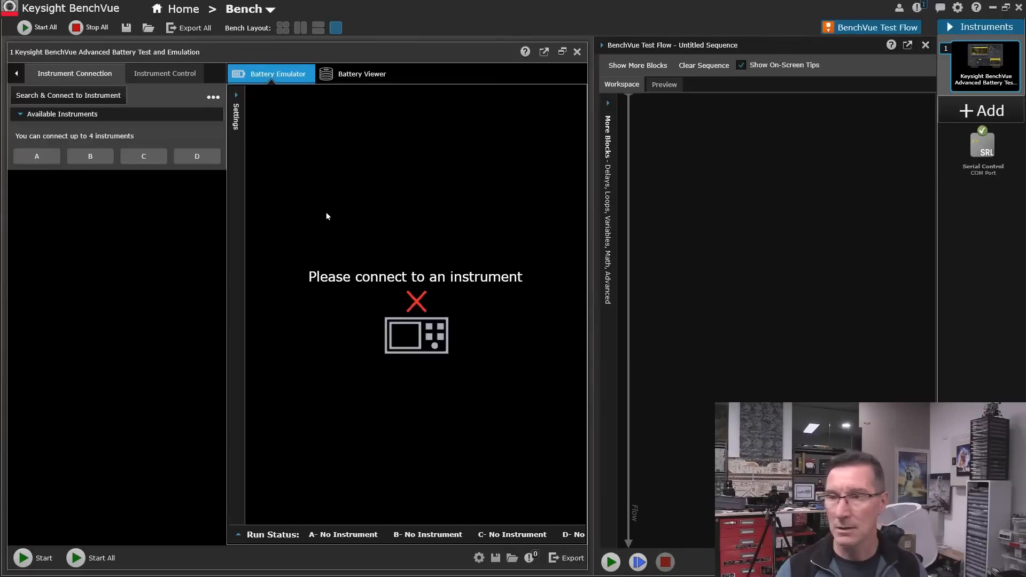
{"action": "mouse_move", "coordinate": [514, 200]}
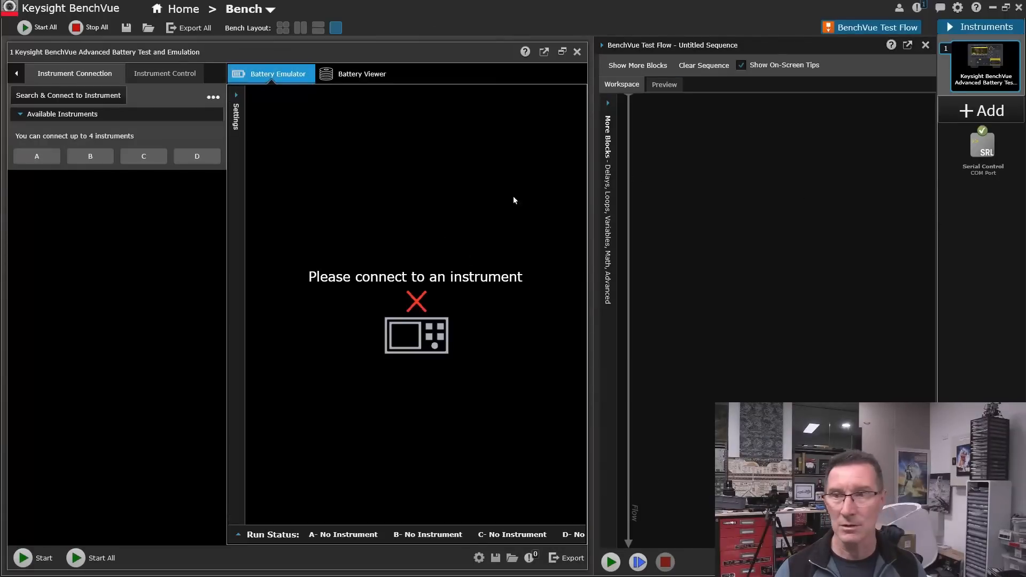
{"action": "mouse_move", "coordinate": [981, 65]}
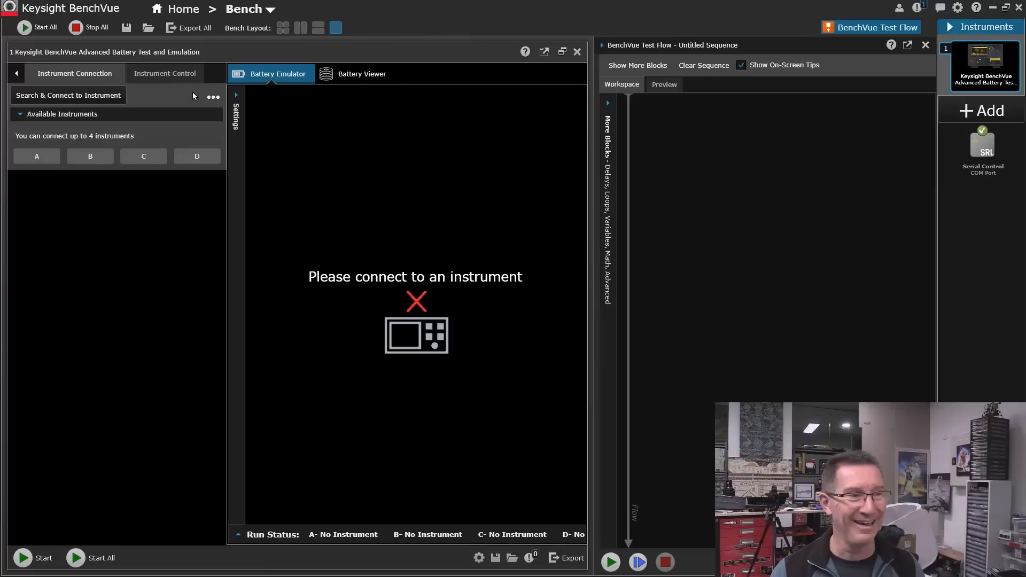
{"action": "mouse_move", "coordinate": [225, 153]}
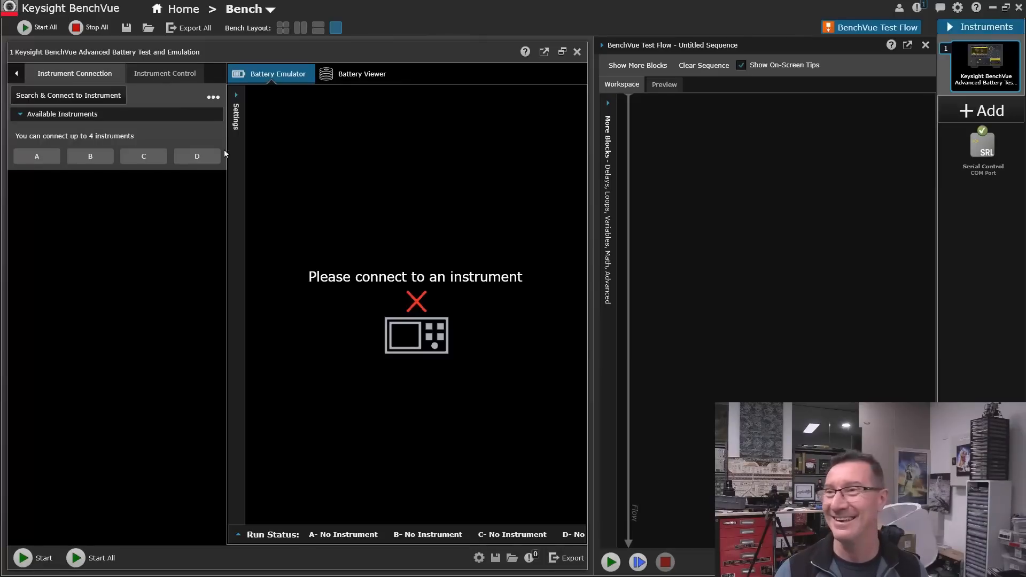
{"action": "mouse_move", "coordinate": [406, 287]}
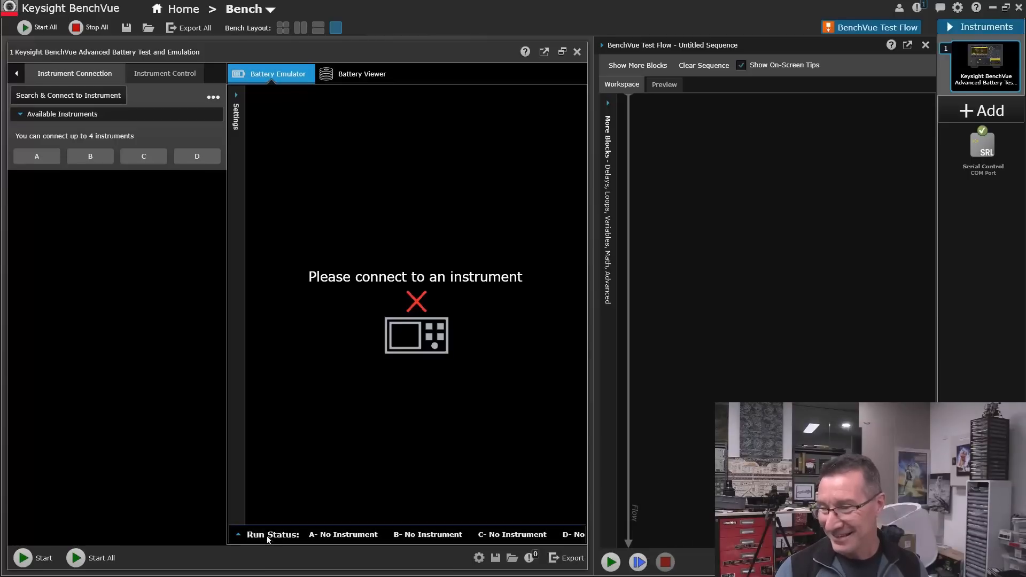
{"action": "left_click", "coordinate": [237, 535]}
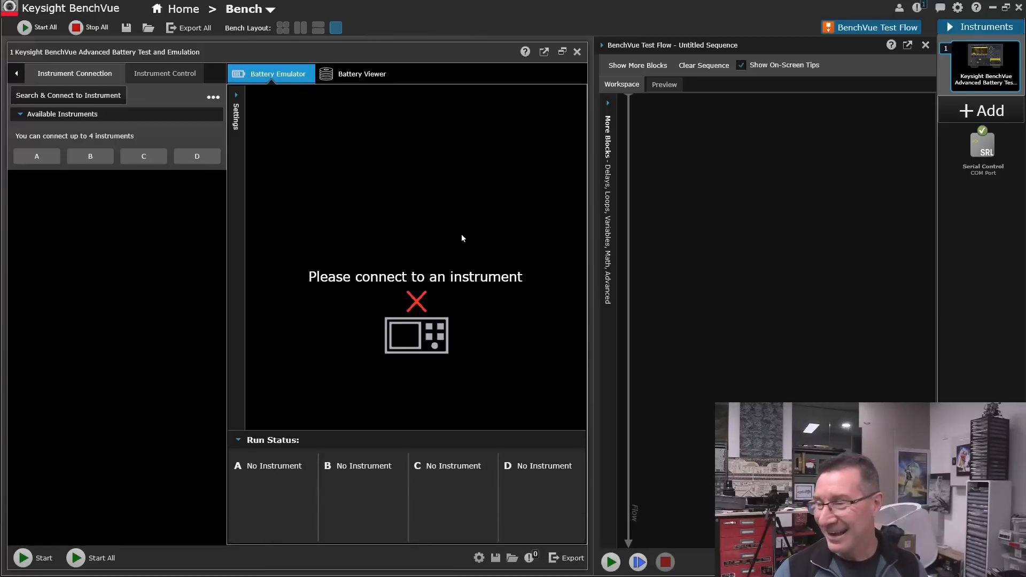
{"action": "mouse_move", "coordinate": [982, 62]}
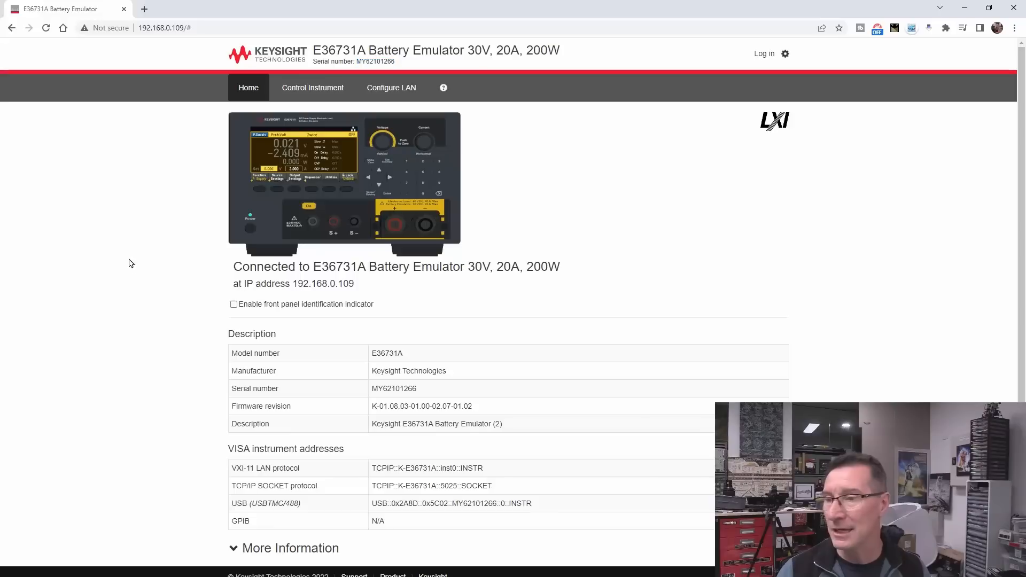
{"action": "mouse_move", "coordinate": [235, 331]}
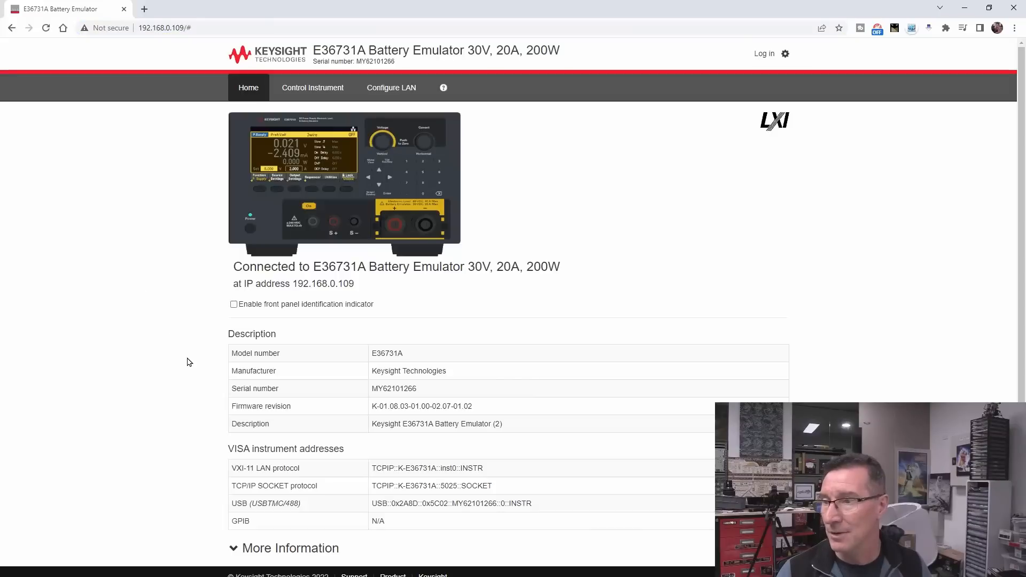
{"action": "mouse_move", "coordinate": [234, 304]}
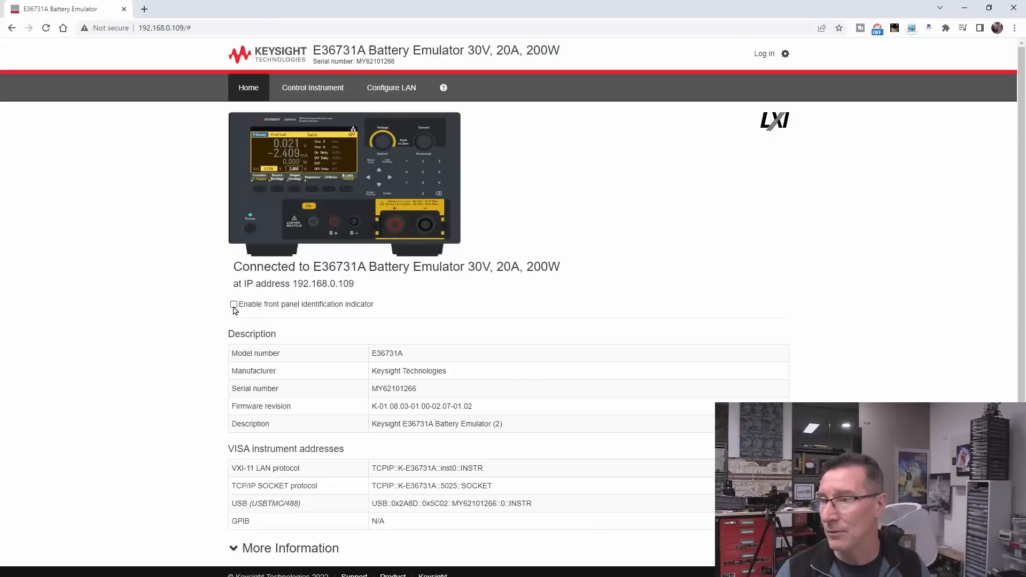
Step: Toggle the E36731A front-panel identification indicator on and back off
{"action": "left_click", "coordinate": [234, 305]}
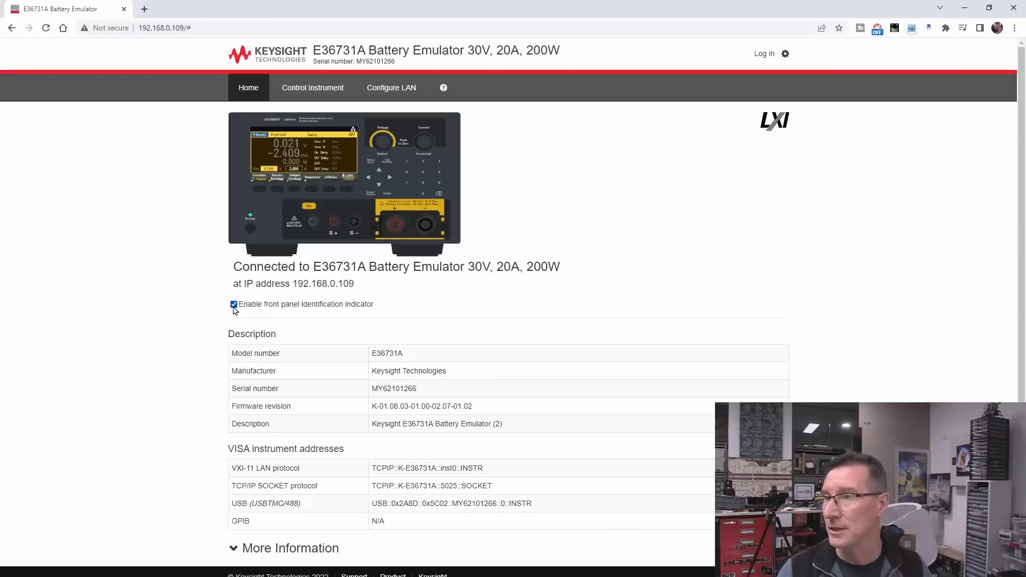
{"action": "left_click", "coordinate": [234, 305]}
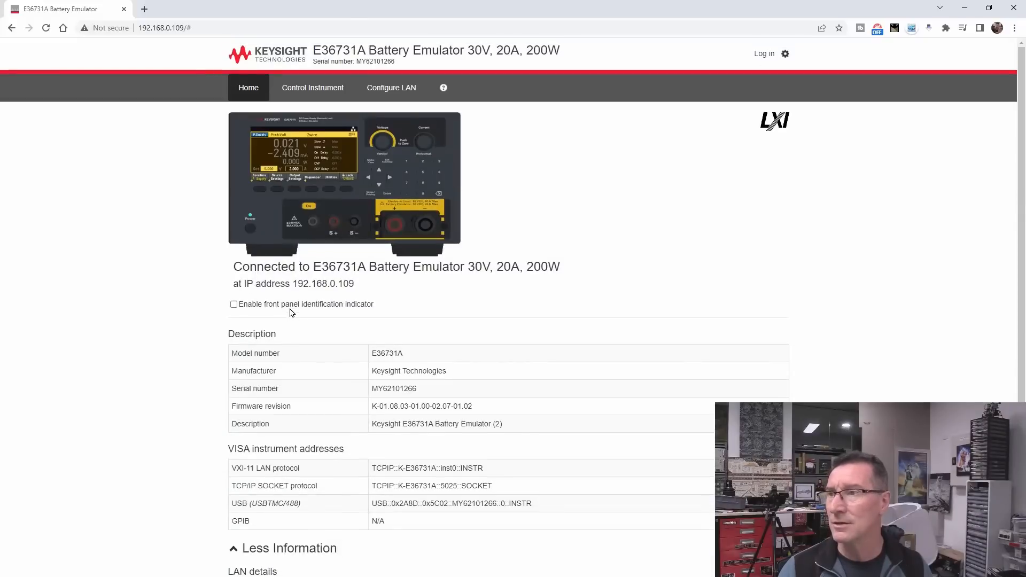
Step: Review the LAN configuration page and go to the Control Instrument page
{"action": "left_click", "coordinate": [316, 87]}
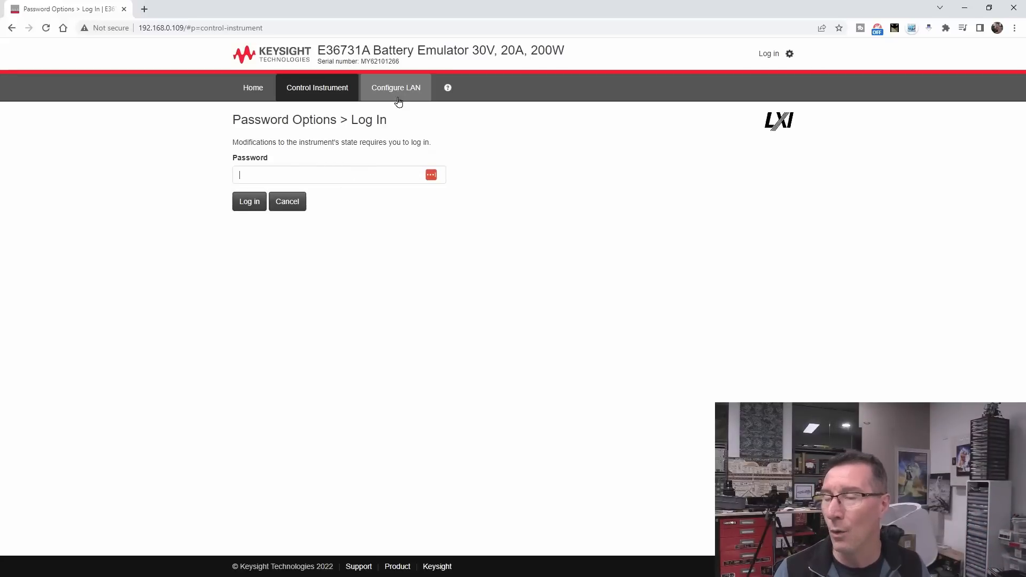
{"action": "left_click", "coordinate": [395, 86]}
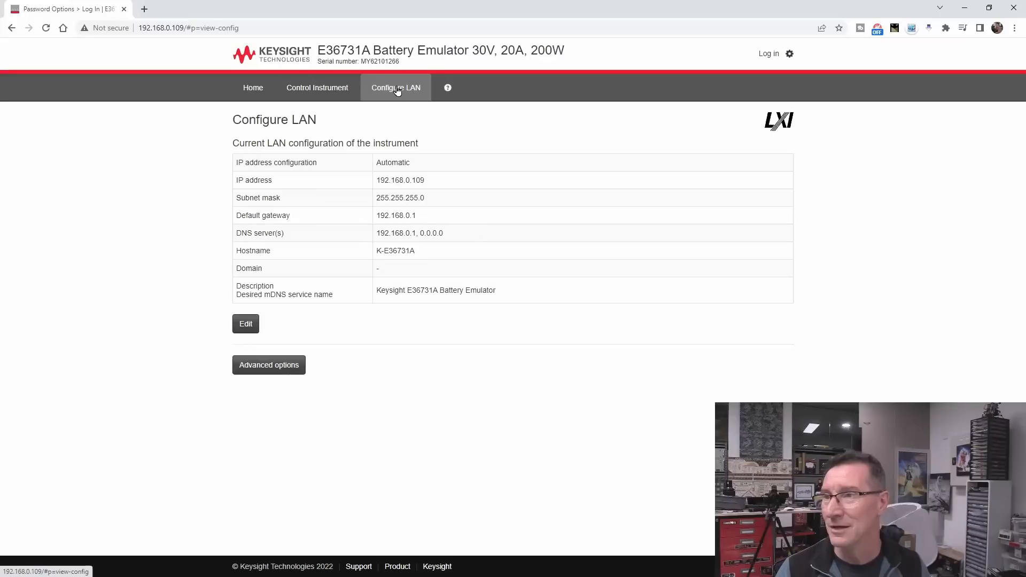
{"action": "left_click", "coordinate": [316, 88]}
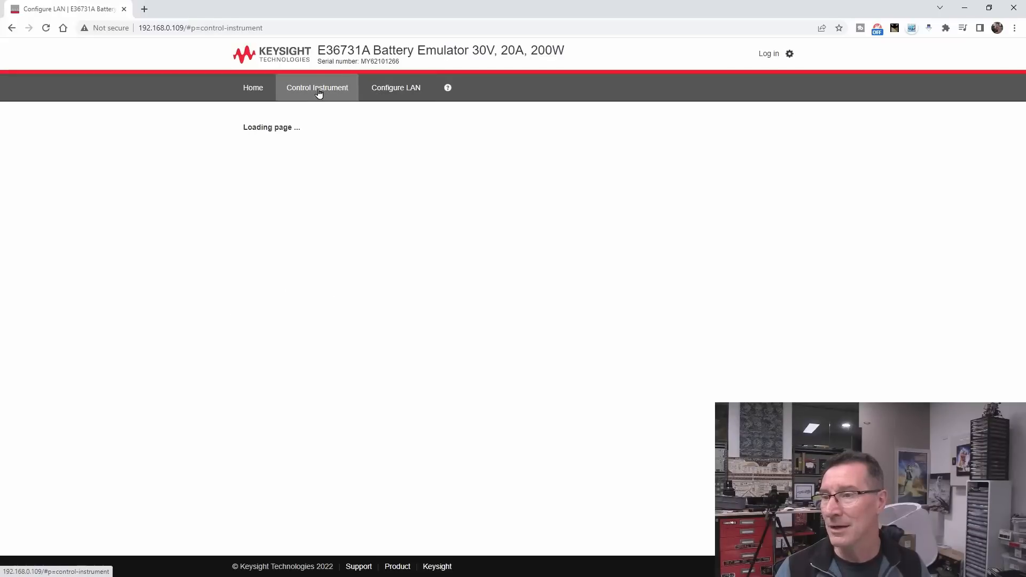
{"action": "left_click", "coordinate": [316, 87]}
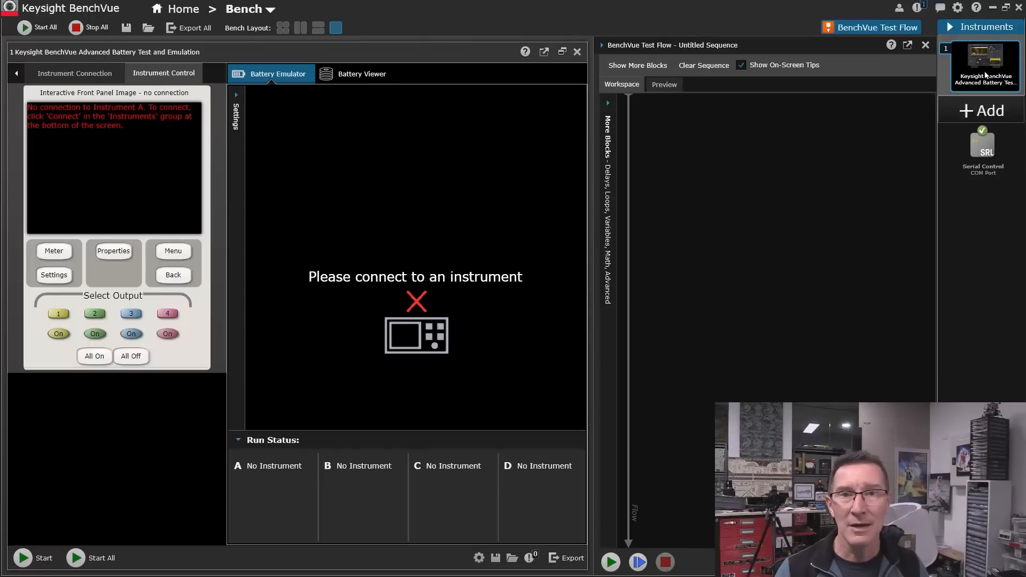
{"action": "mouse_move", "coordinate": [981, 197]}
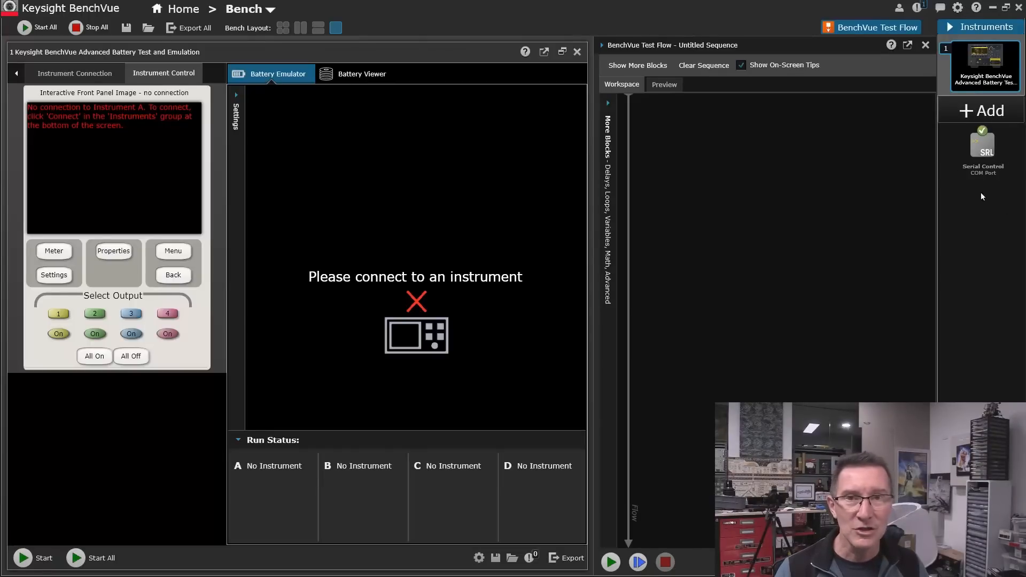
{"action": "mouse_move", "coordinate": [983, 151]}
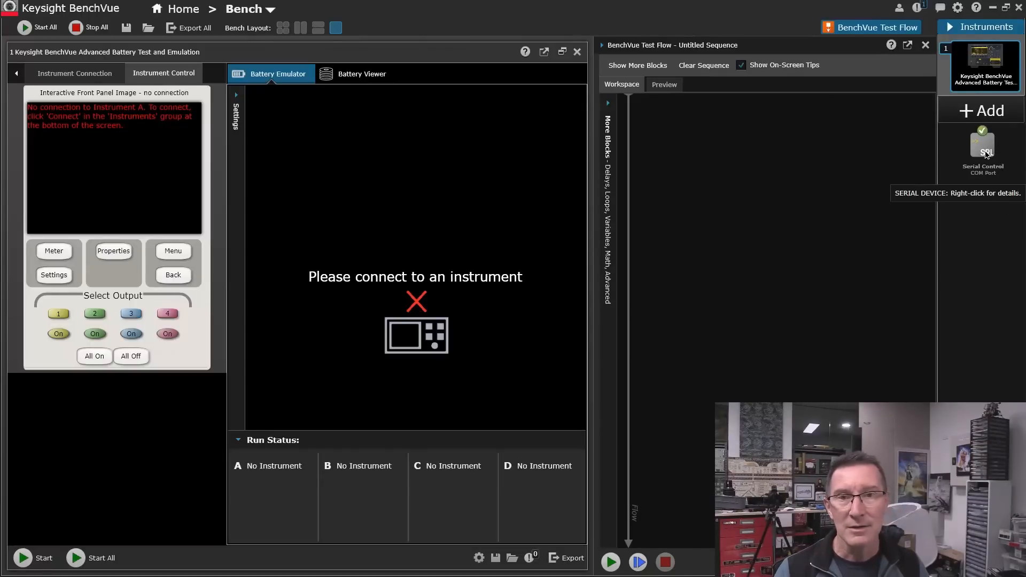
Step: Select the Serial Control COM Port device in the Instruments panel
{"action": "left_click", "coordinate": [981, 154]}
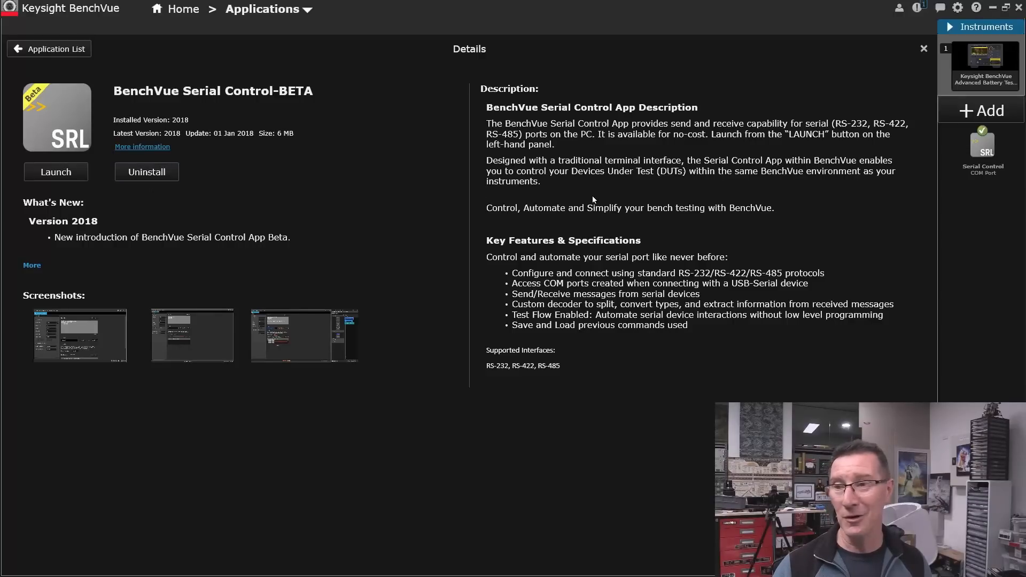
{"action": "mouse_move", "coordinate": [909, 129]}
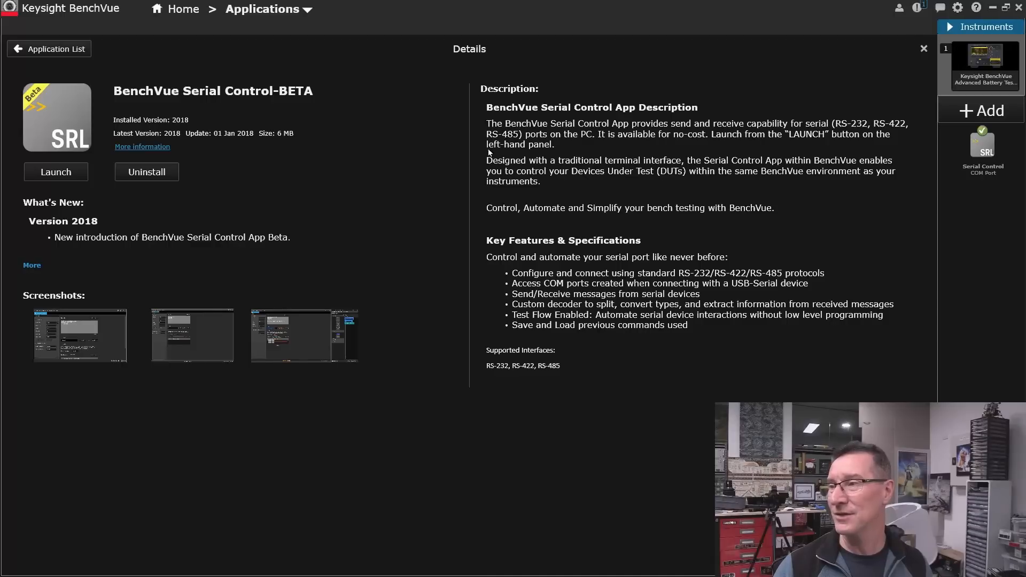
{"action": "mouse_move", "coordinate": [357, 67]}
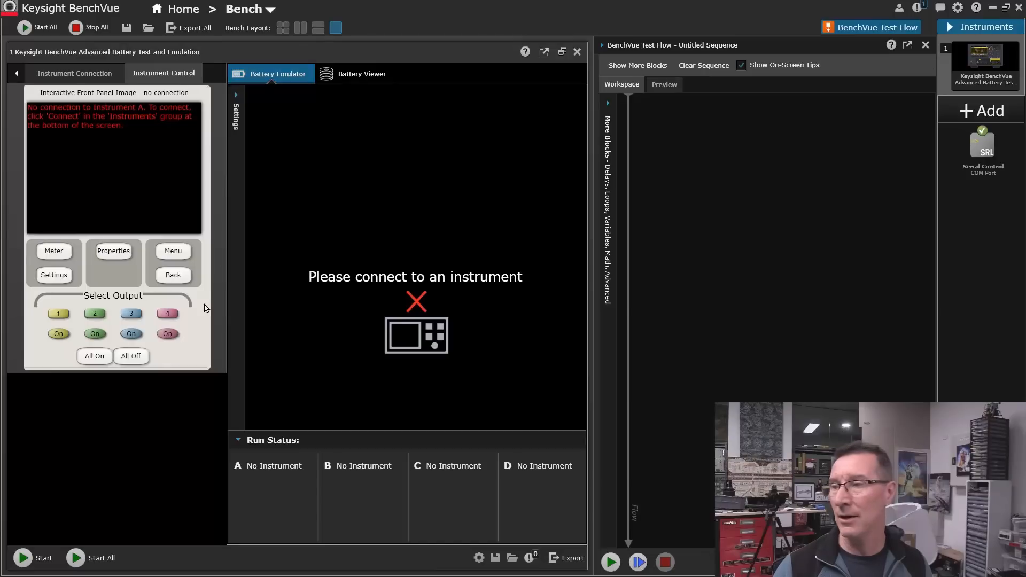
{"action": "mouse_move", "coordinate": [99, 64]}
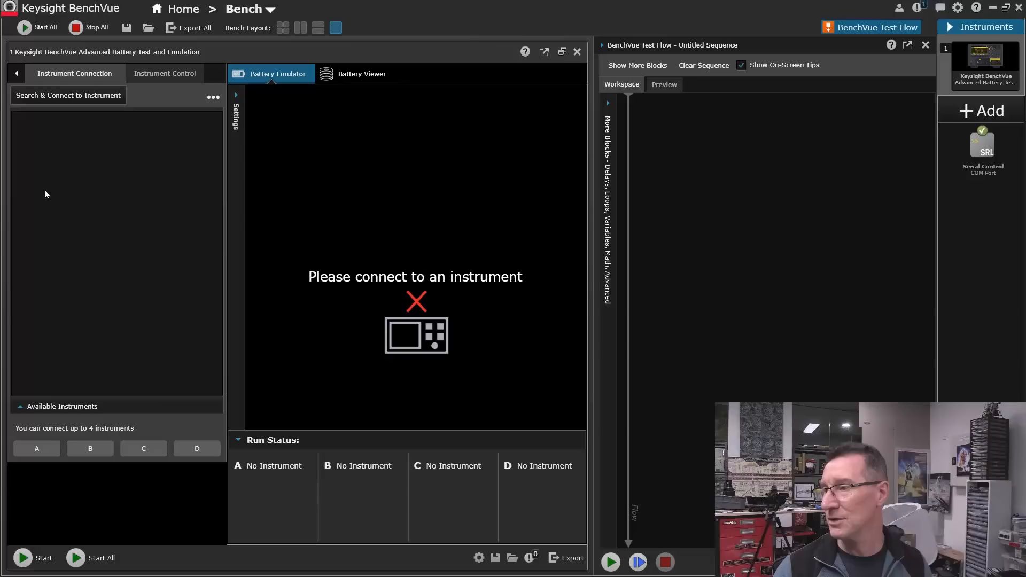
Step: Start a New Manual Configure instrument connection from the ••• menu
{"action": "left_click", "coordinate": [211, 97]}
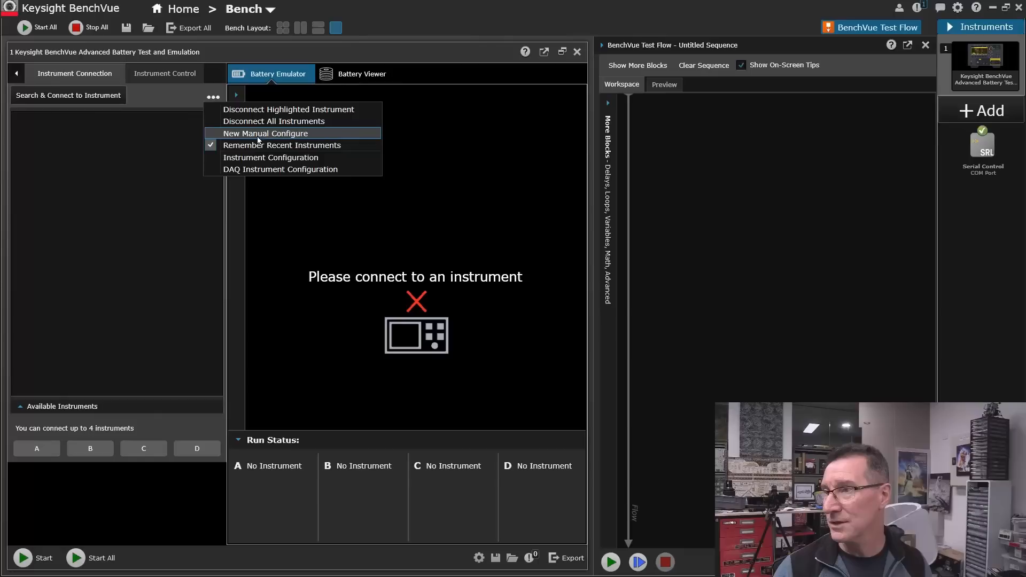
{"action": "mouse_move", "coordinate": [287, 109]}
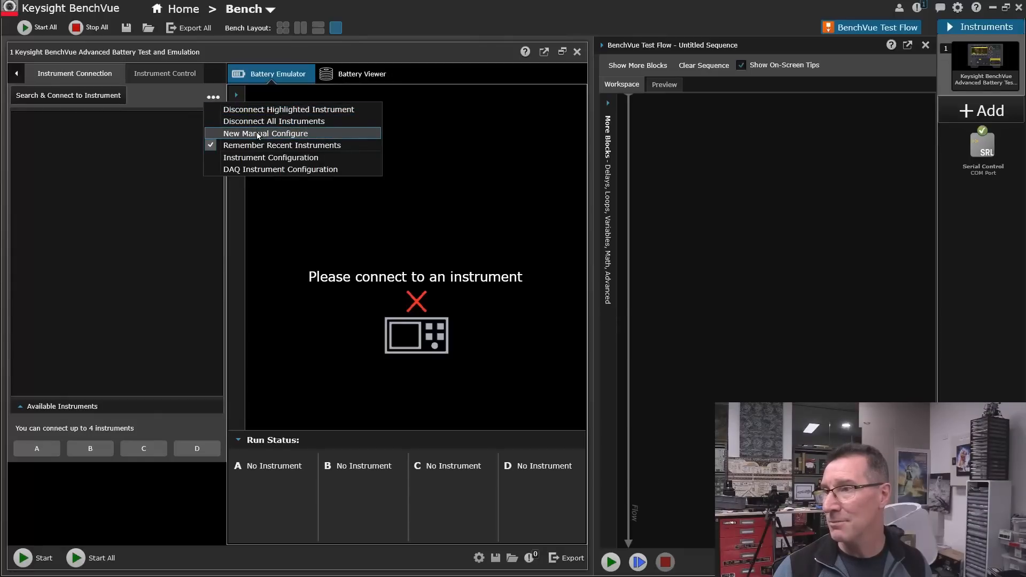
{"action": "left_click", "coordinate": [266, 133]}
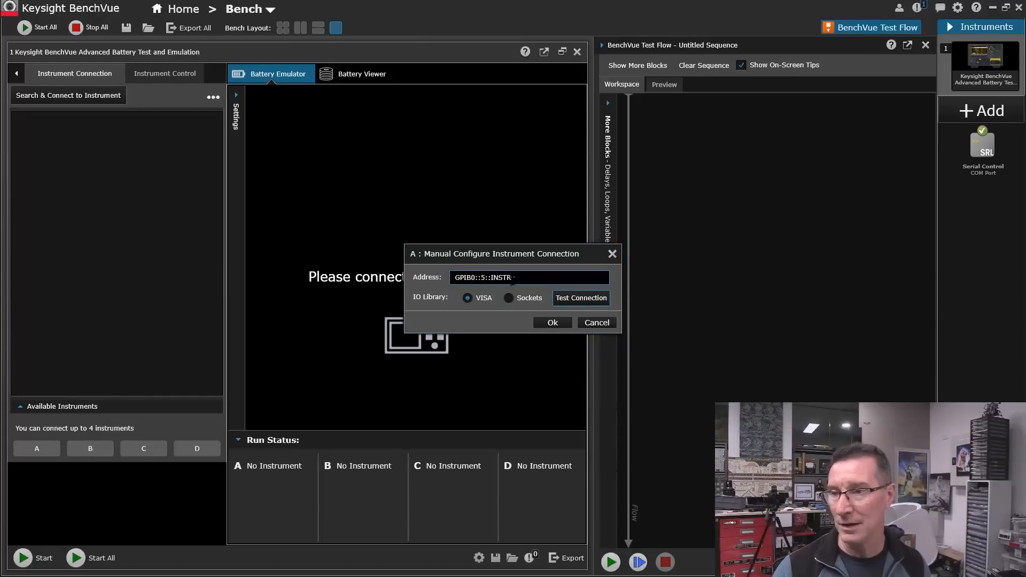
{"action": "left_click", "coordinate": [595, 322]}
{"action": "type", "text": "http://192.168.0.109/"}
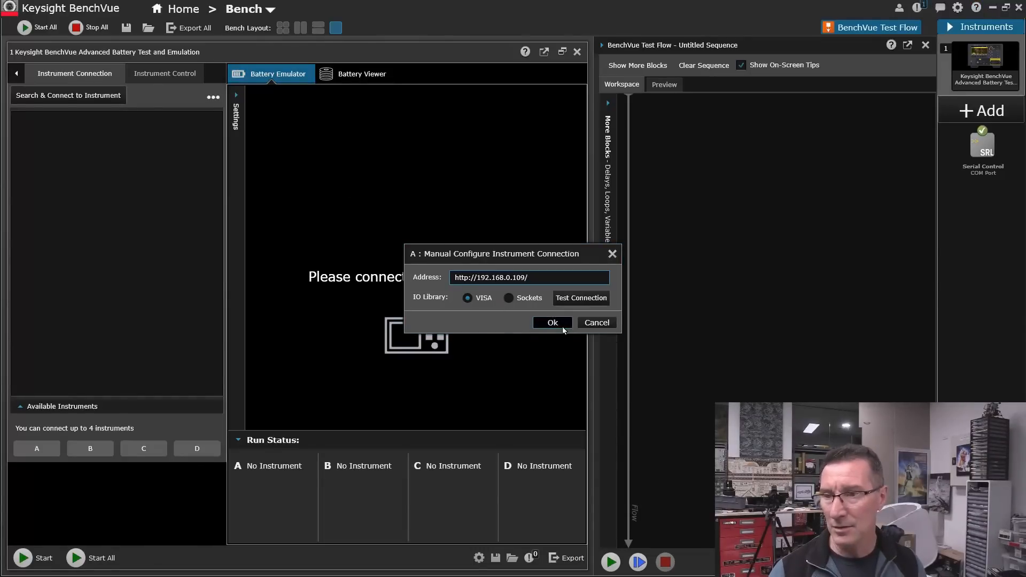
{"action": "left_click", "coordinate": [552, 321]}
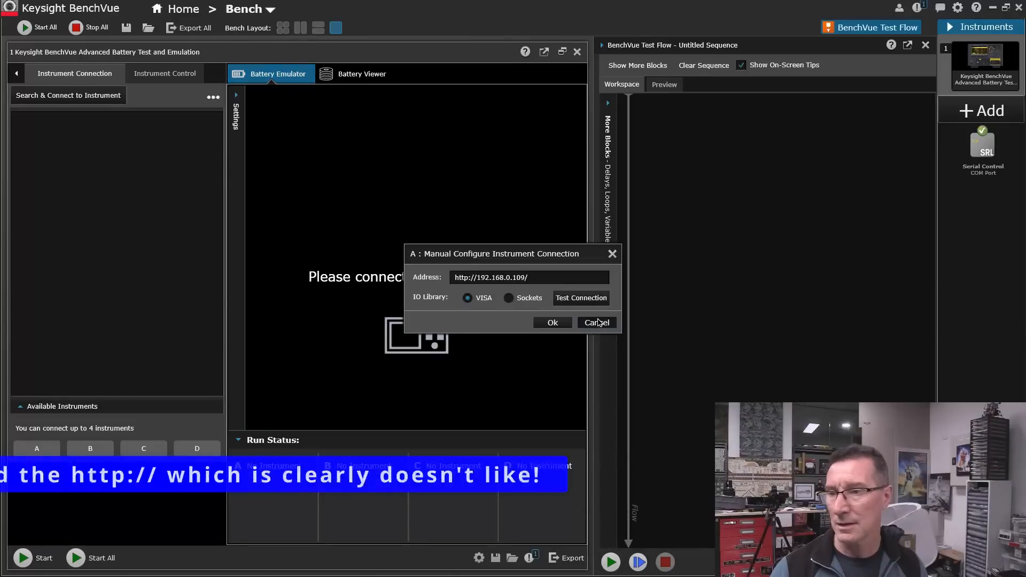
{"action": "left_click", "coordinate": [595, 321]}
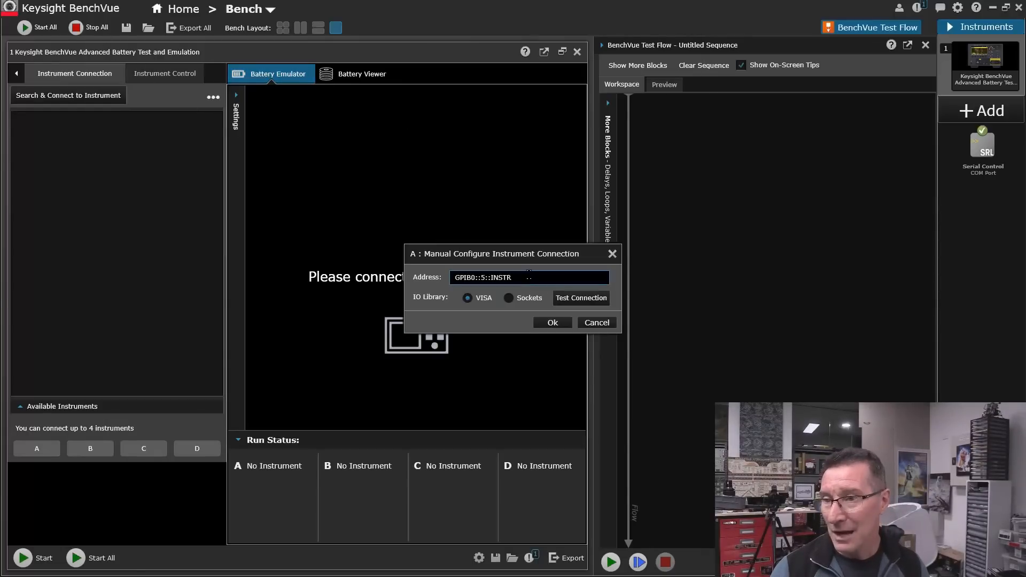
{"action": "type", "text": "http://192.168.0.109/"}
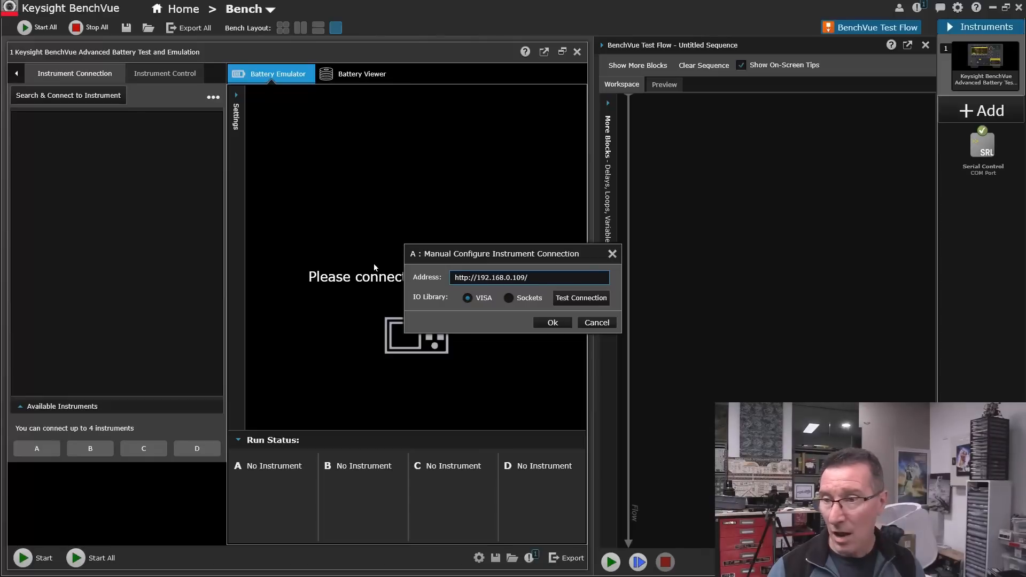
{"action": "left_click", "coordinate": [530, 277]}
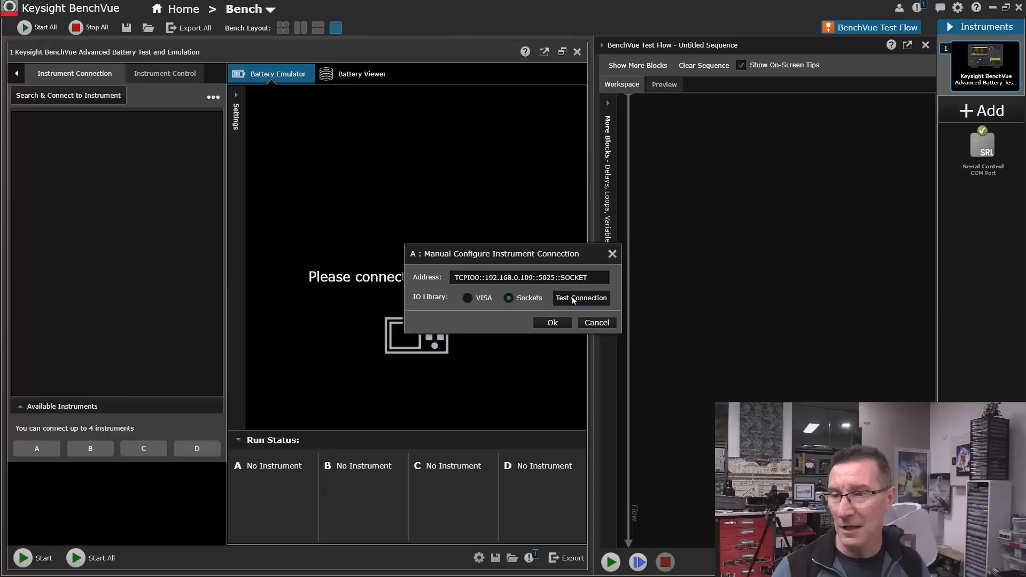
{"action": "left_click", "coordinate": [580, 298]}
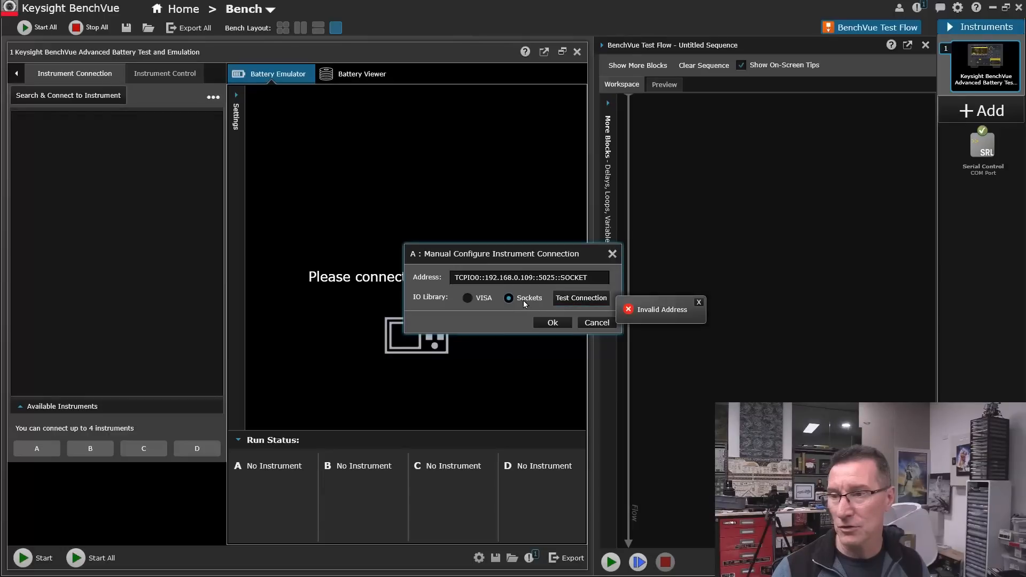
Step: Switch back to the VISA library and connect instrument A at 192.168.0.109
{"action": "left_click", "coordinate": [467, 298]}
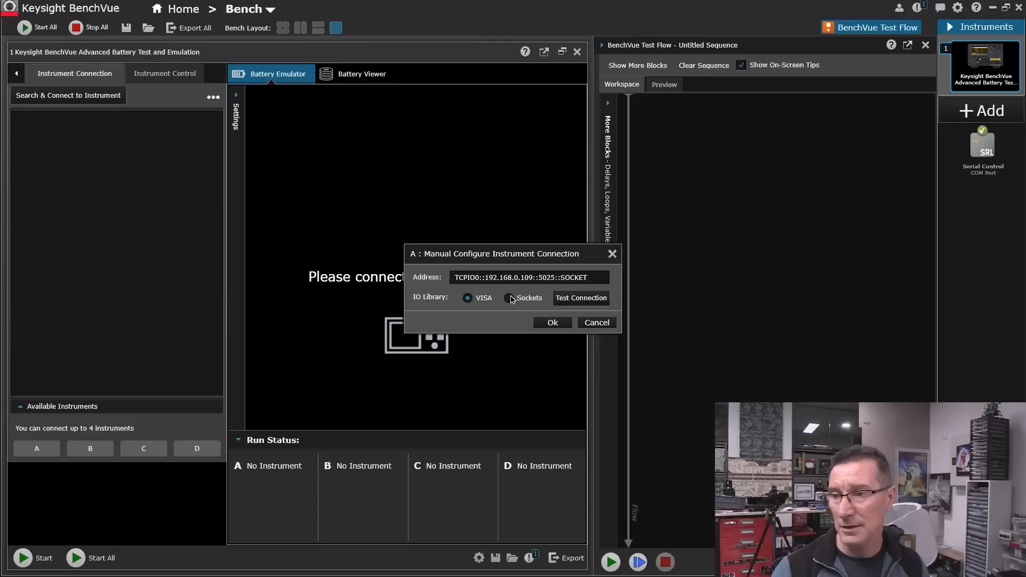
{"action": "left_click", "coordinate": [509, 299]}
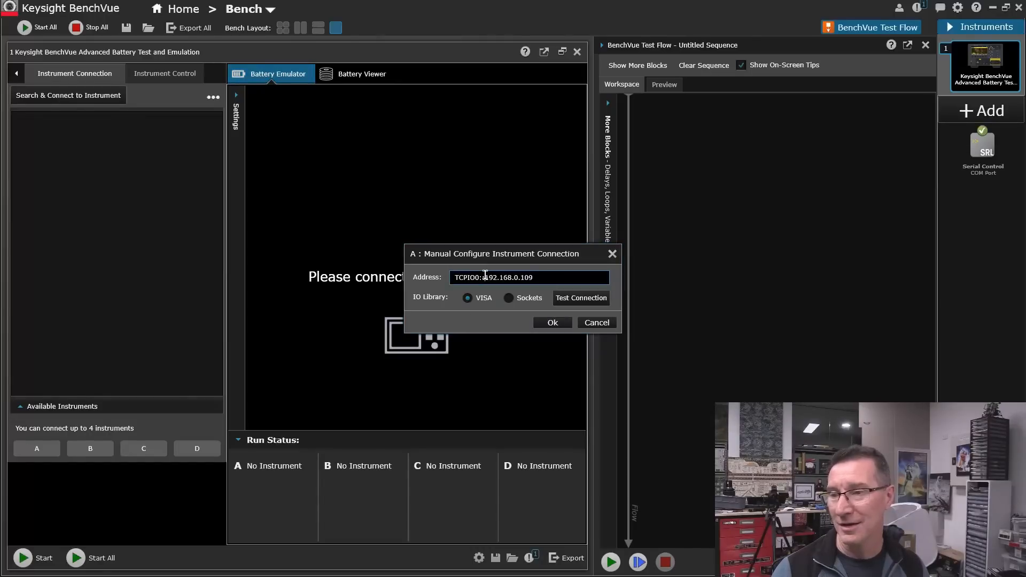
{"action": "type", "text": "192.168.0.109"}
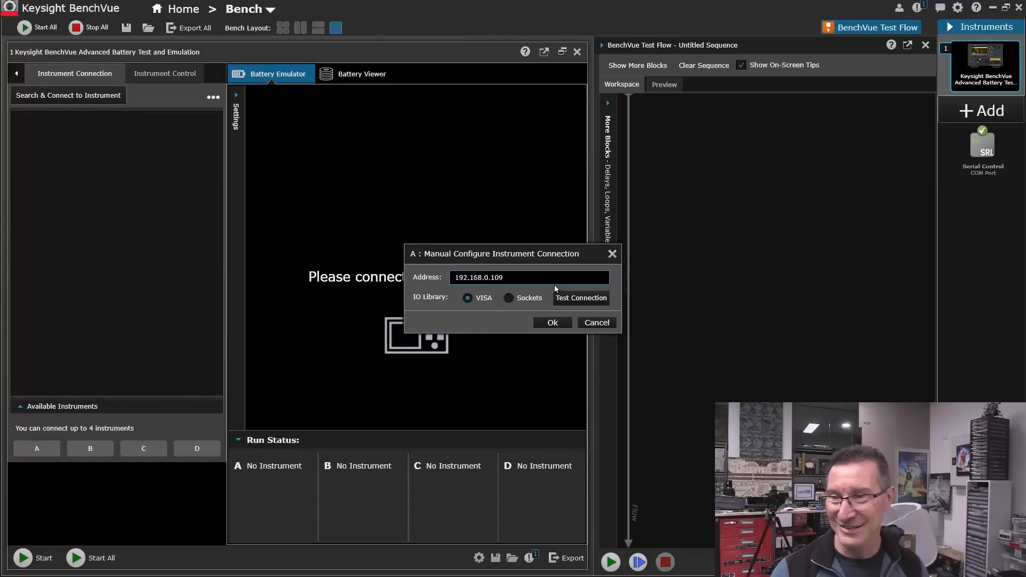
{"action": "left_click", "coordinate": [552, 321]}
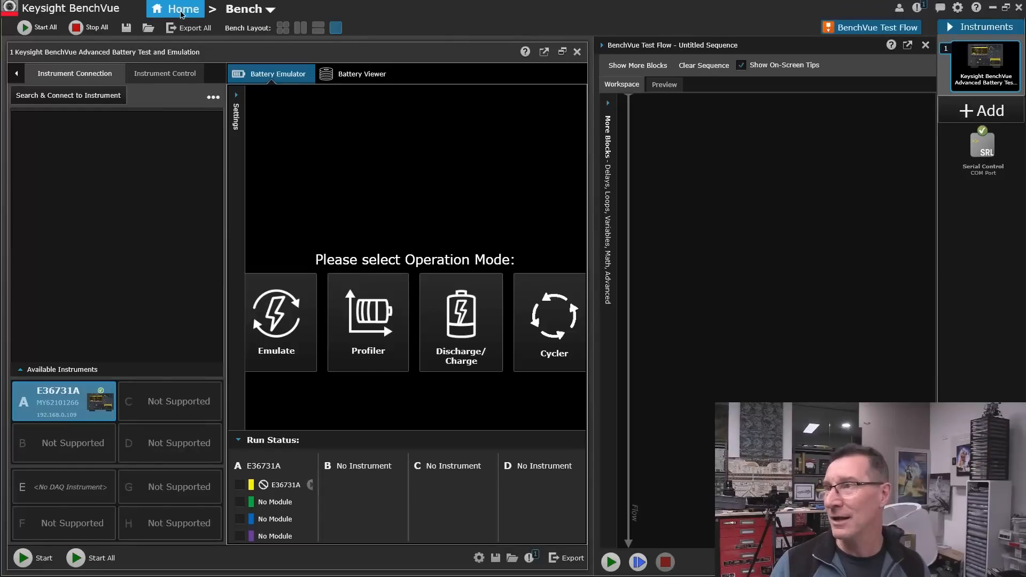
Step: Return to the BenchVue home screen with the E36731A connected as instrument A
{"action": "left_click", "coordinate": [179, 9]}
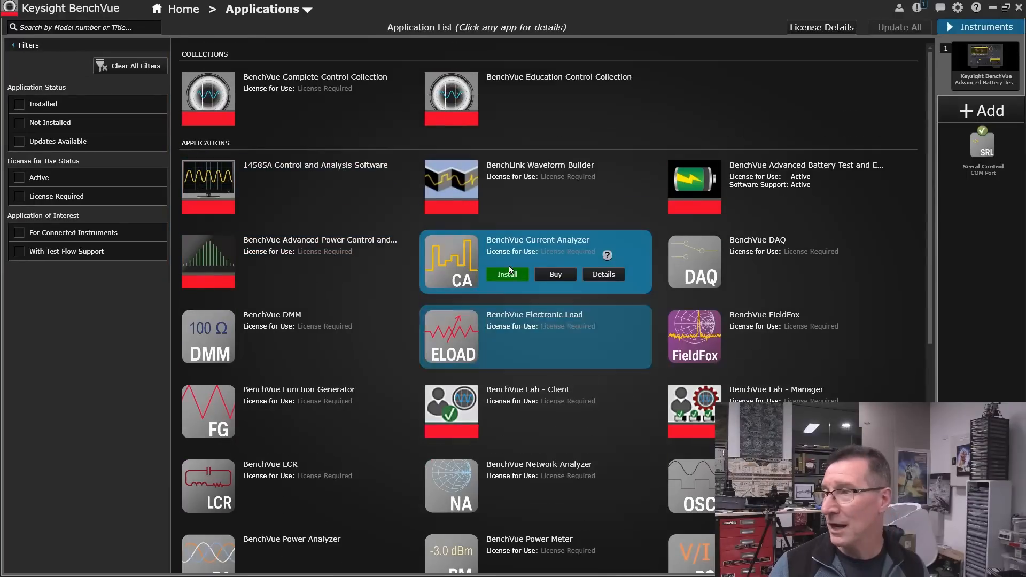
{"action": "scroll", "scroll_direction": "down", "scroll_amount": 3}
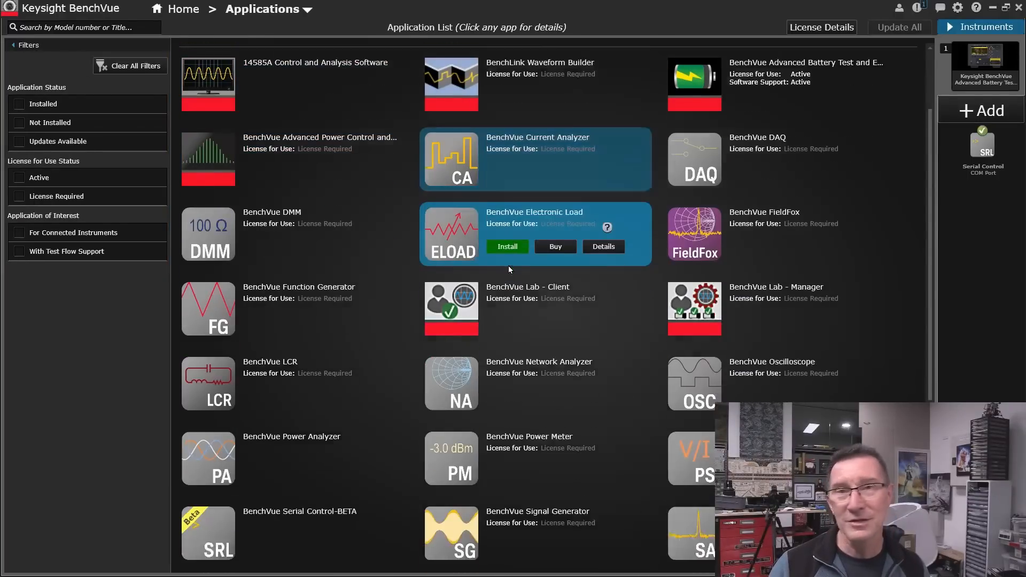
{"action": "scroll", "scroll_direction": "down", "scroll_amount": 3}
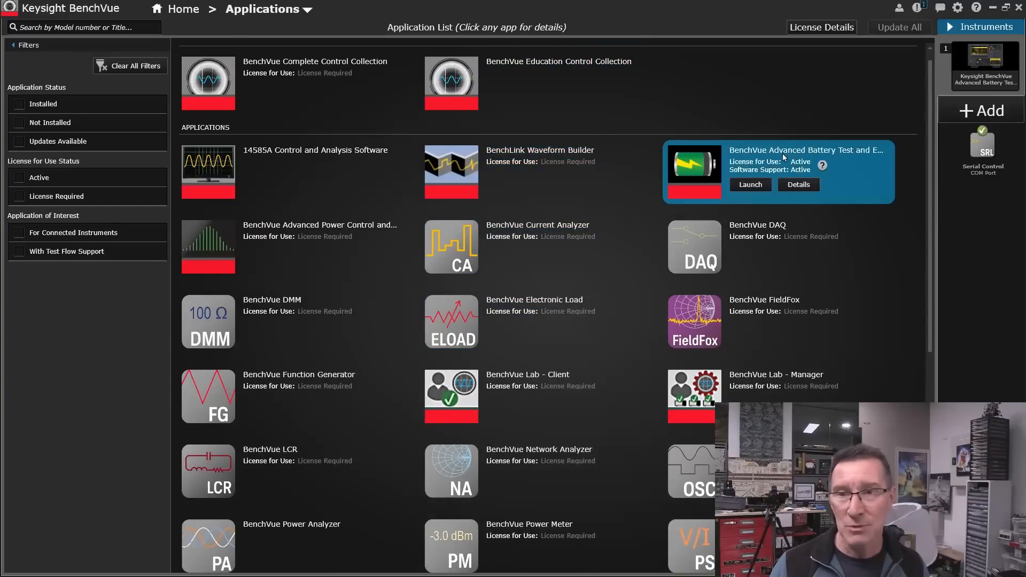
Step: Review the Advanced Battery Test app's details, then launch it from the application list
{"action": "left_click", "coordinate": [797, 185]}
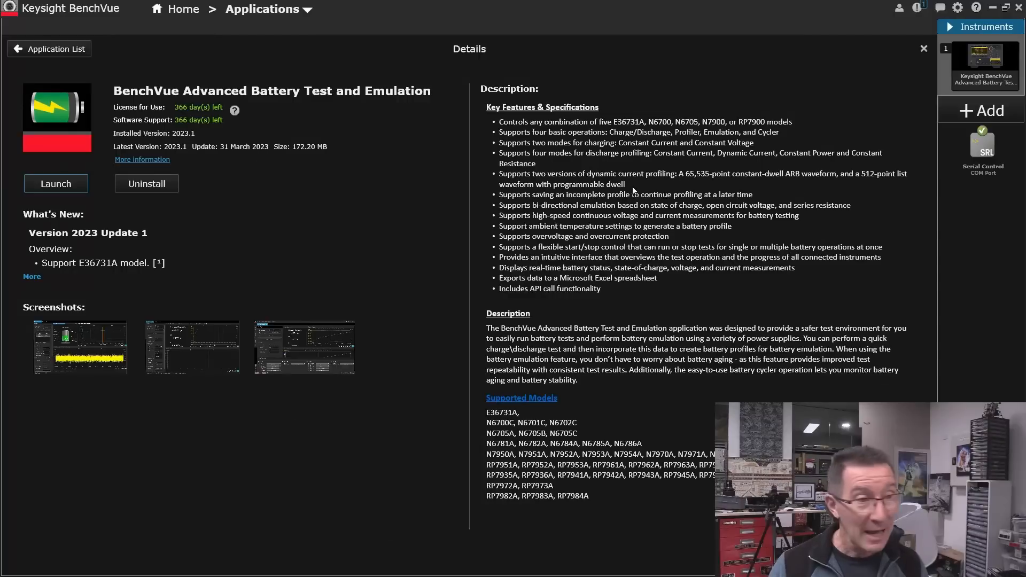
{"action": "mouse_move", "coordinate": [124, 95]}
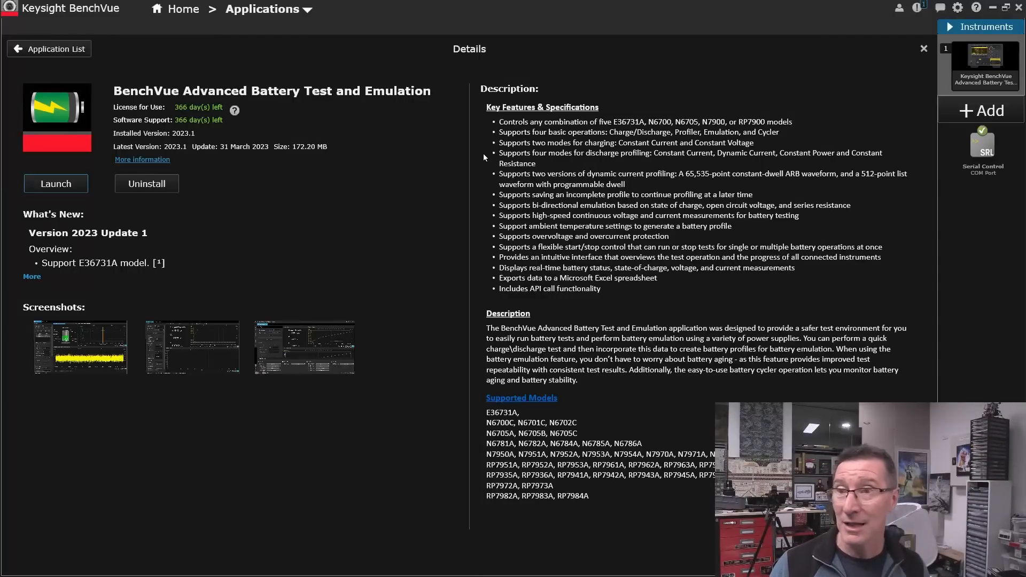
{"action": "mouse_move", "coordinate": [779, 128]}
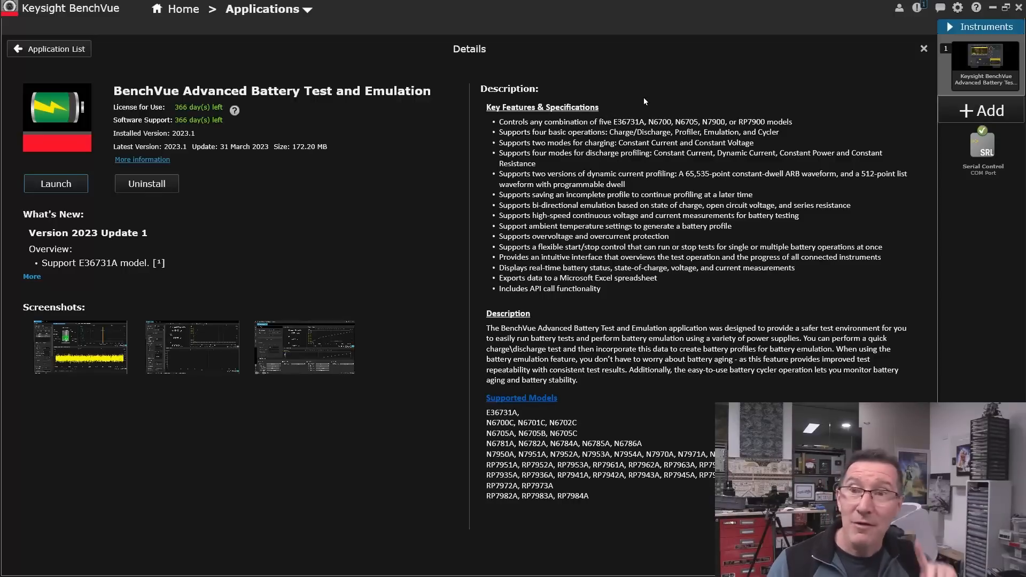
{"action": "mouse_move", "coordinate": [694, 142]}
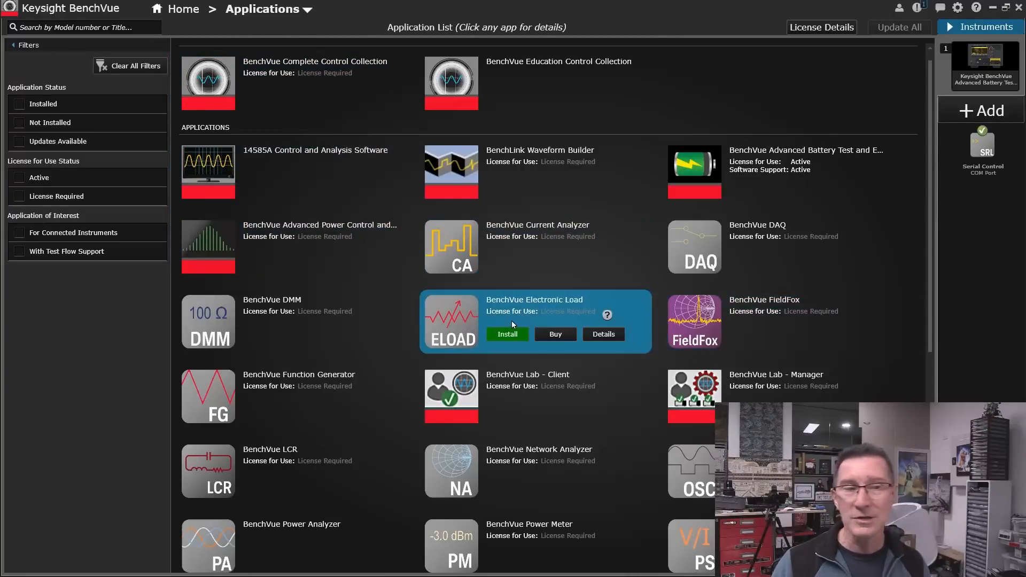
{"action": "scroll", "scroll_direction": "up", "scroll_amount": 3}
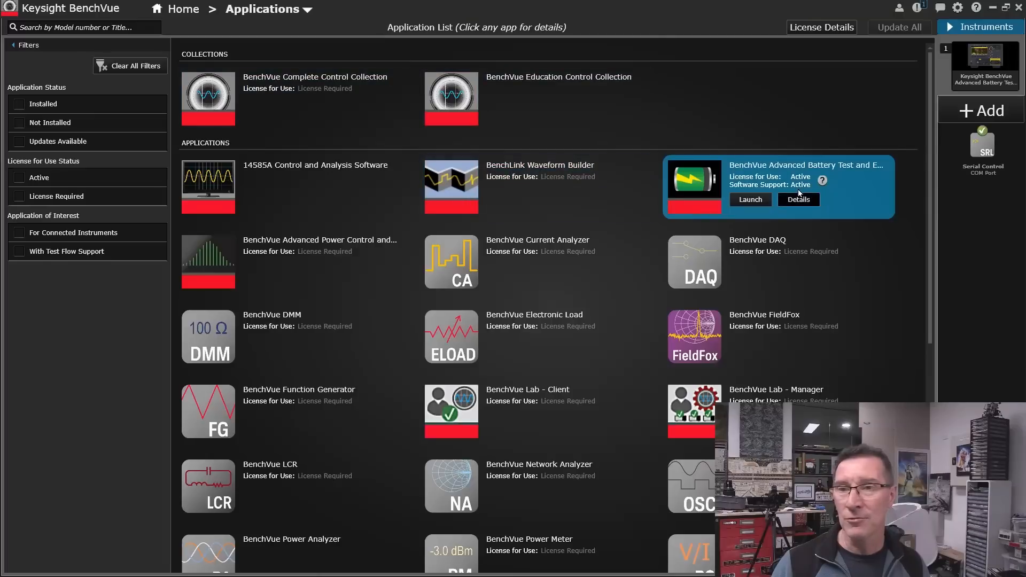
{"action": "left_click", "coordinate": [750, 200]}
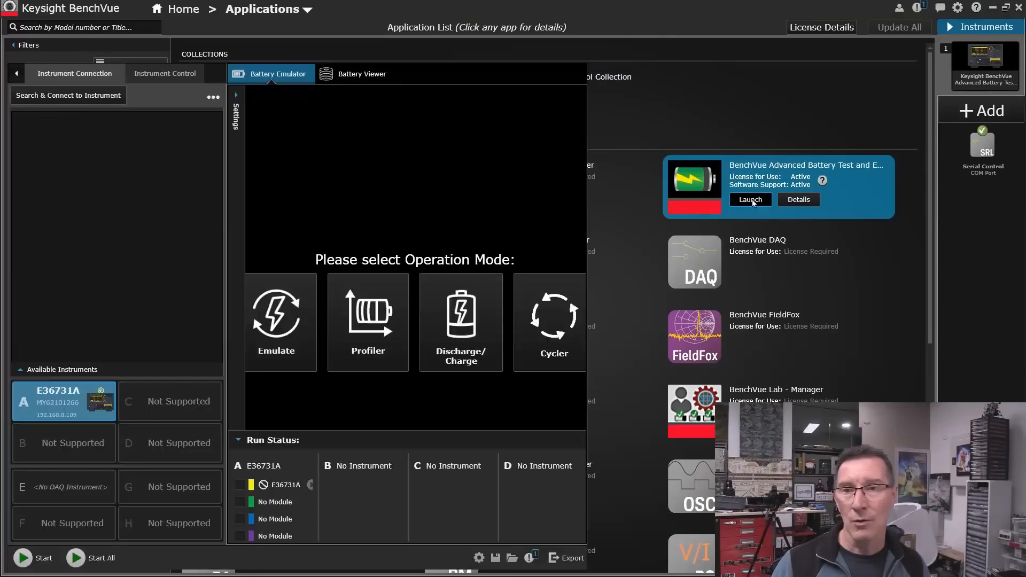
Step: Choose the Emulate operation mode on the Battery Emulator tab for the E36731A
{"action": "left_click", "coordinate": [750, 200]}
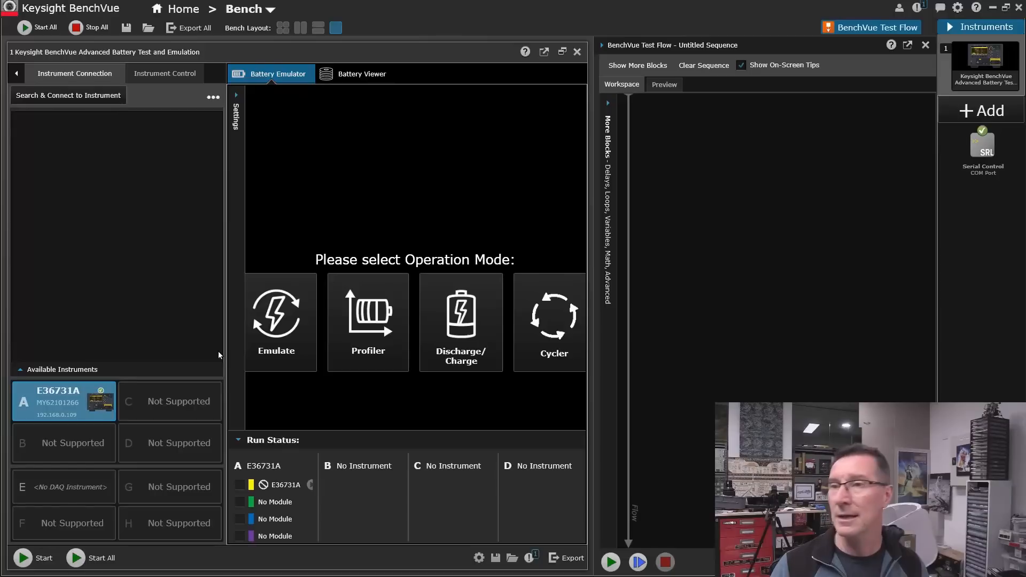
{"action": "mouse_move", "coordinate": [367, 321]}
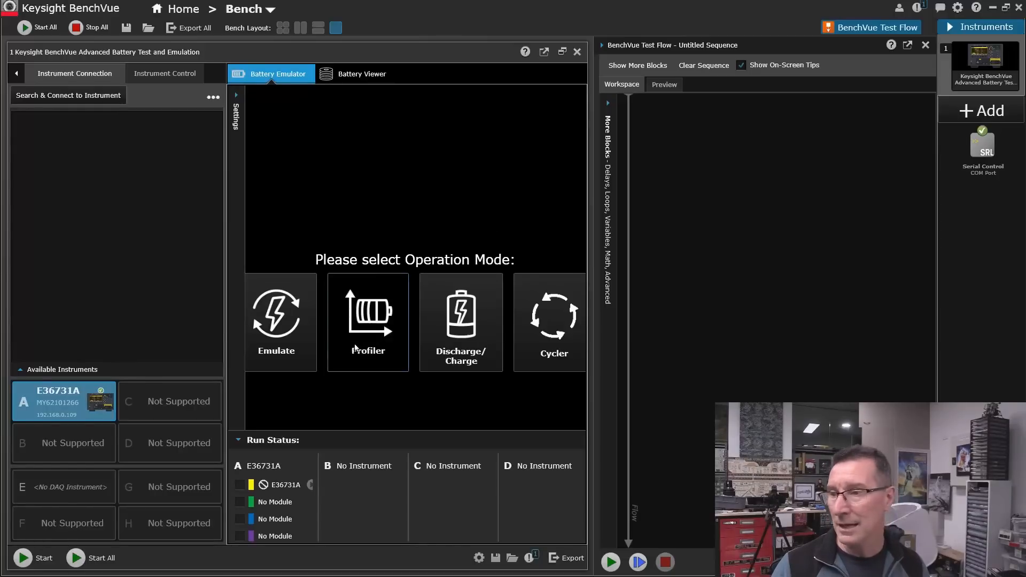
{"action": "left_click", "coordinate": [275, 321]}
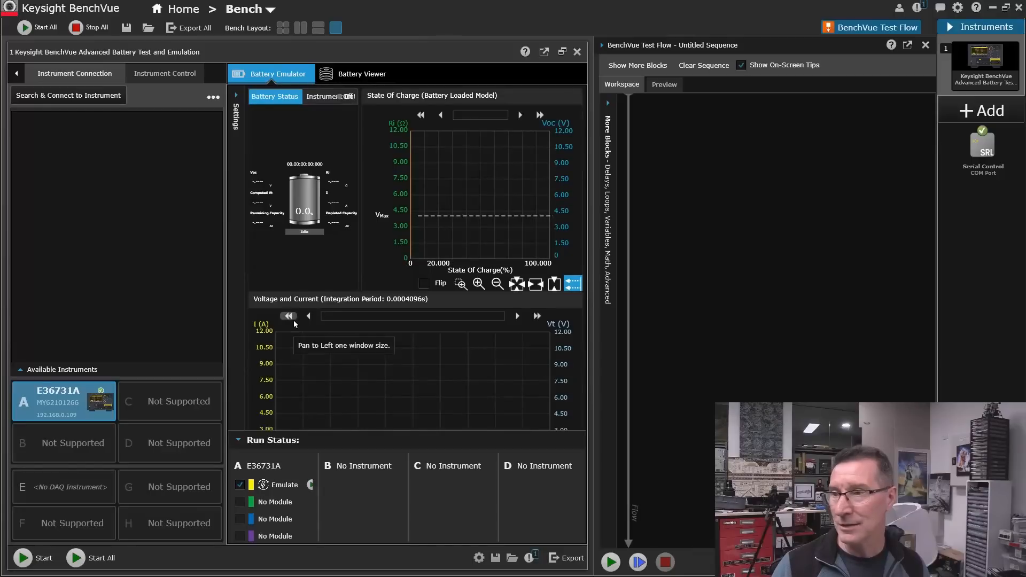
{"action": "mouse_move", "coordinate": [314, 250]}
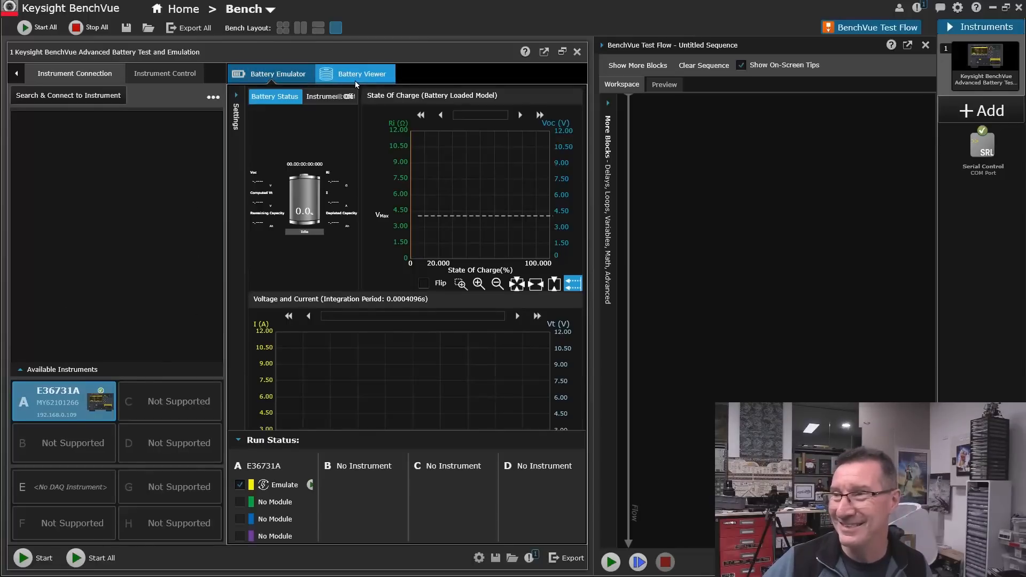
Step: Switch the app to its Battery Viewer showing the empty voltage and current chart
{"action": "left_click", "coordinate": [362, 73]}
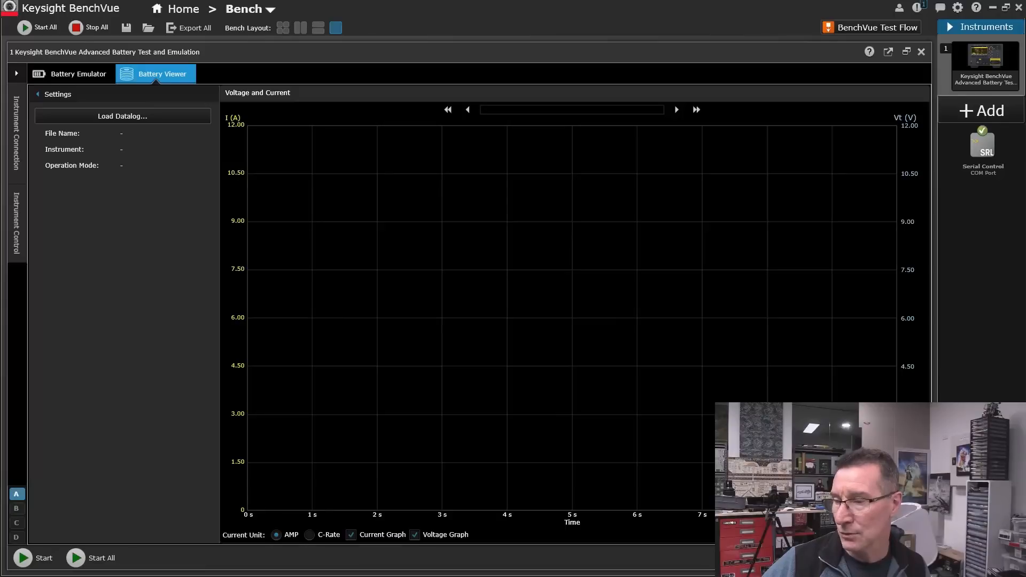
{"action": "mouse_move", "coordinate": [232, 135]}
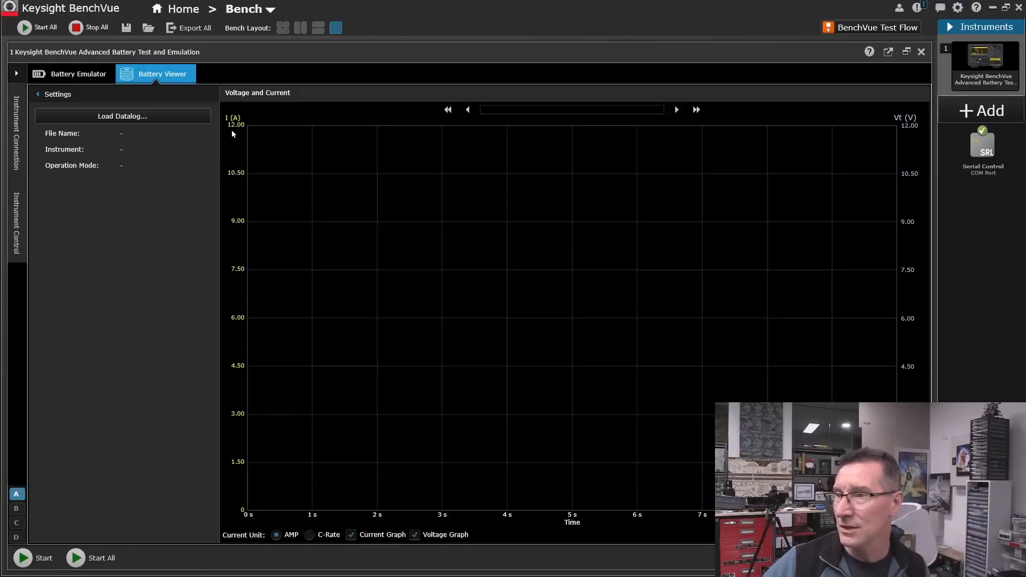
{"action": "mouse_move", "coordinate": [212, 166]}
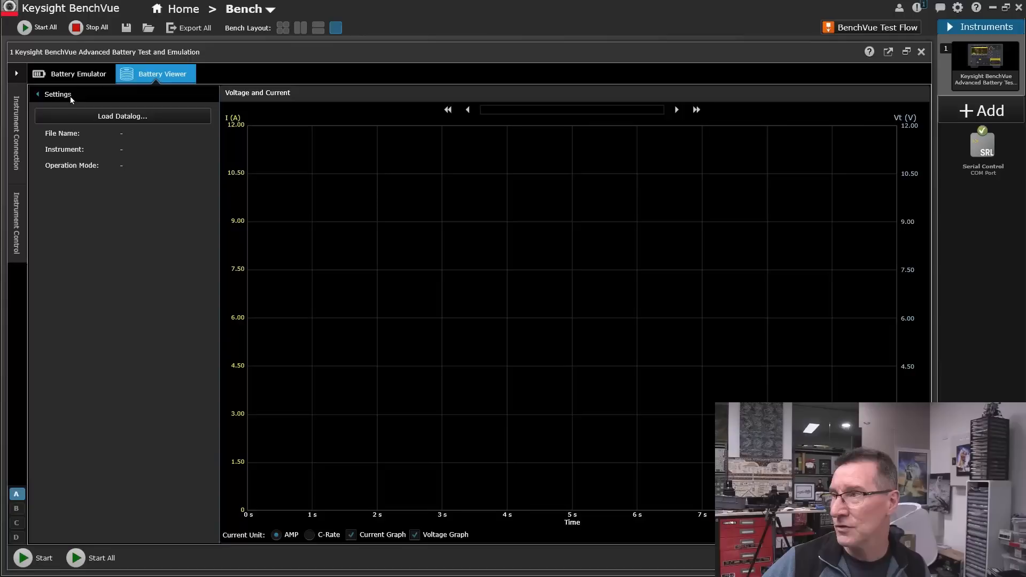
Step: Hide the Battery Viewer settings pane so the voltage and current graph fills the panel
{"action": "left_click", "coordinate": [37, 94]}
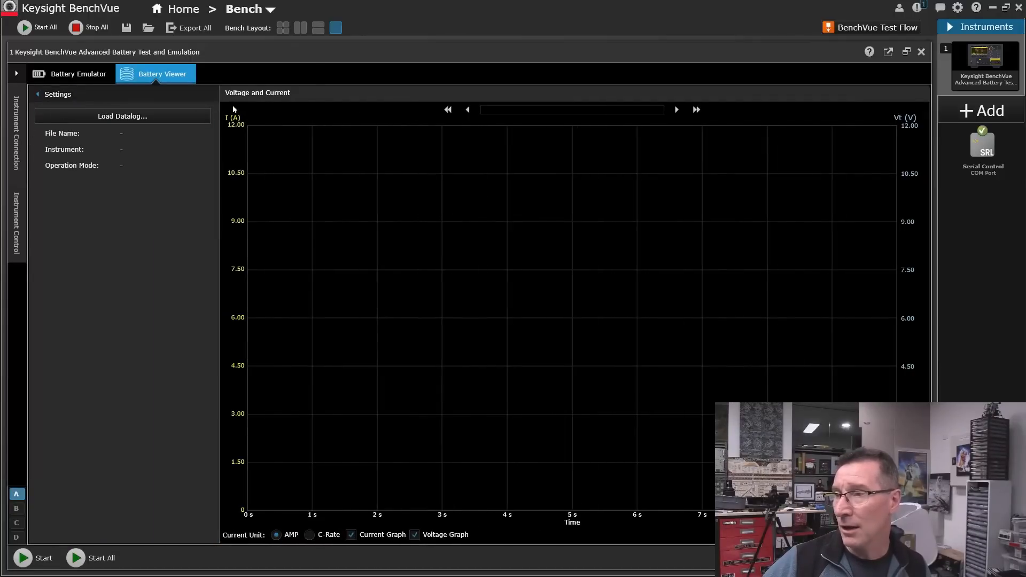
{"action": "left_click", "coordinate": [38, 94]}
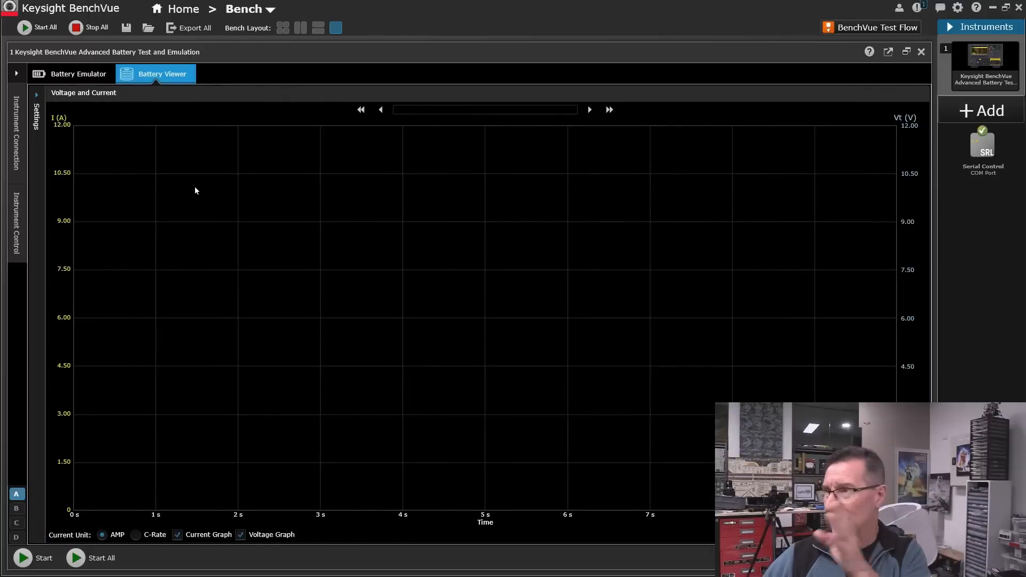
{"action": "mouse_move", "coordinate": [3, 130]}
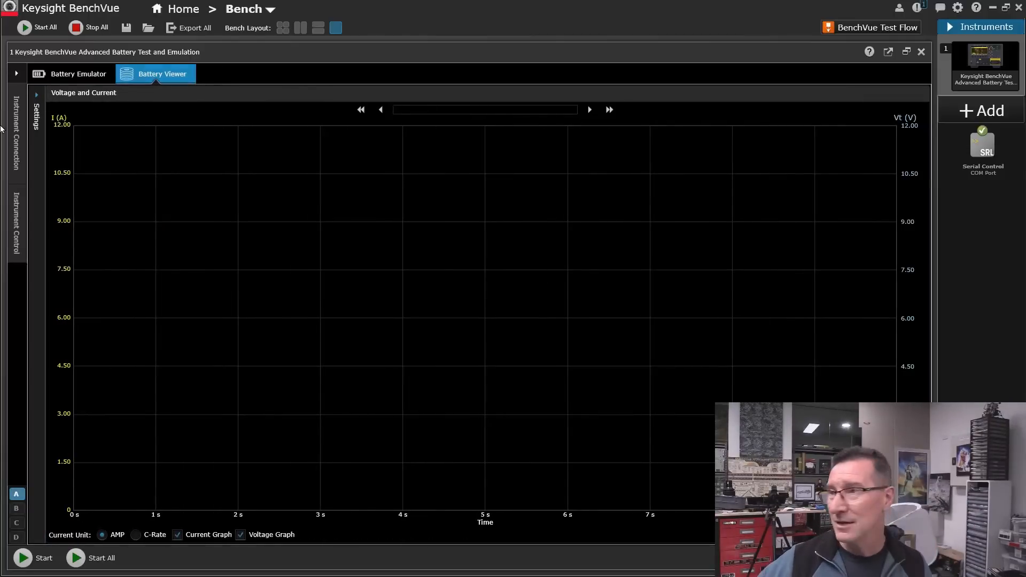
{"action": "left_click", "coordinate": [37, 95]}
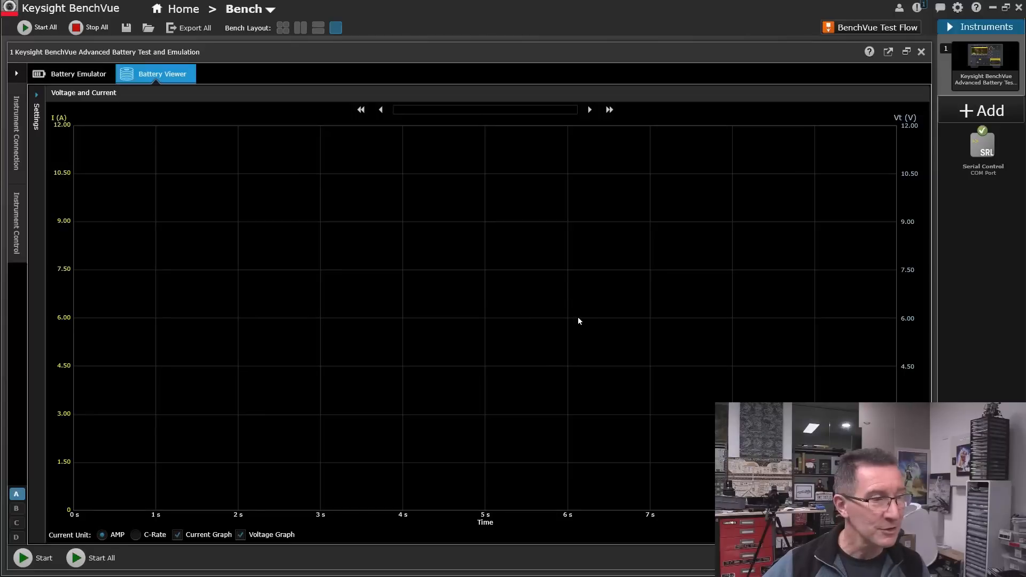
{"action": "mouse_move", "coordinate": [556, 301]}
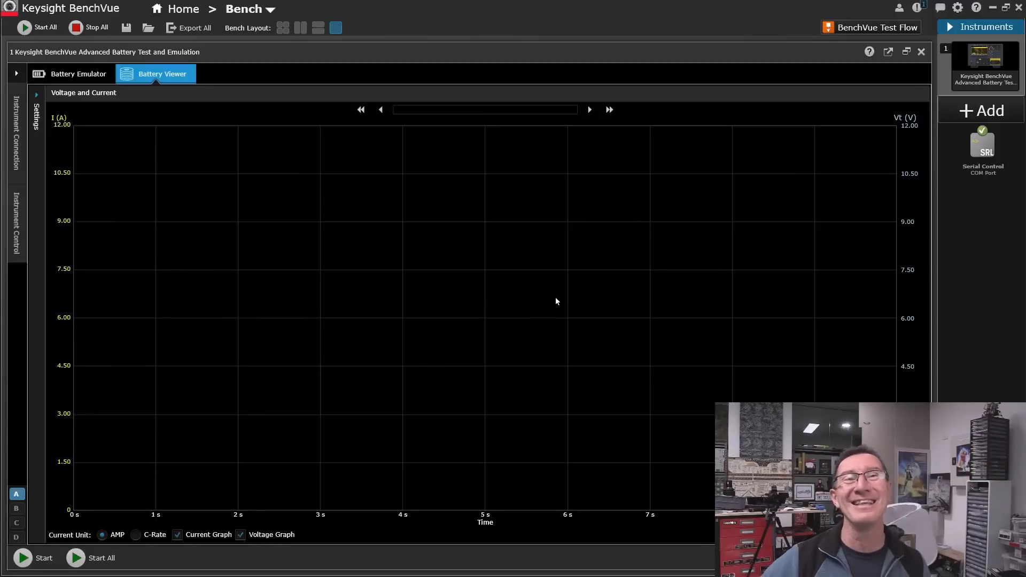
{"action": "mouse_move", "coordinate": [568, 302]}
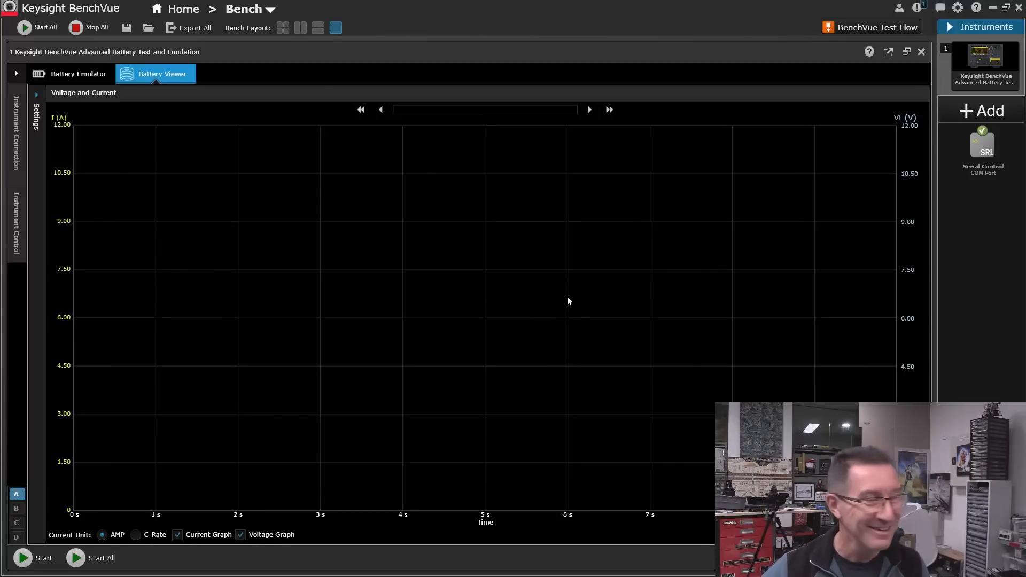
{"action": "mouse_move", "coordinate": [530, 309]}
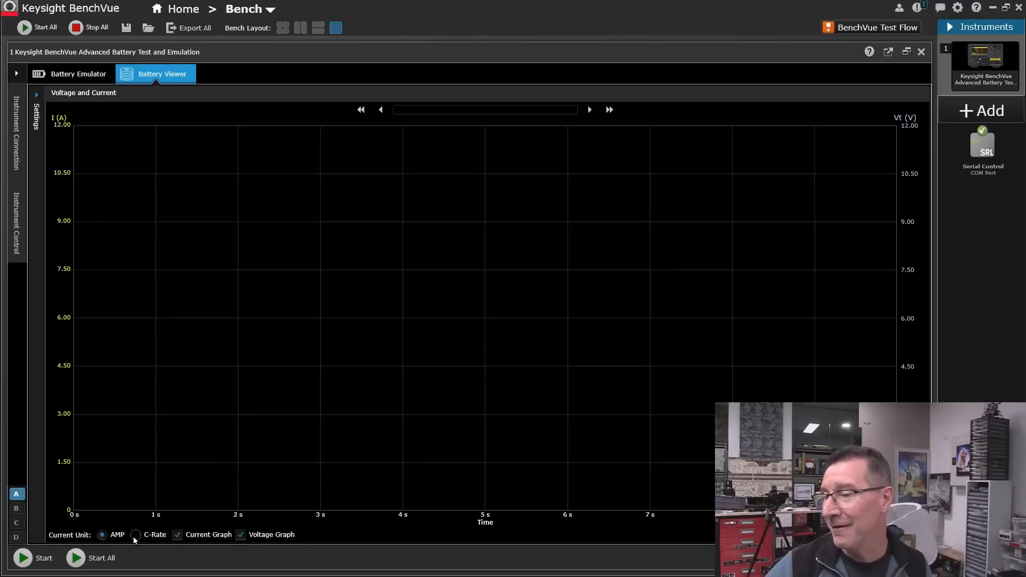
{"action": "mouse_move", "coordinate": [376, 377]}
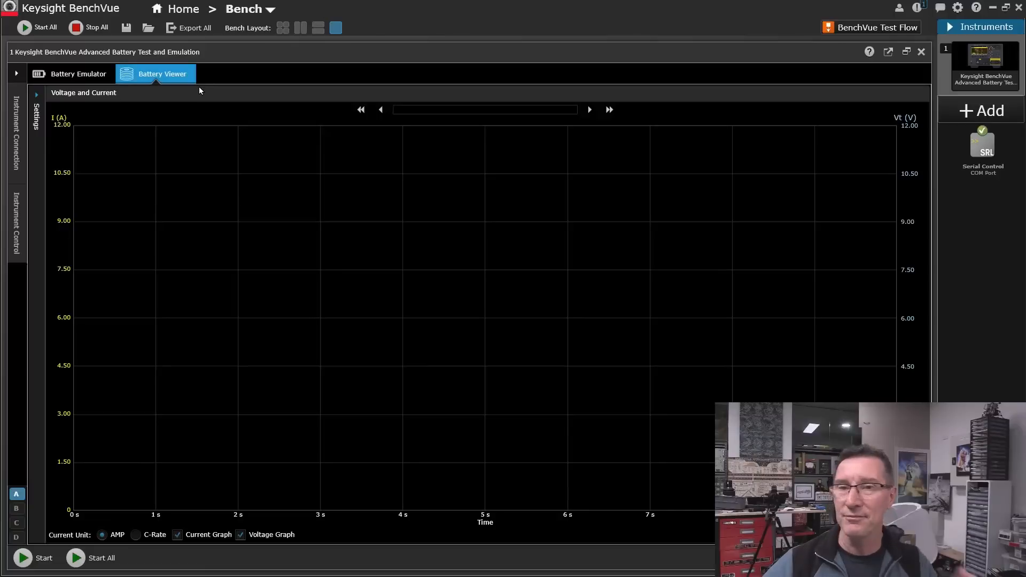
{"action": "mouse_move", "coordinate": [704, 230]}
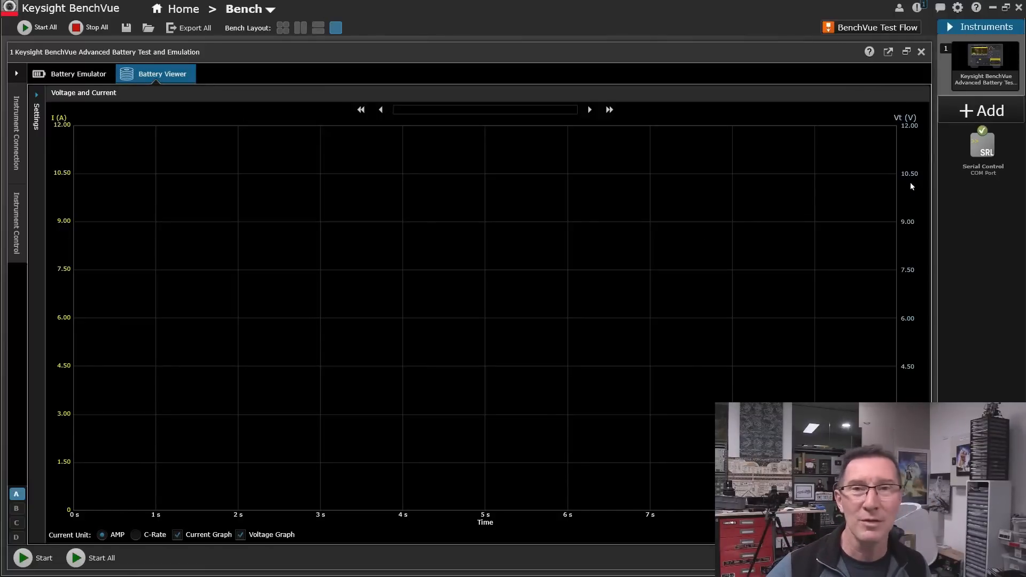
Step: Dock BenchVue Test Flow beside the battery app and return to its sequence workspace
{"action": "left_click", "coordinate": [877, 28]}
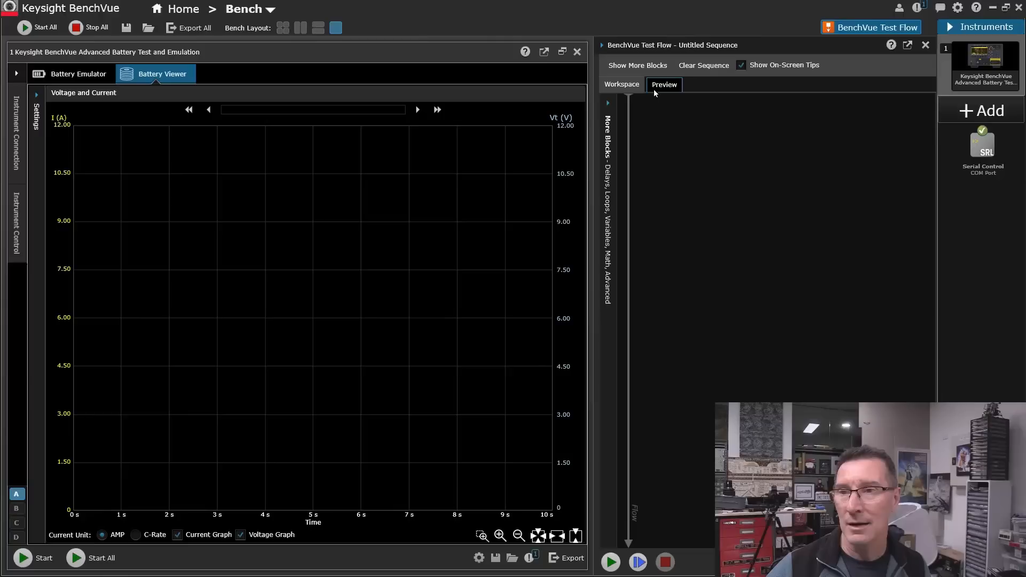
{"action": "mouse_move", "coordinate": [664, 85]}
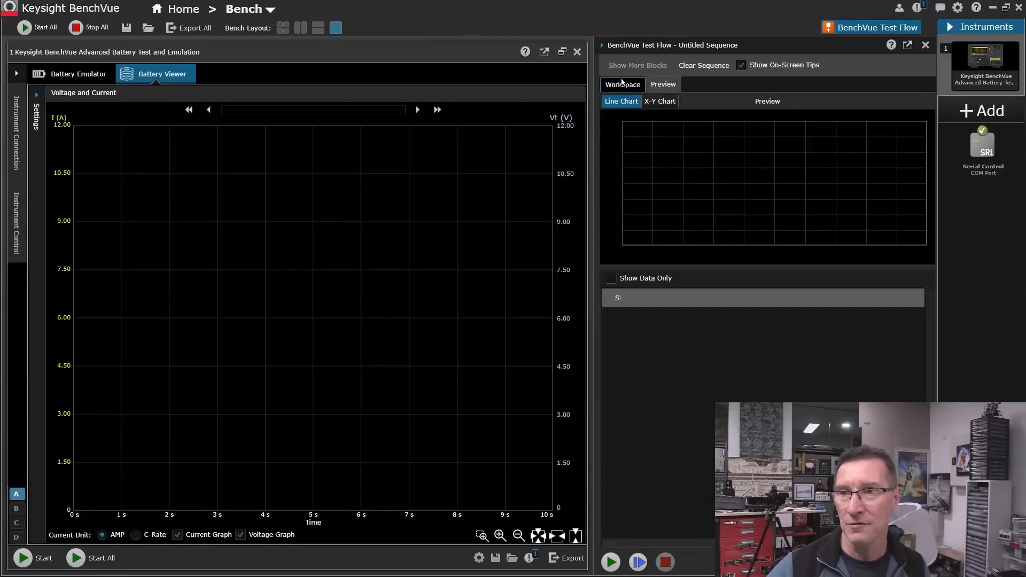
{"action": "left_click", "coordinate": [636, 66]}
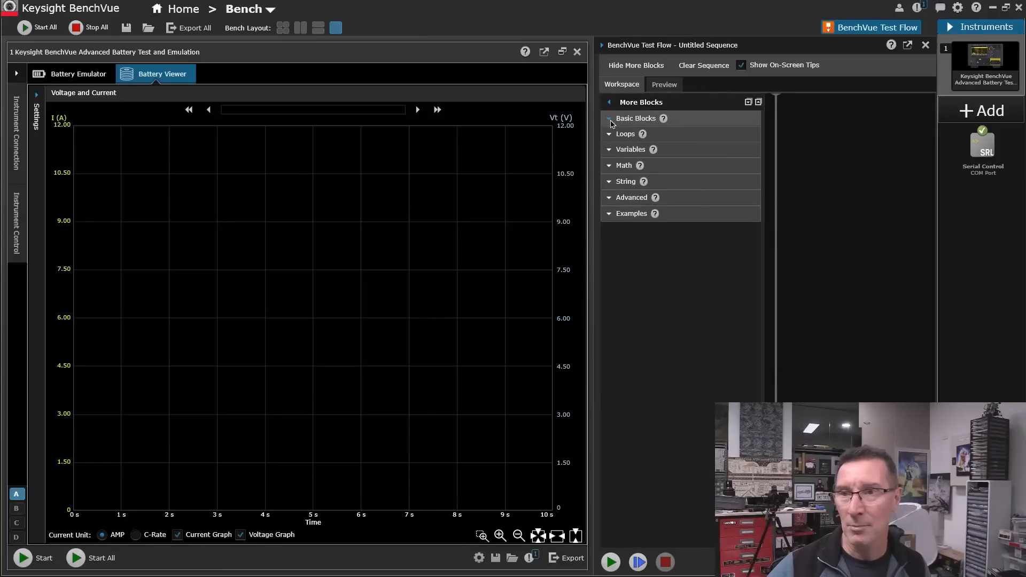
Step: Expand Basic Blocks and add a 1 s Delay block to the sequence
{"action": "left_click", "coordinate": [635, 118]}
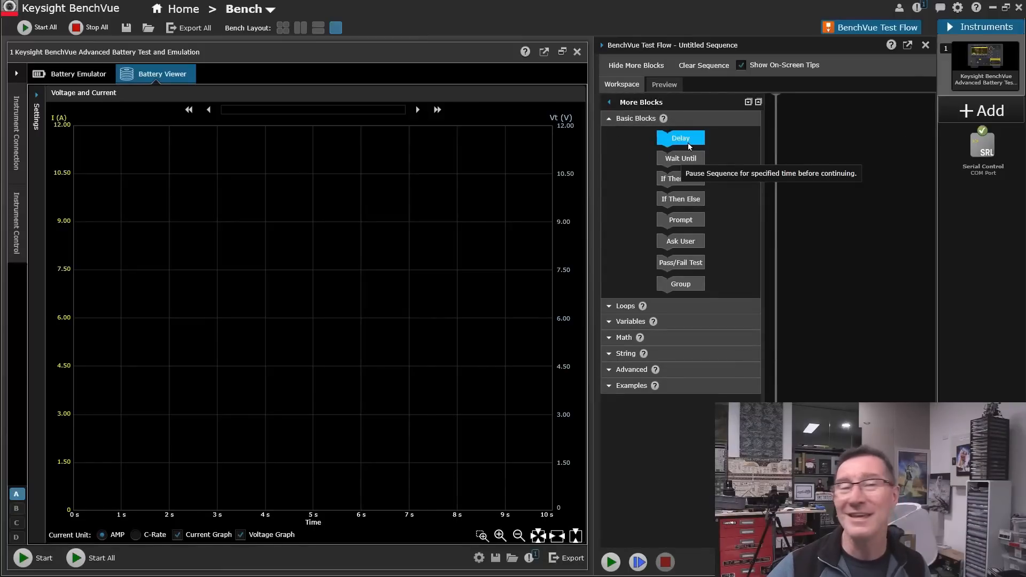
{"action": "left_click_drag", "start_coordinate": [681, 138], "coordinate": [828, 117]}
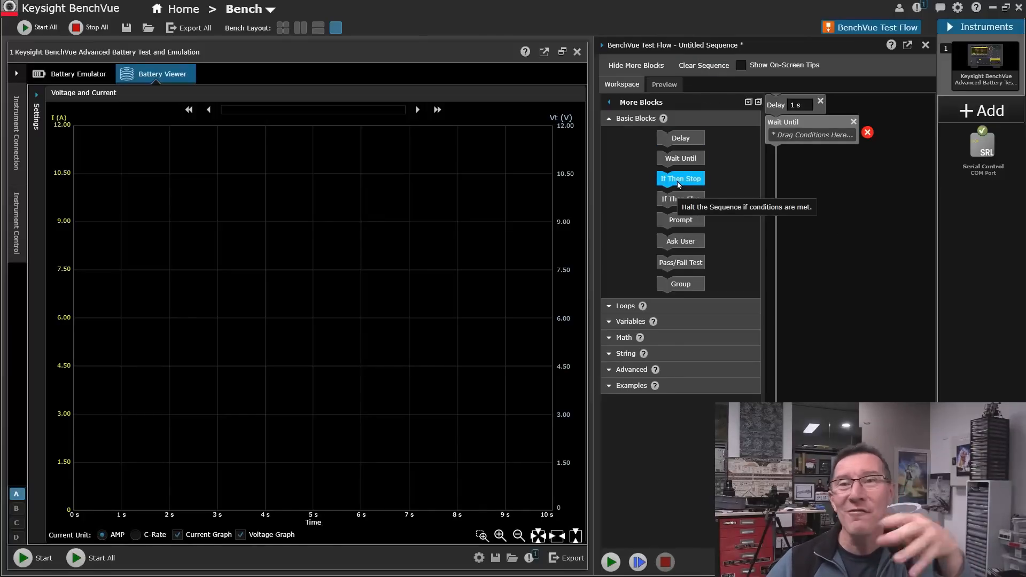
{"action": "mouse_move", "coordinate": [681, 199]}
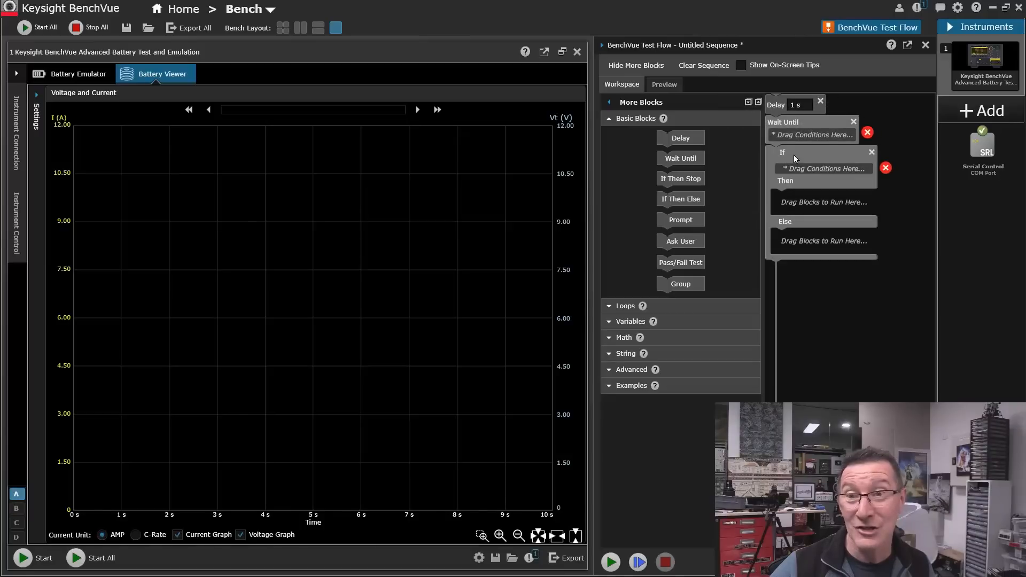
{"action": "mouse_move", "coordinate": [805, 74]}
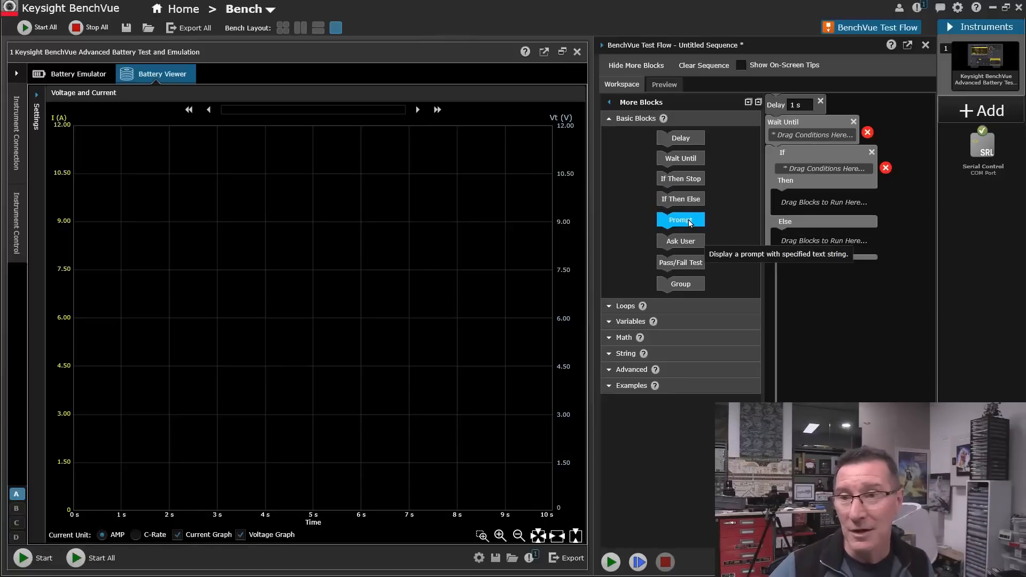
{"action": "mouse_move", "coordinate": [765, 186]}
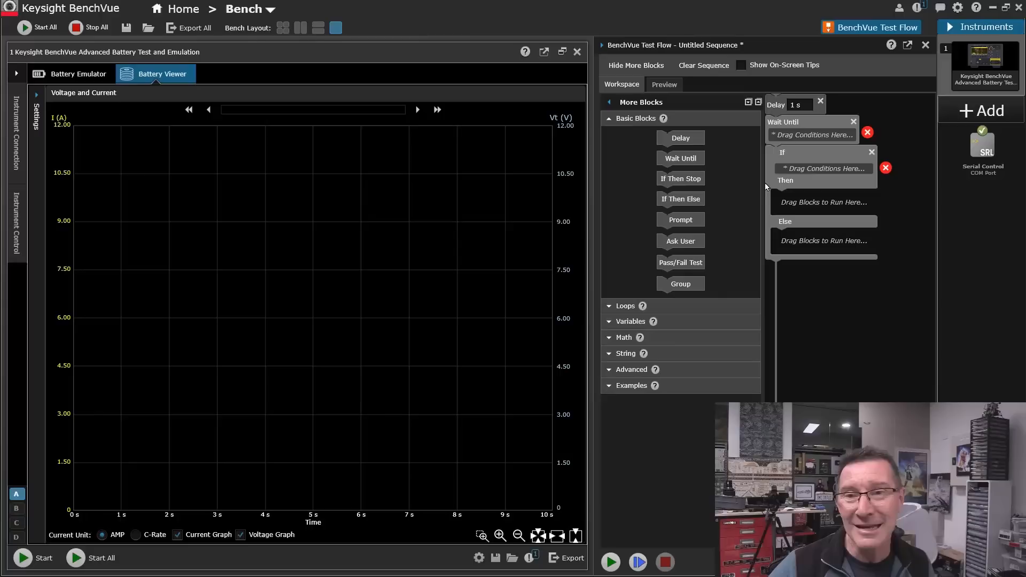
Step: Place Prompt and Ask User blocks in the Then branch, then reveal more block categories
{"action": "left_click", "coordinate": [681, 219]}
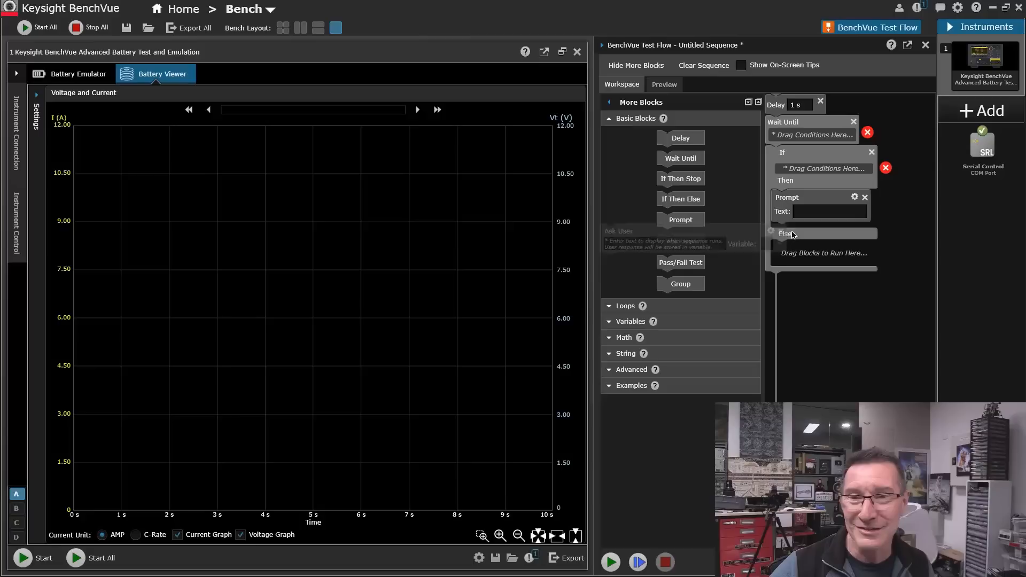
{"action": "left_click_drag", "start_coordinate": [681, 240], "coordinate": [850, 235]}
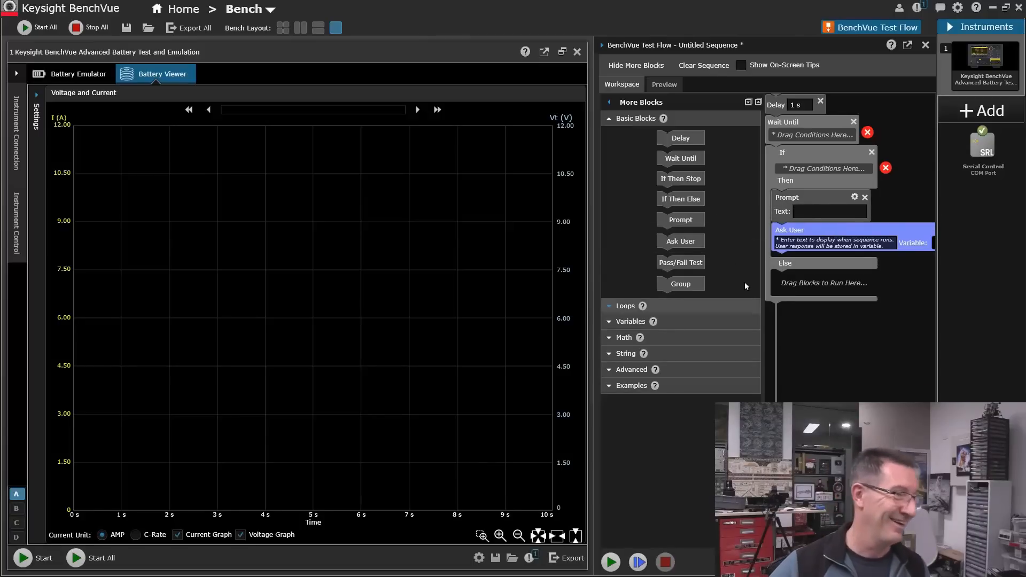
{"action": "mouse_move", "coordinate": [752, 224]}
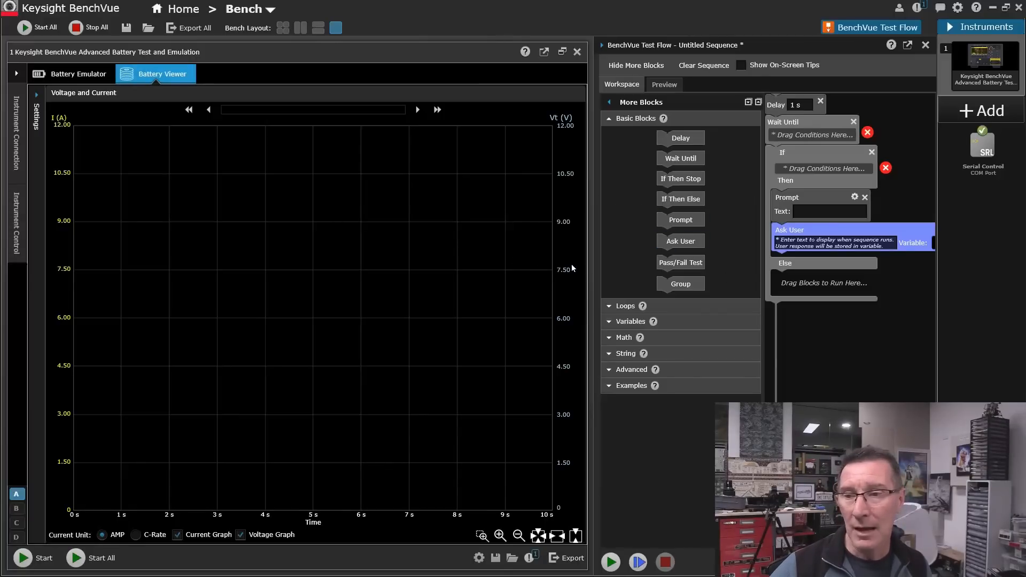
{"action": "left_click", "coordinate": [624, 305]}
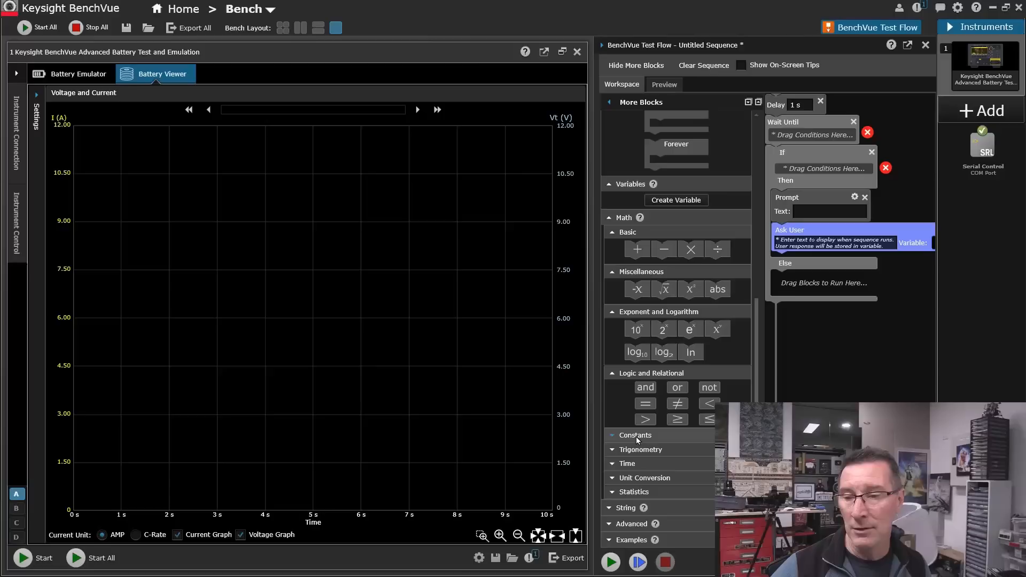
Step: Expand the Constants and String block categories in the Test Flow library
{"action": "left_click", "coordinate": [633, 435]}
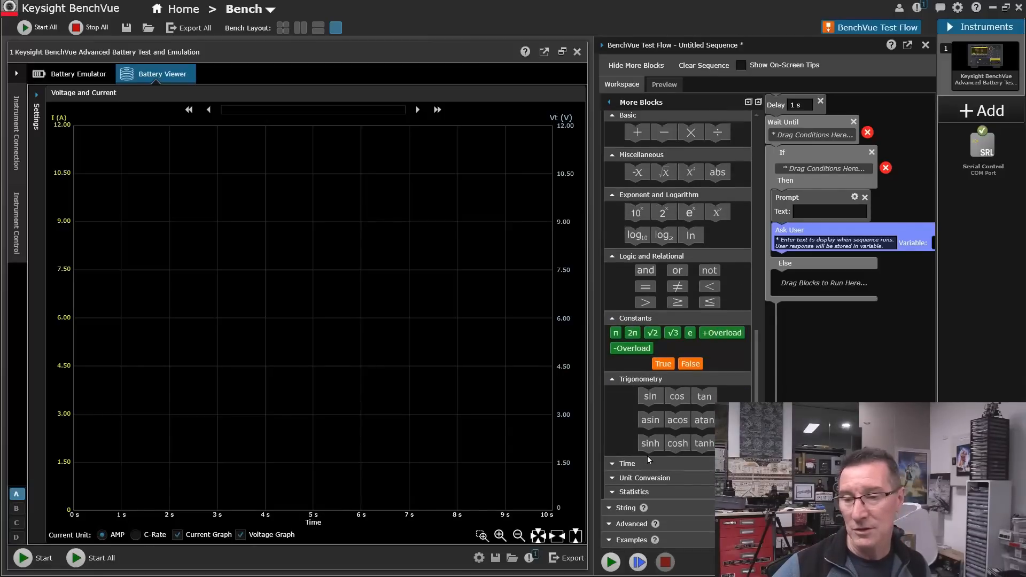
{"action": "scroll", "scroll_direction": "down", "scroll_amount": 3}
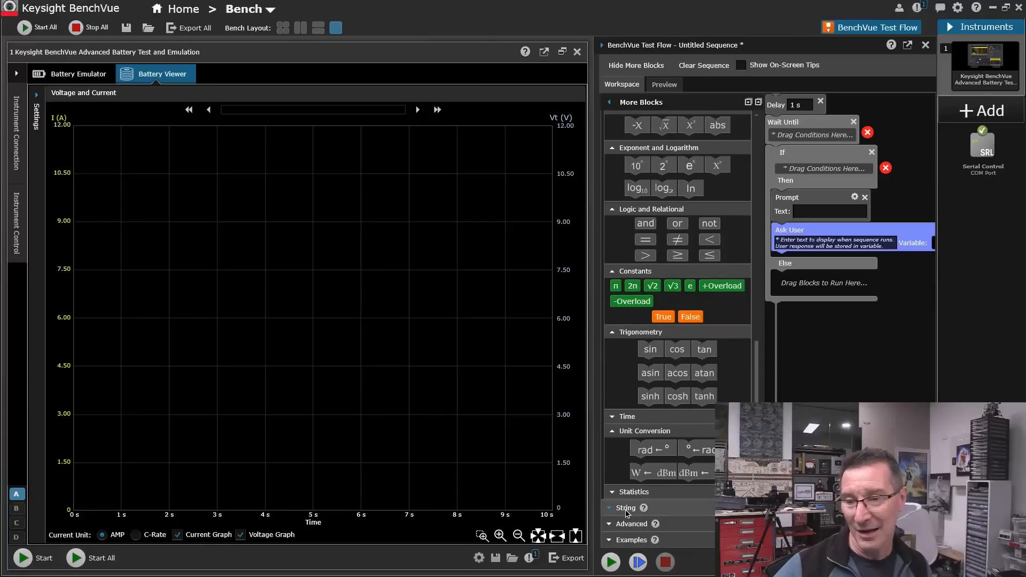
{"action": "left_click", "coordinate": [625, 506]}
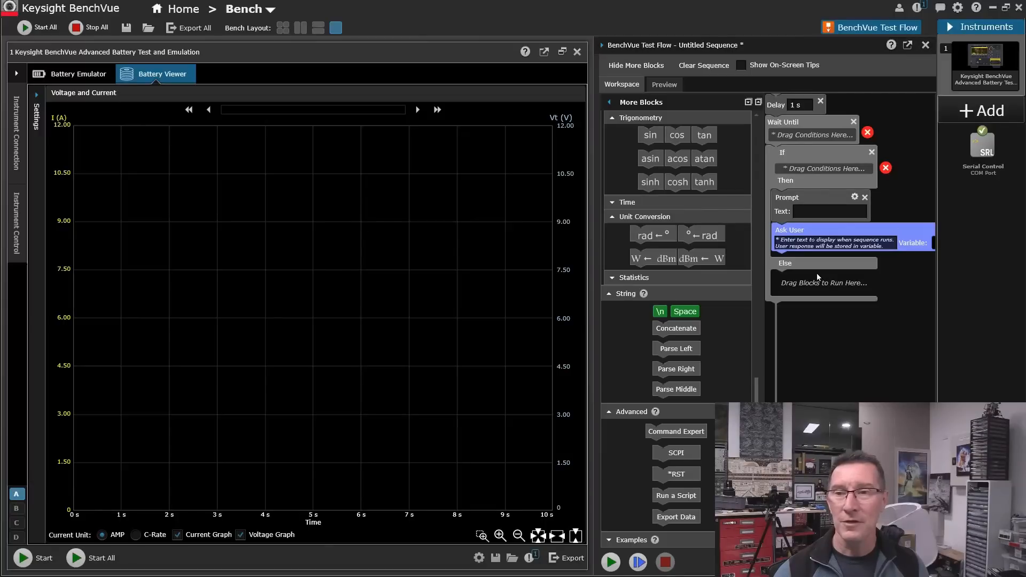
{"action": "mouse_move", "coordinate": [676, 495]}
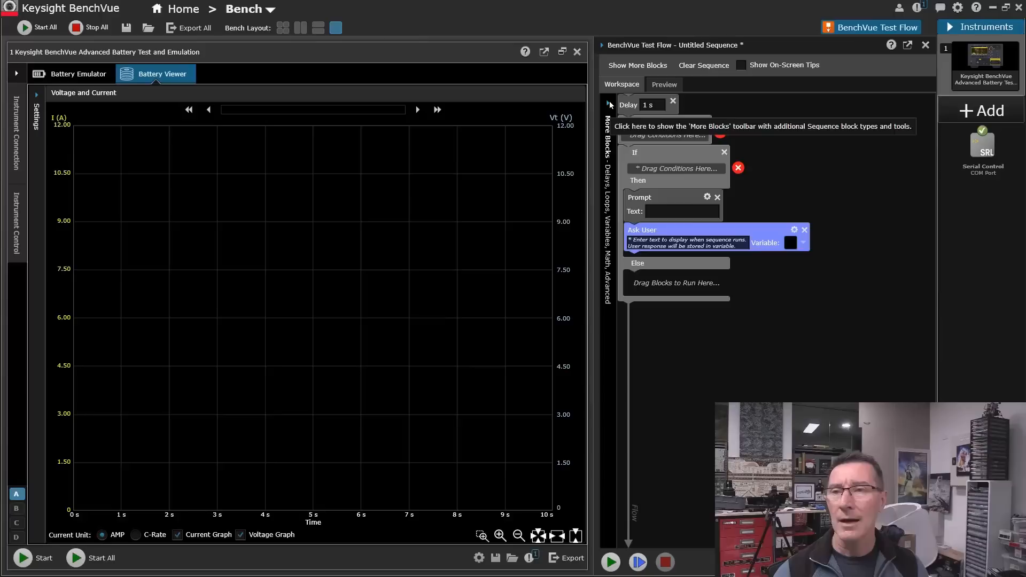
Step: Reopen the More Blocks toolbar and scroll through the Basic Blocks and Loops groups
{"action": "left_click", "coordinate": [636, 66]}
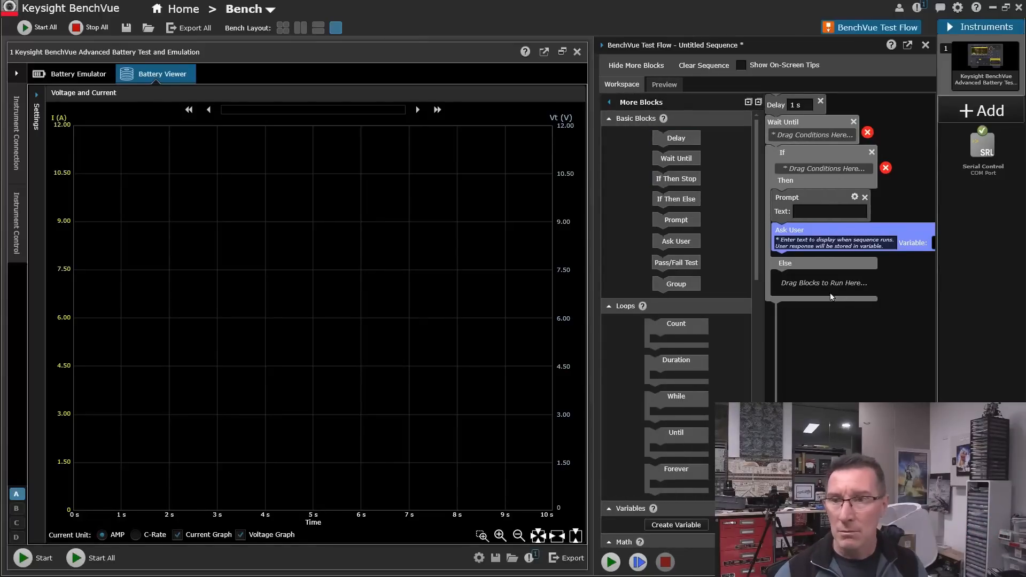
{"action": "mouse_move", "coordinate": [716, 214]}
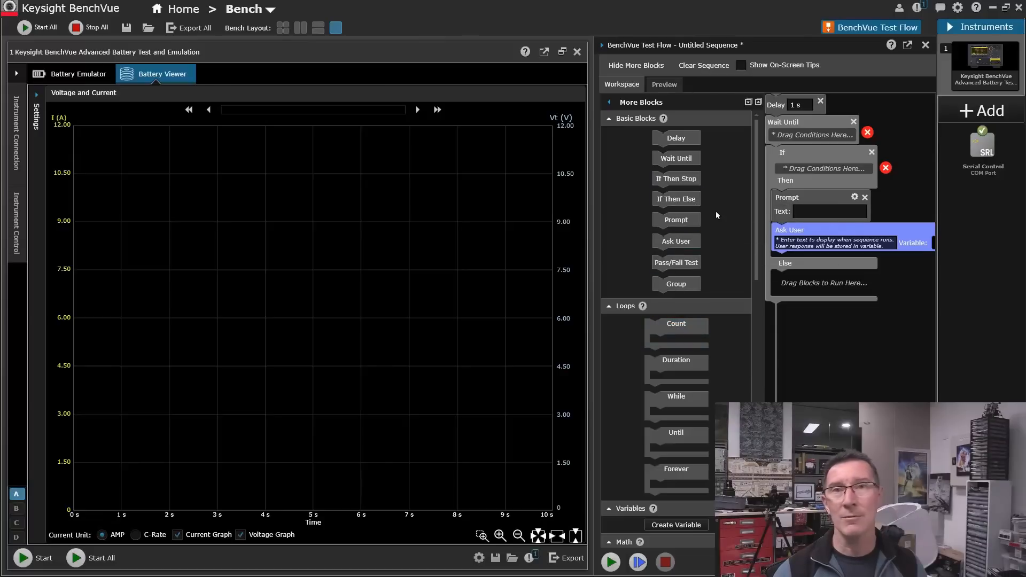
{"action": "mouse_move", "coordinate": [675, 199]}
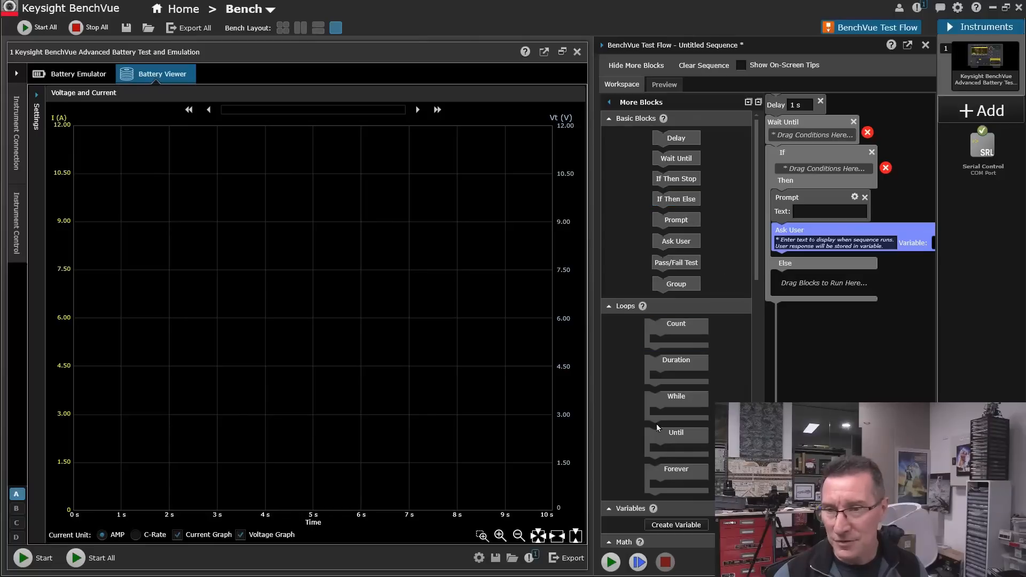
{"action": "scroll", "scroll_direction": "down", "scroll_amount": 3}
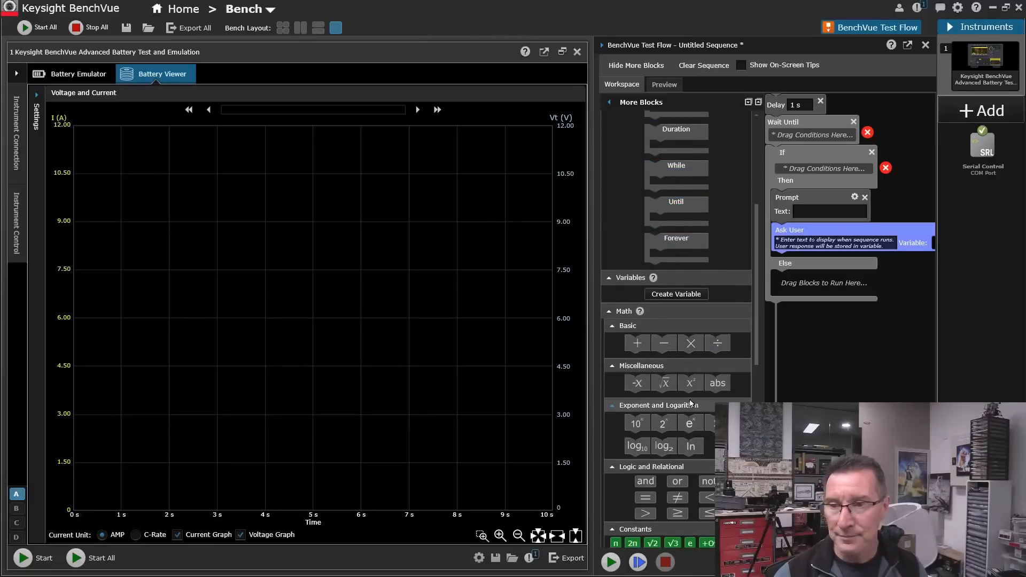
{"action": "scroll", "scroll_direction": "down", "scroll_amount": 3}
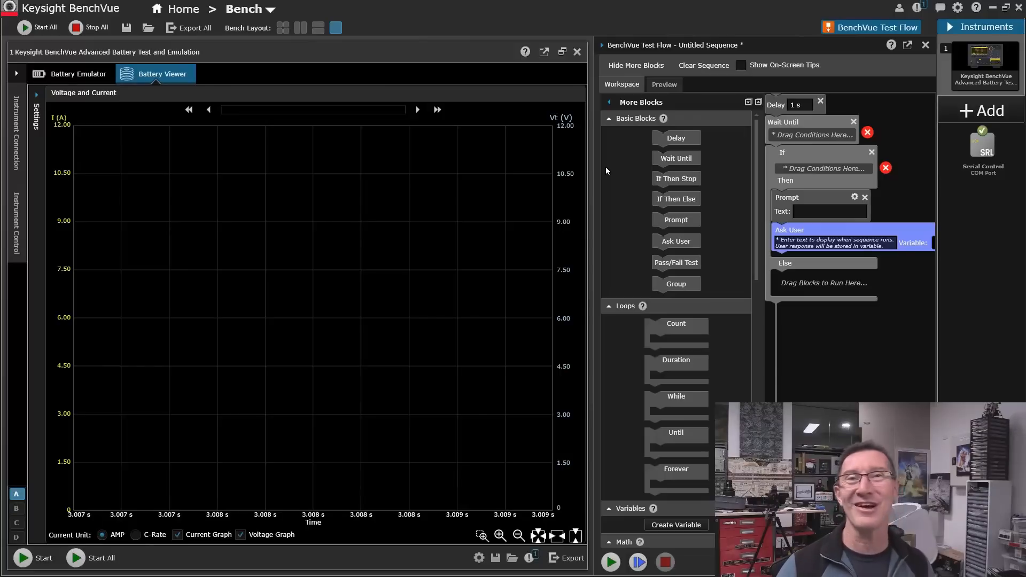
{"action": "mouse_move", "coordinate": [406, 46]}
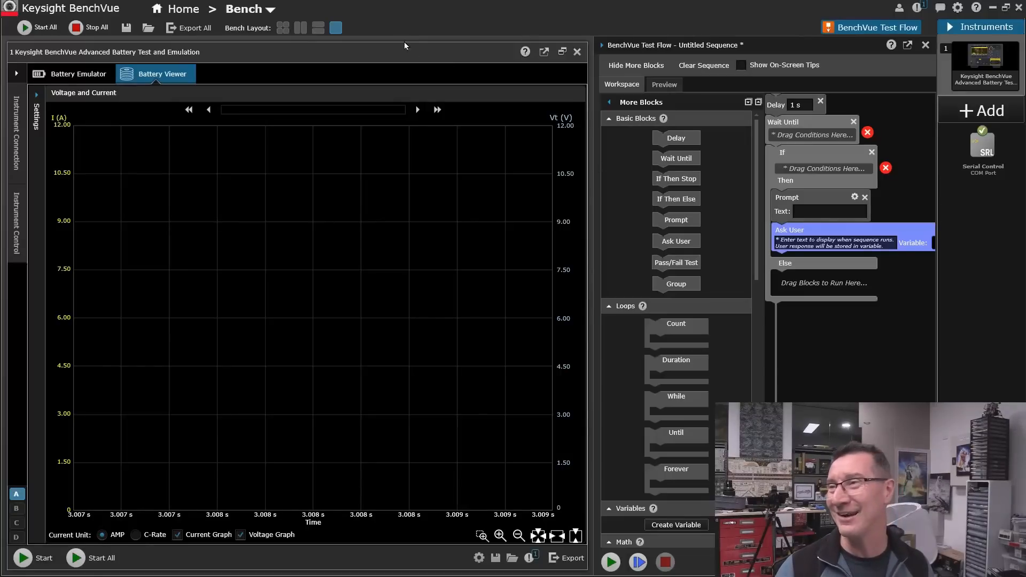